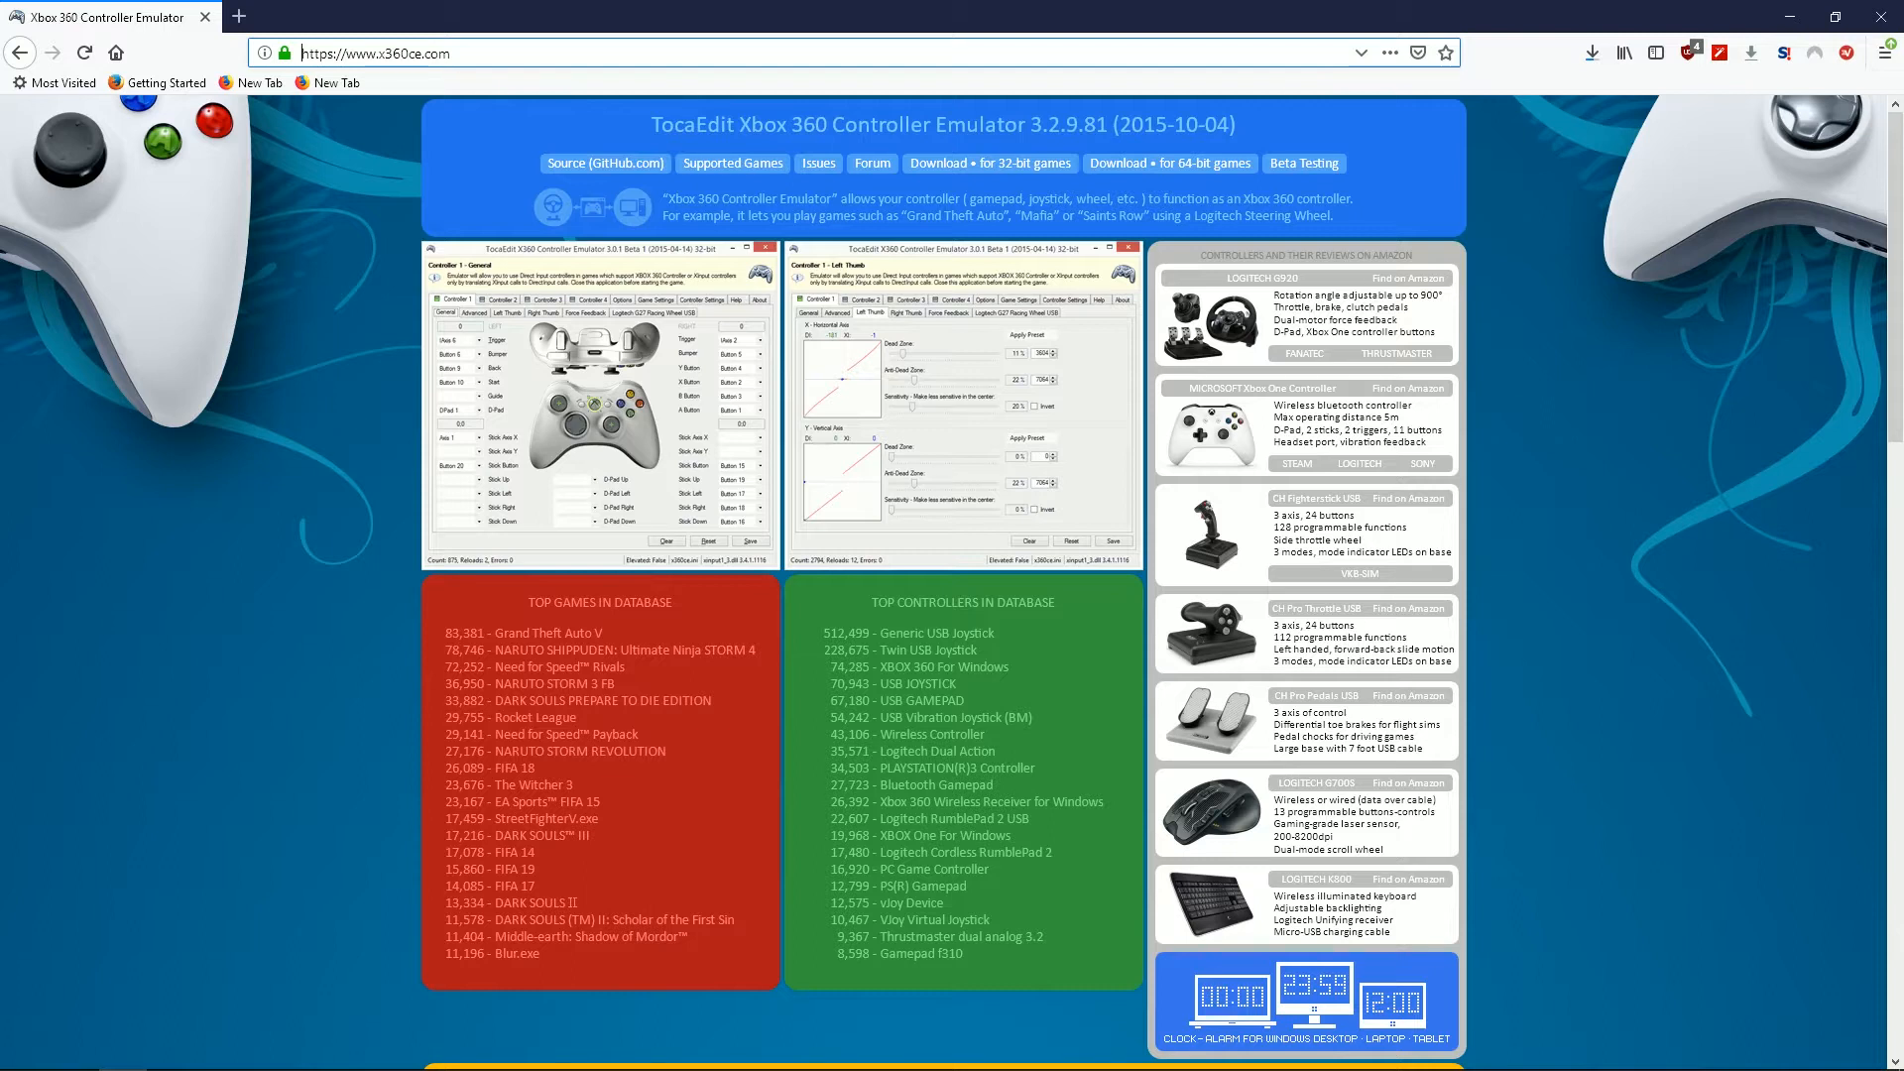
mouse_move(1170, 162)
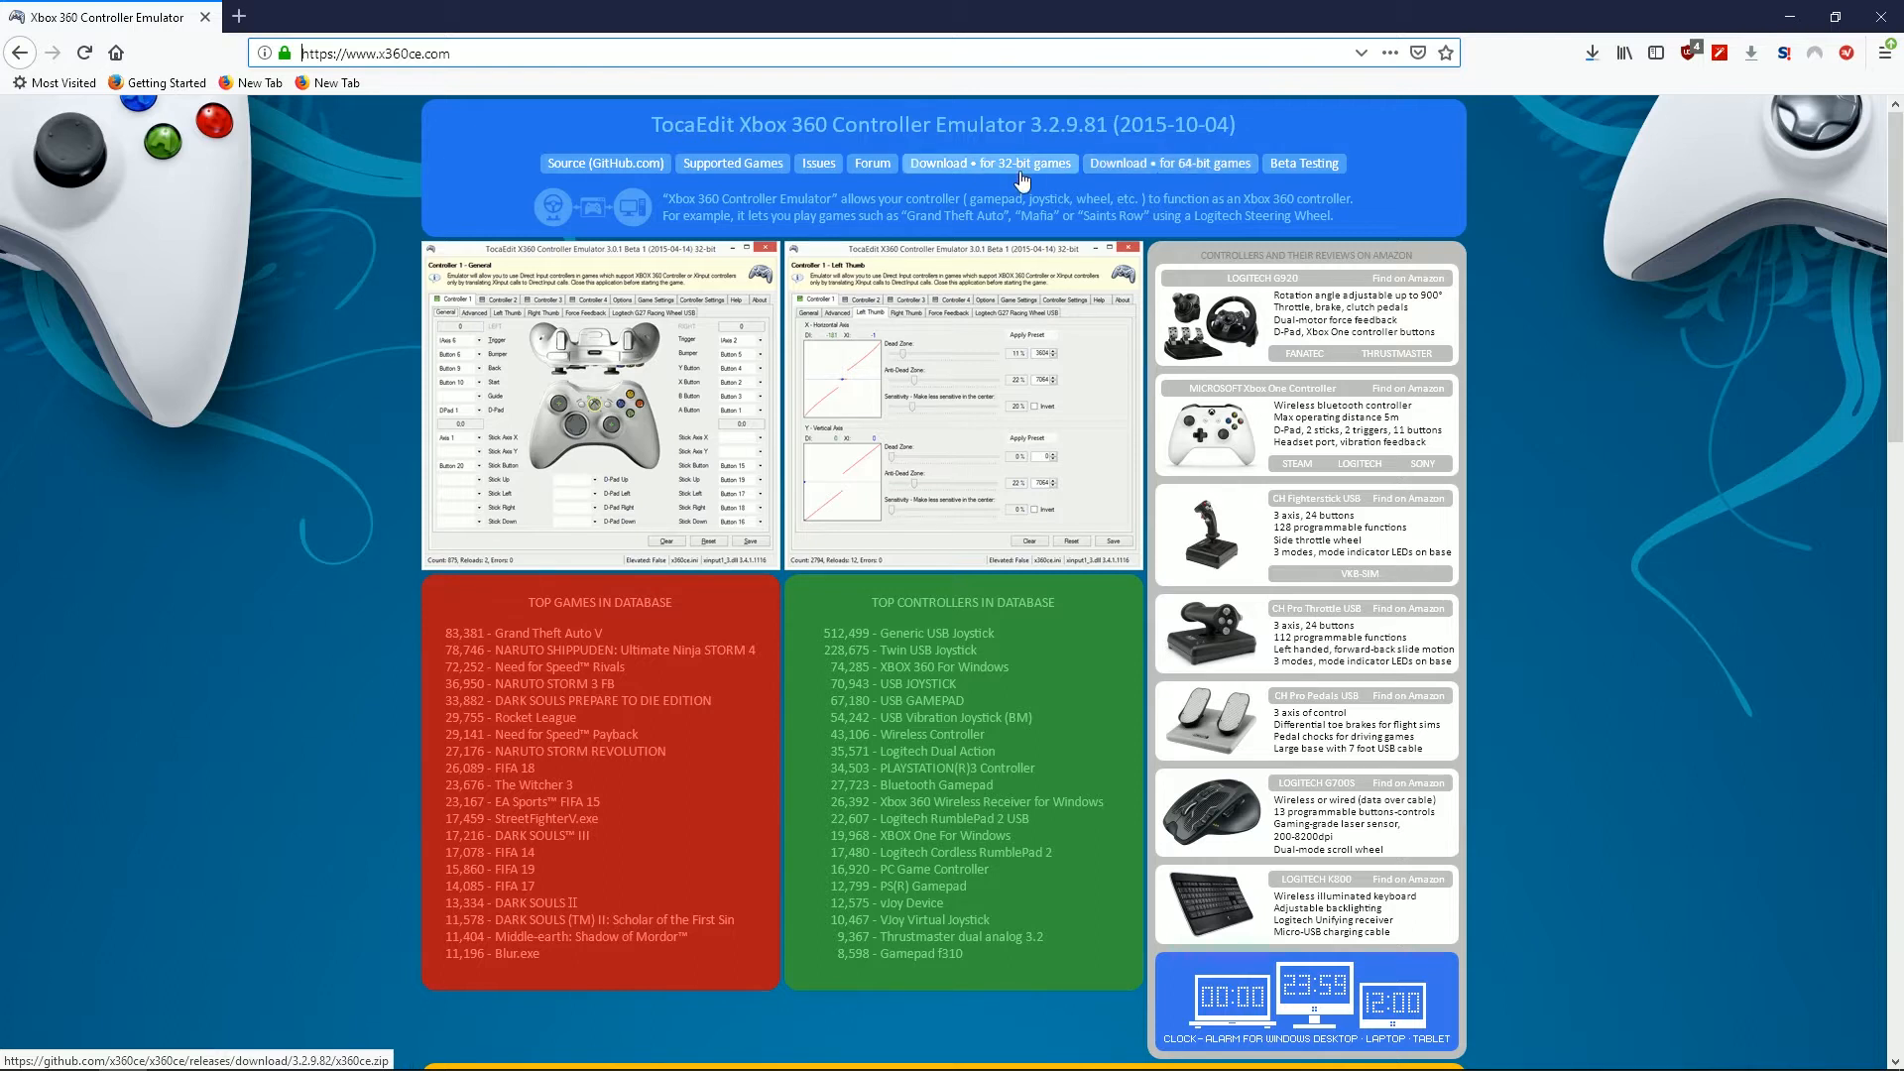
mouse_move(1021, 180)
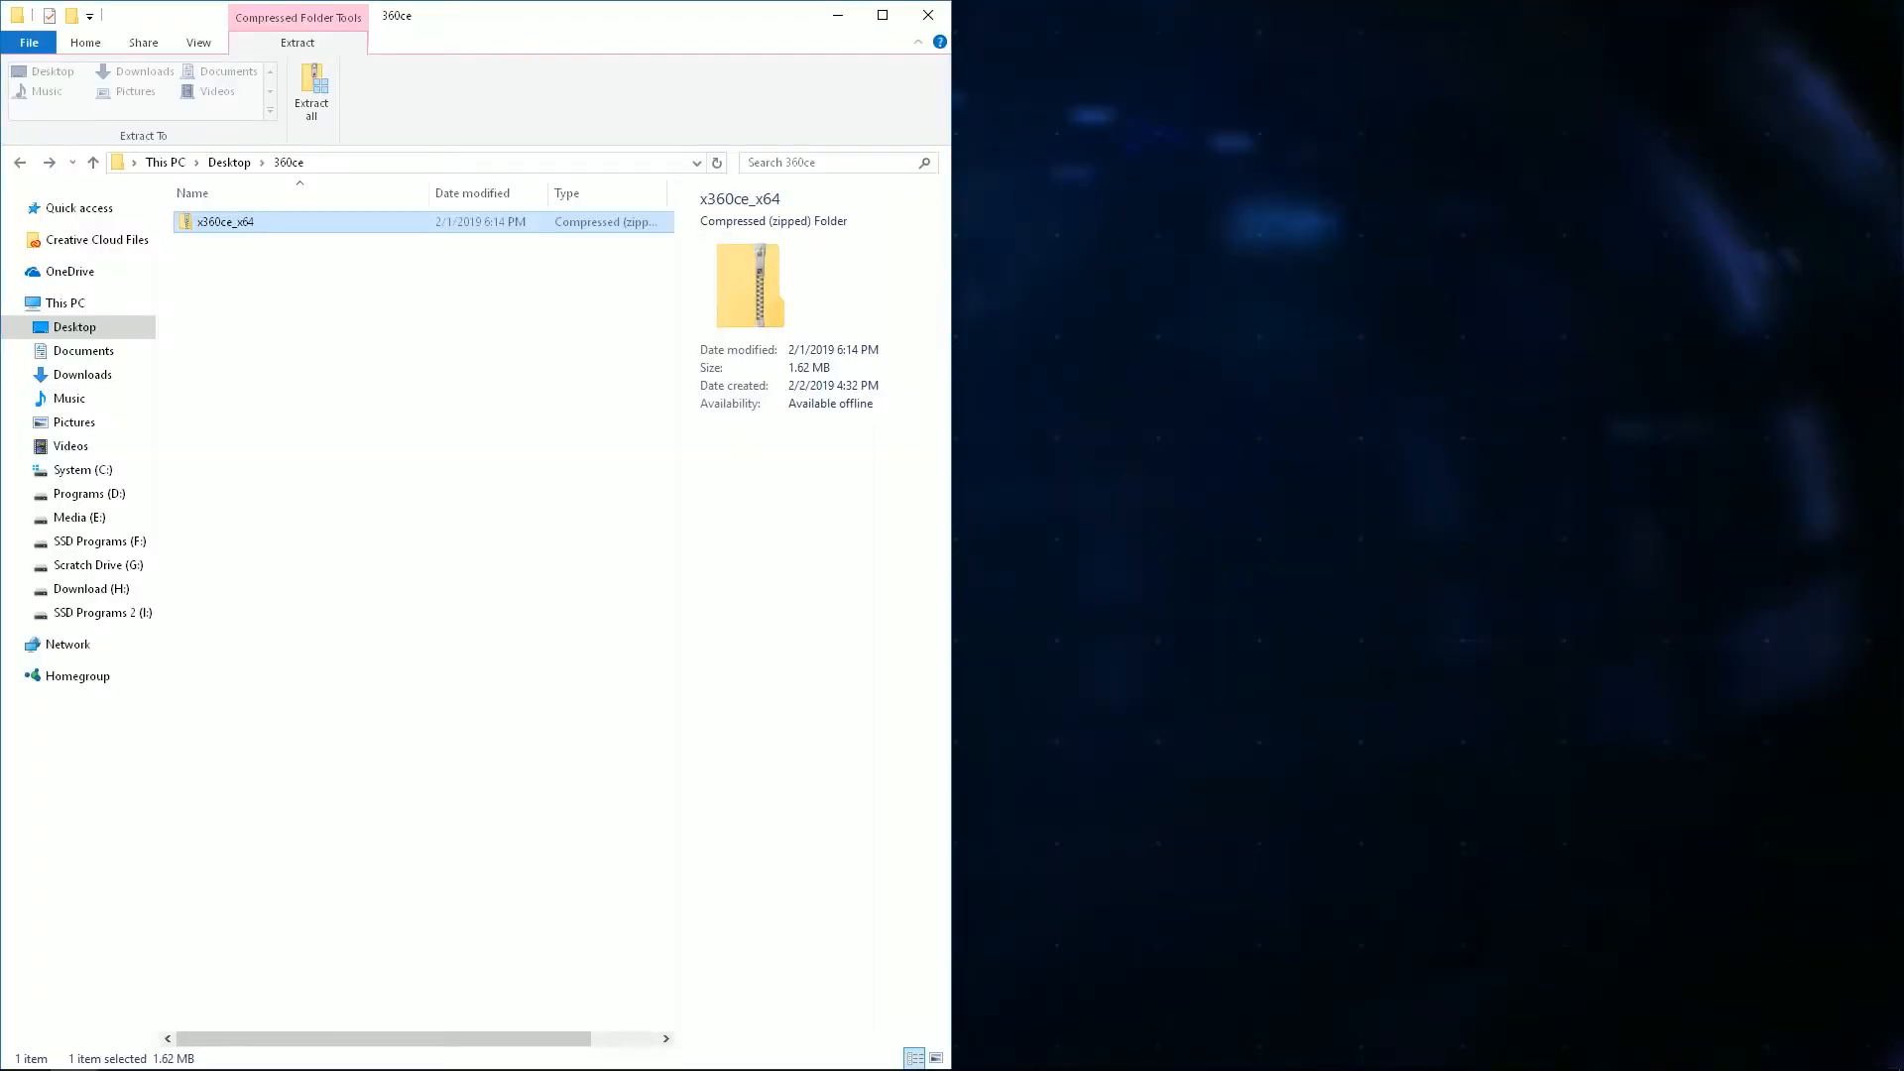
Step: Copy x360ce_x64.exe out of the x360ce_x64 zip into the ACE COMBAT 7 folder
double_click(225, 222)
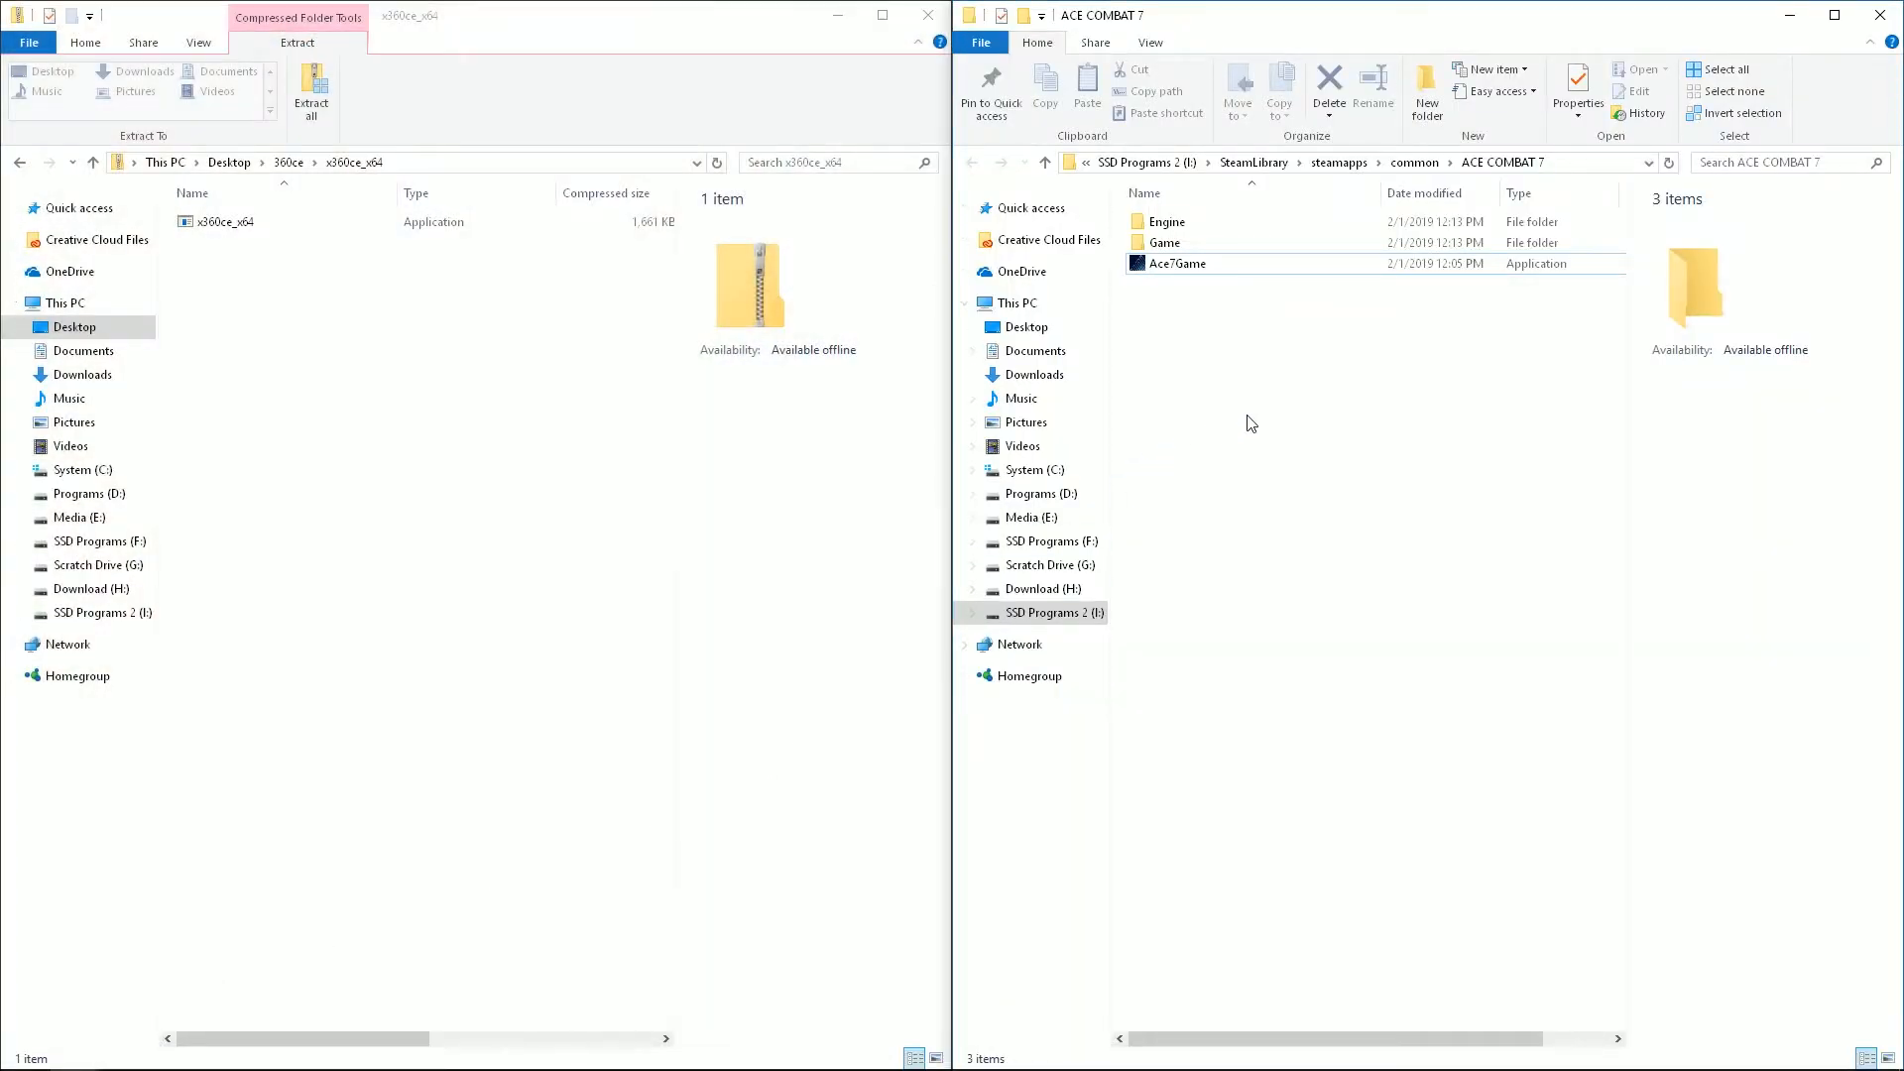
mouse_move(1214, 336)
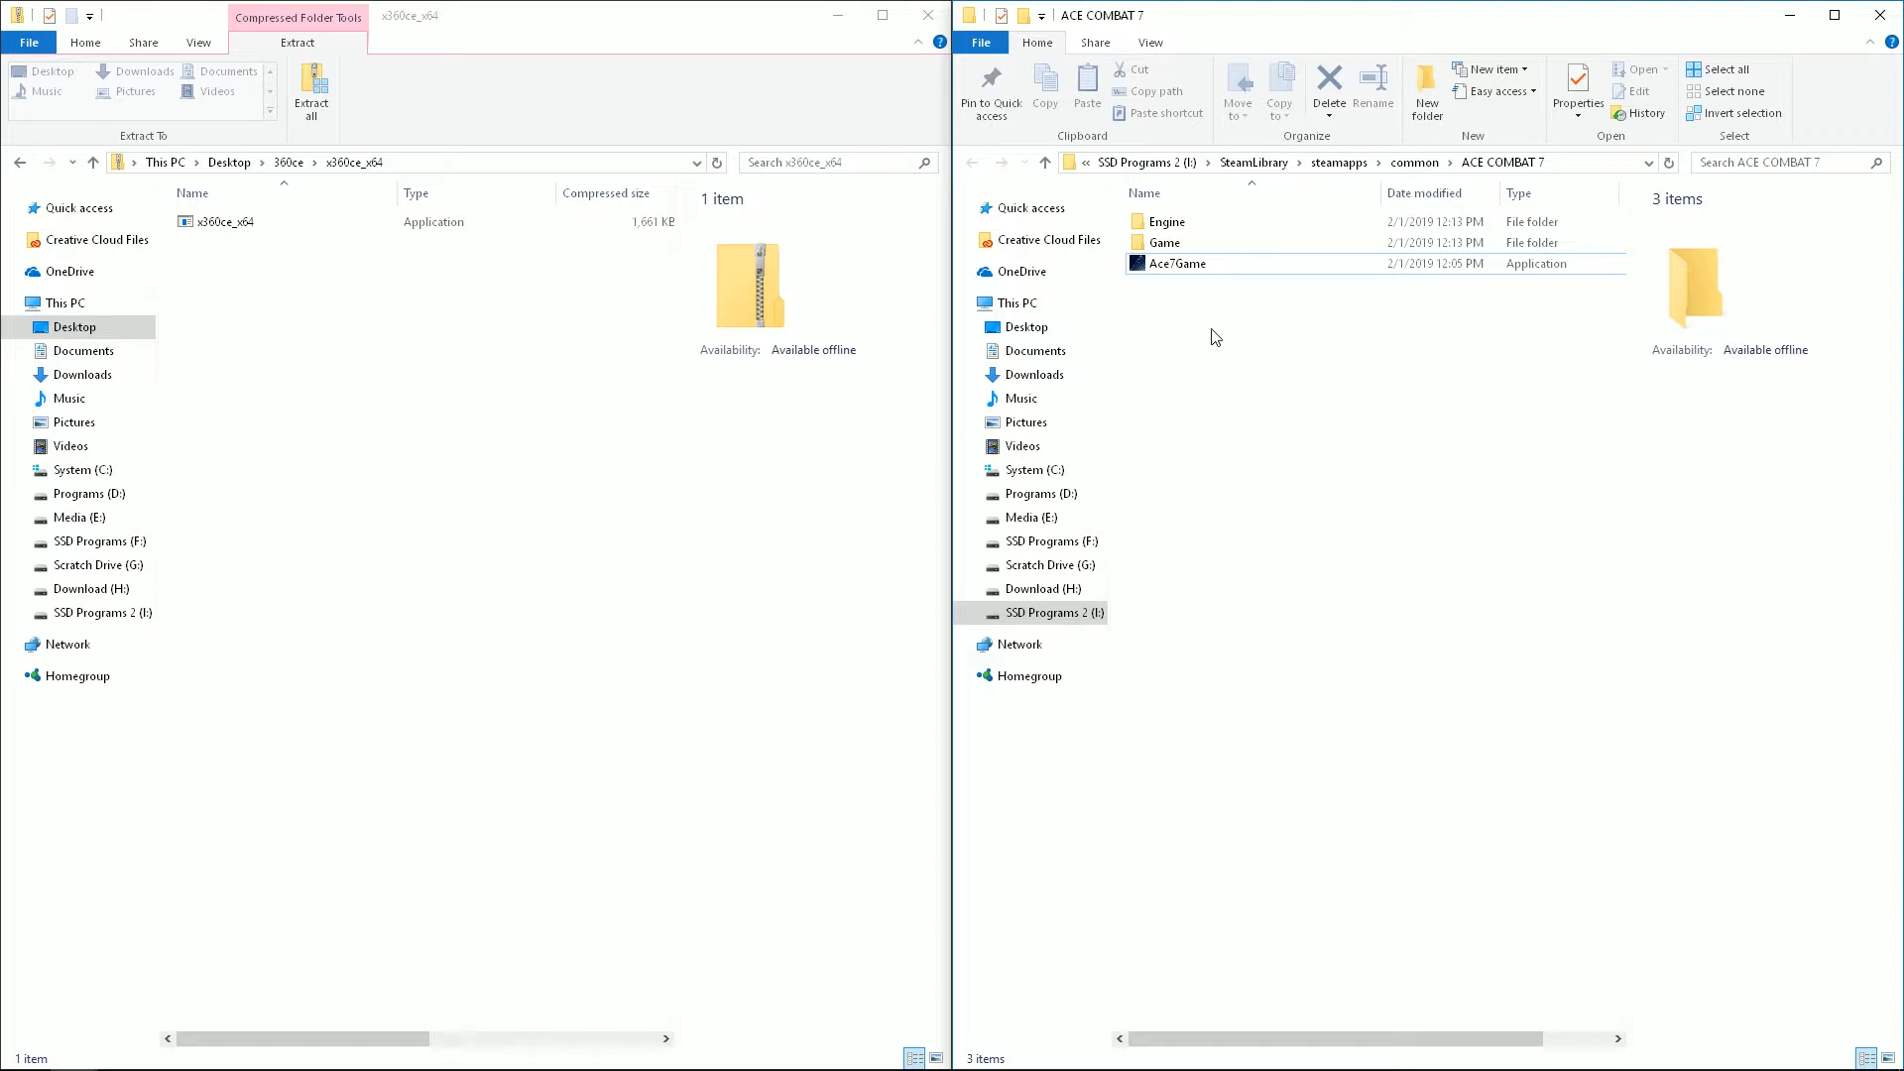
left_click(226, 221)
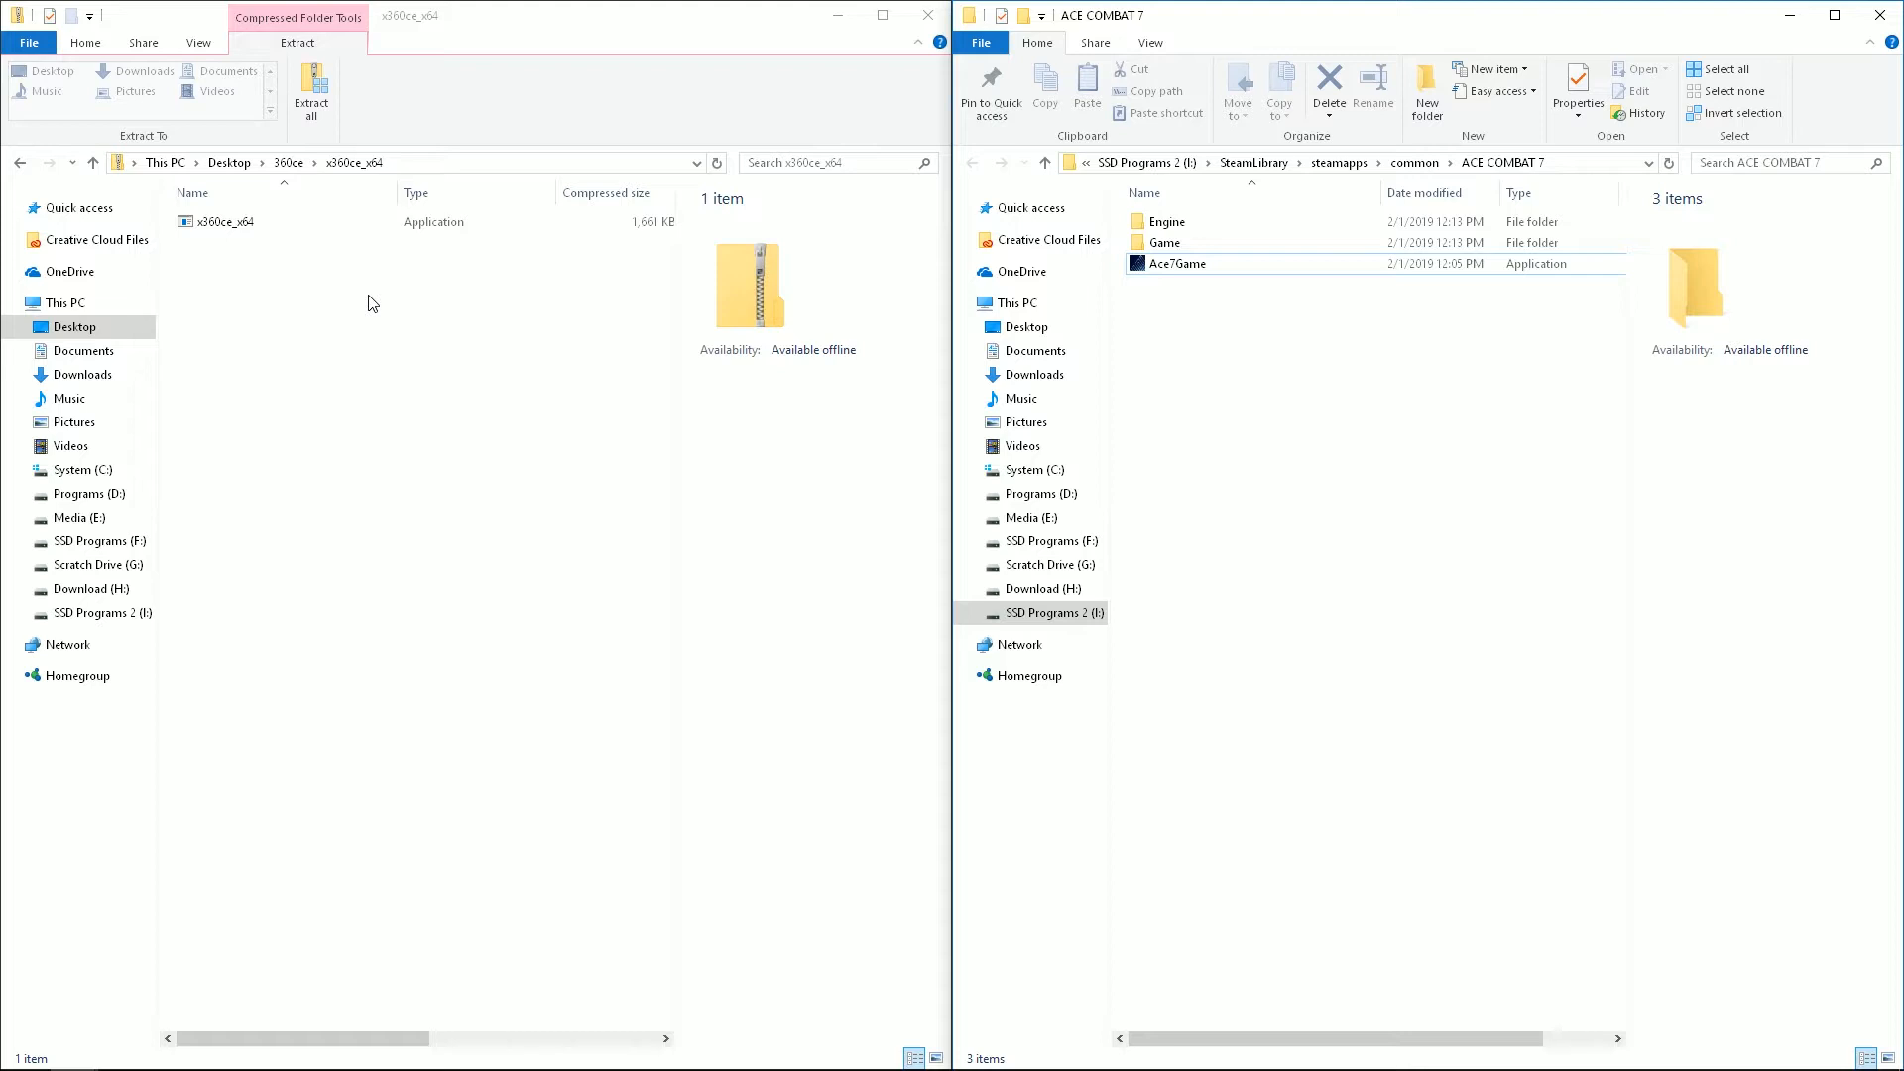
mouse_move(1186, 317)
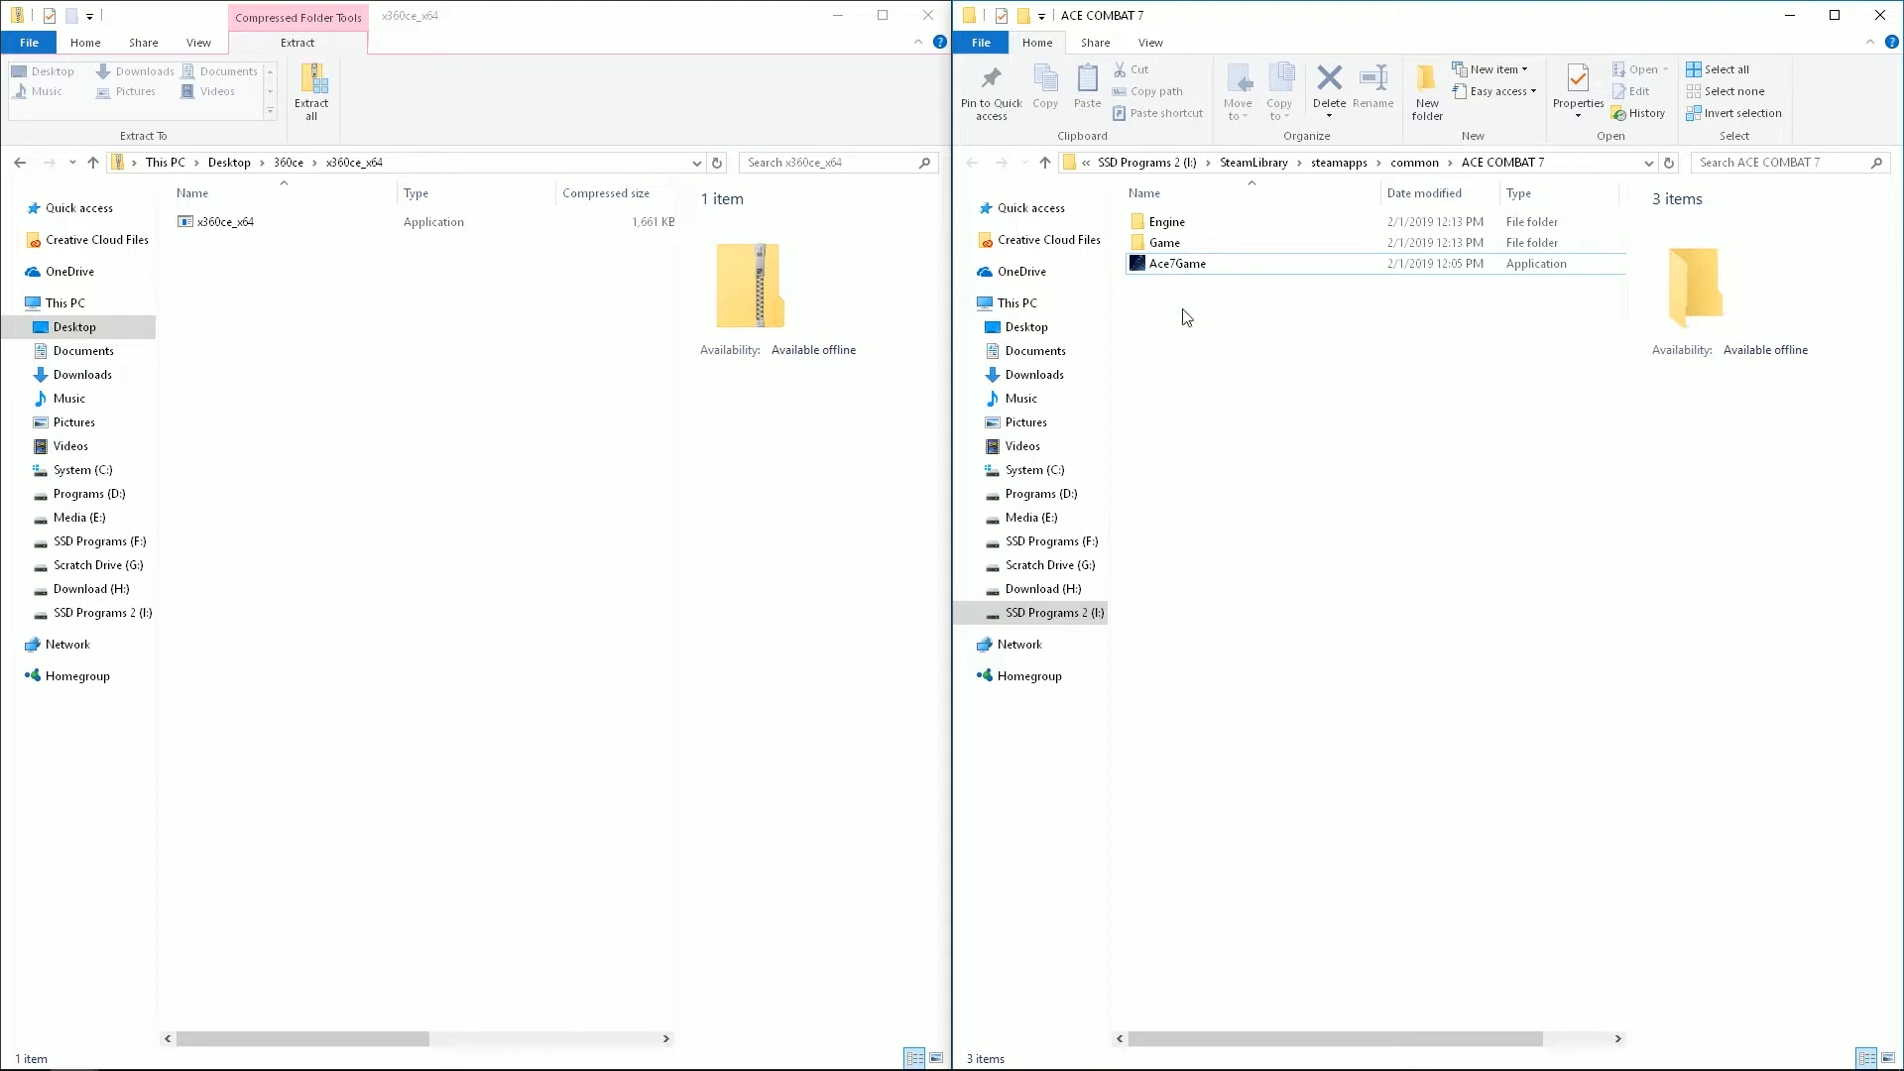
left_click(223, 221)
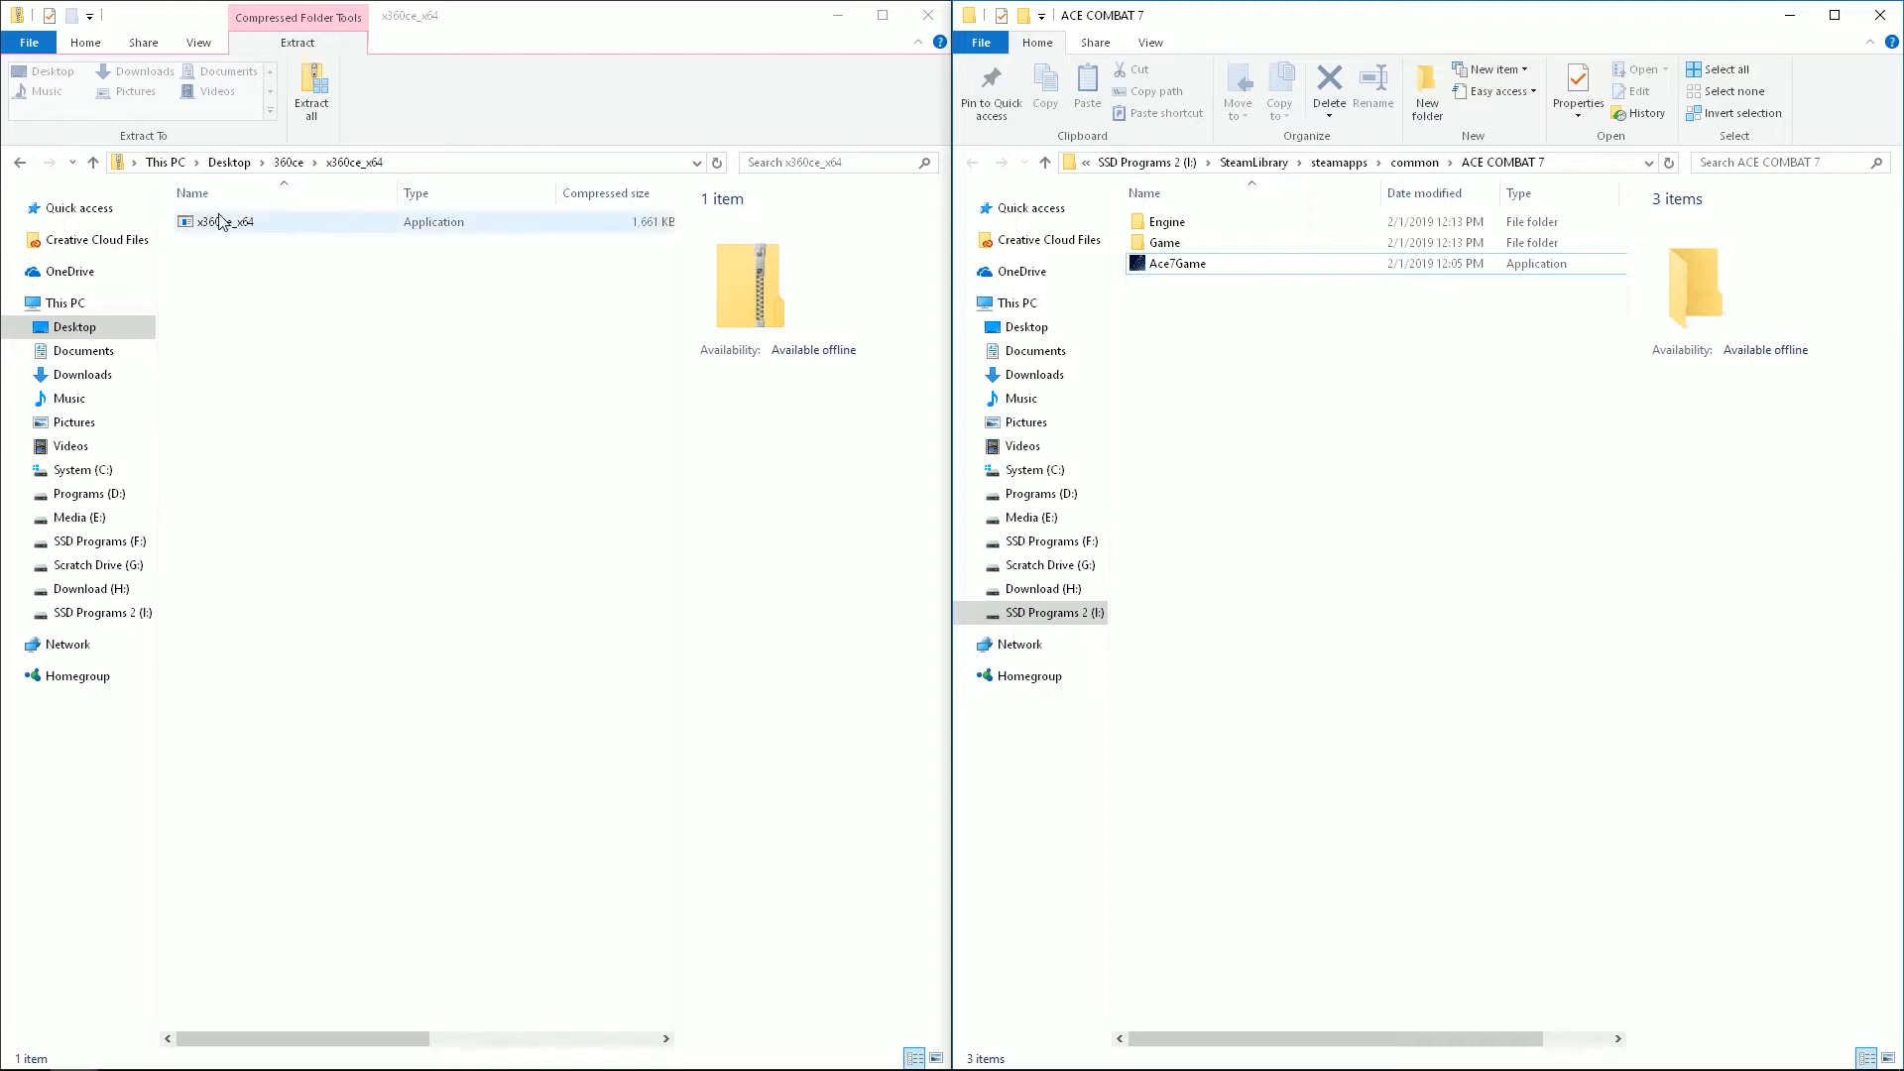
left_click(221, 221)
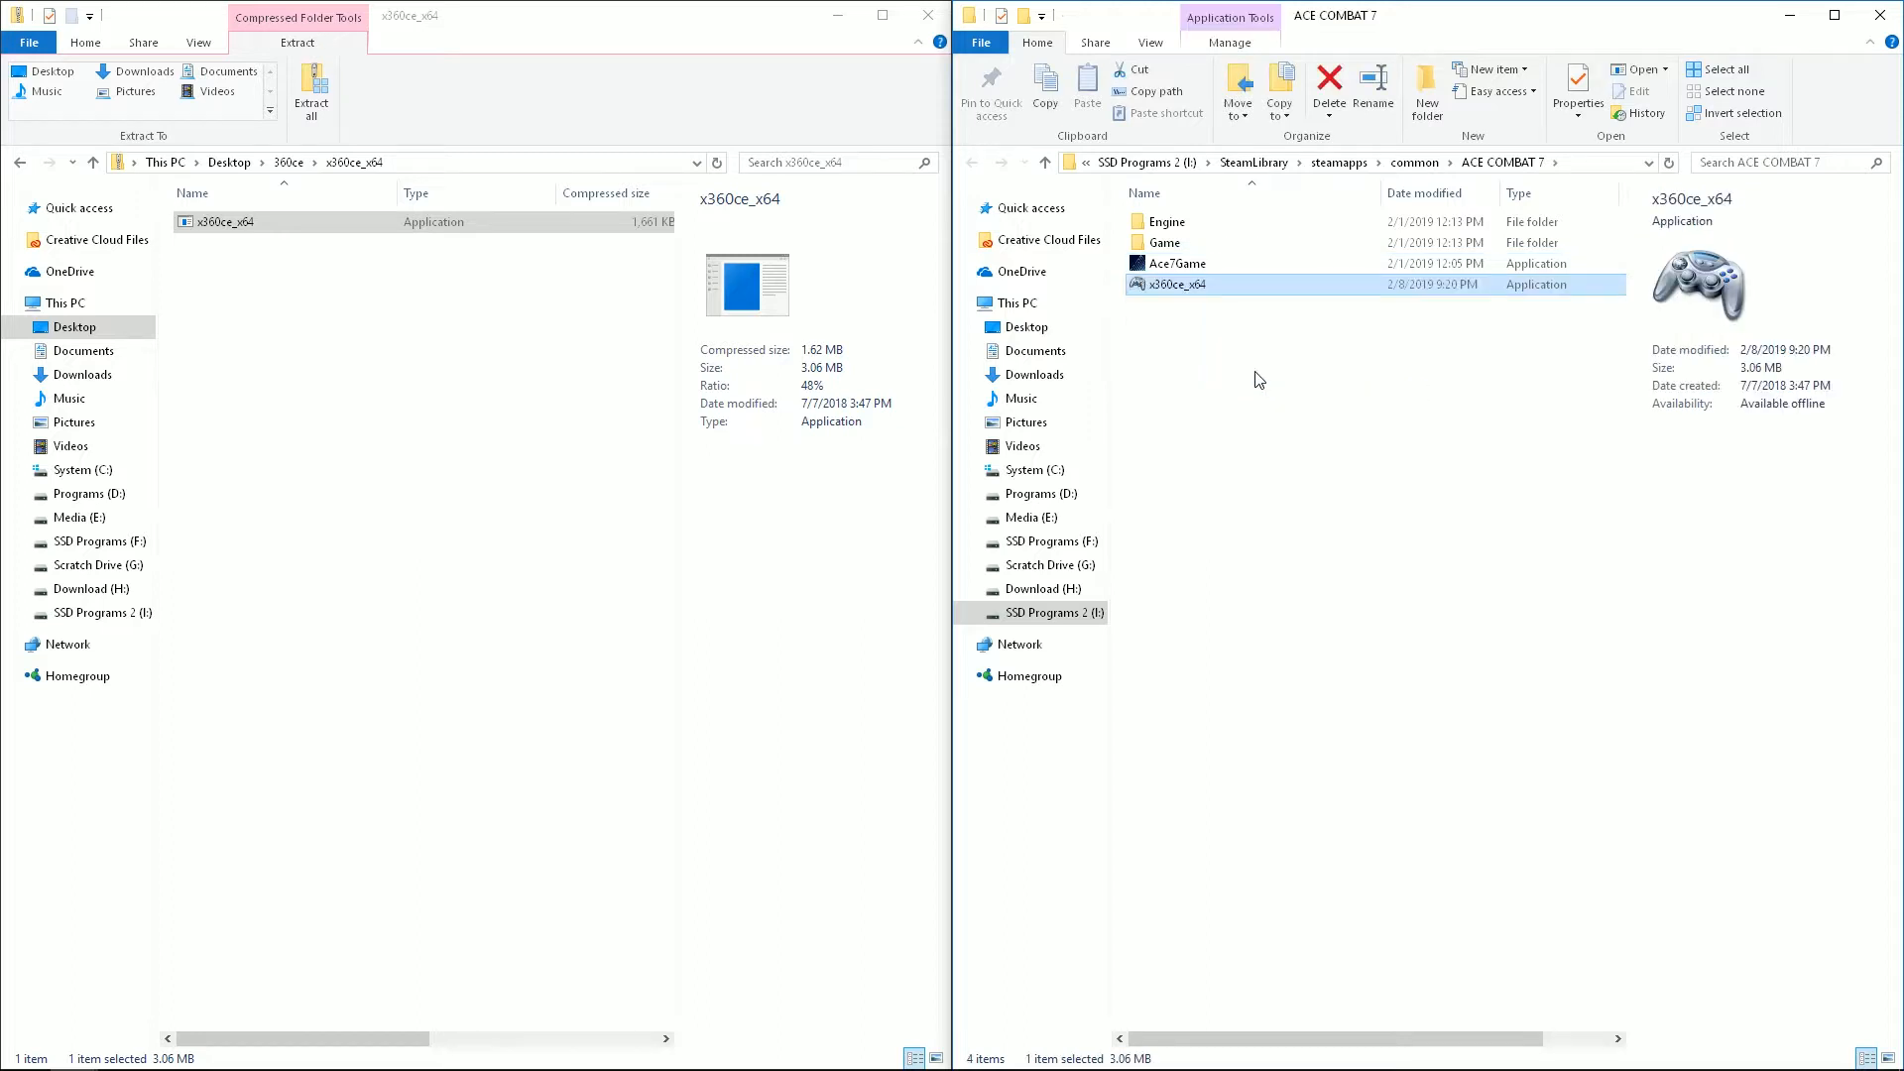
Step: Launch x360ce_x64.exe from the game folder, allowing it past the security warning
double_click(1175, 283)
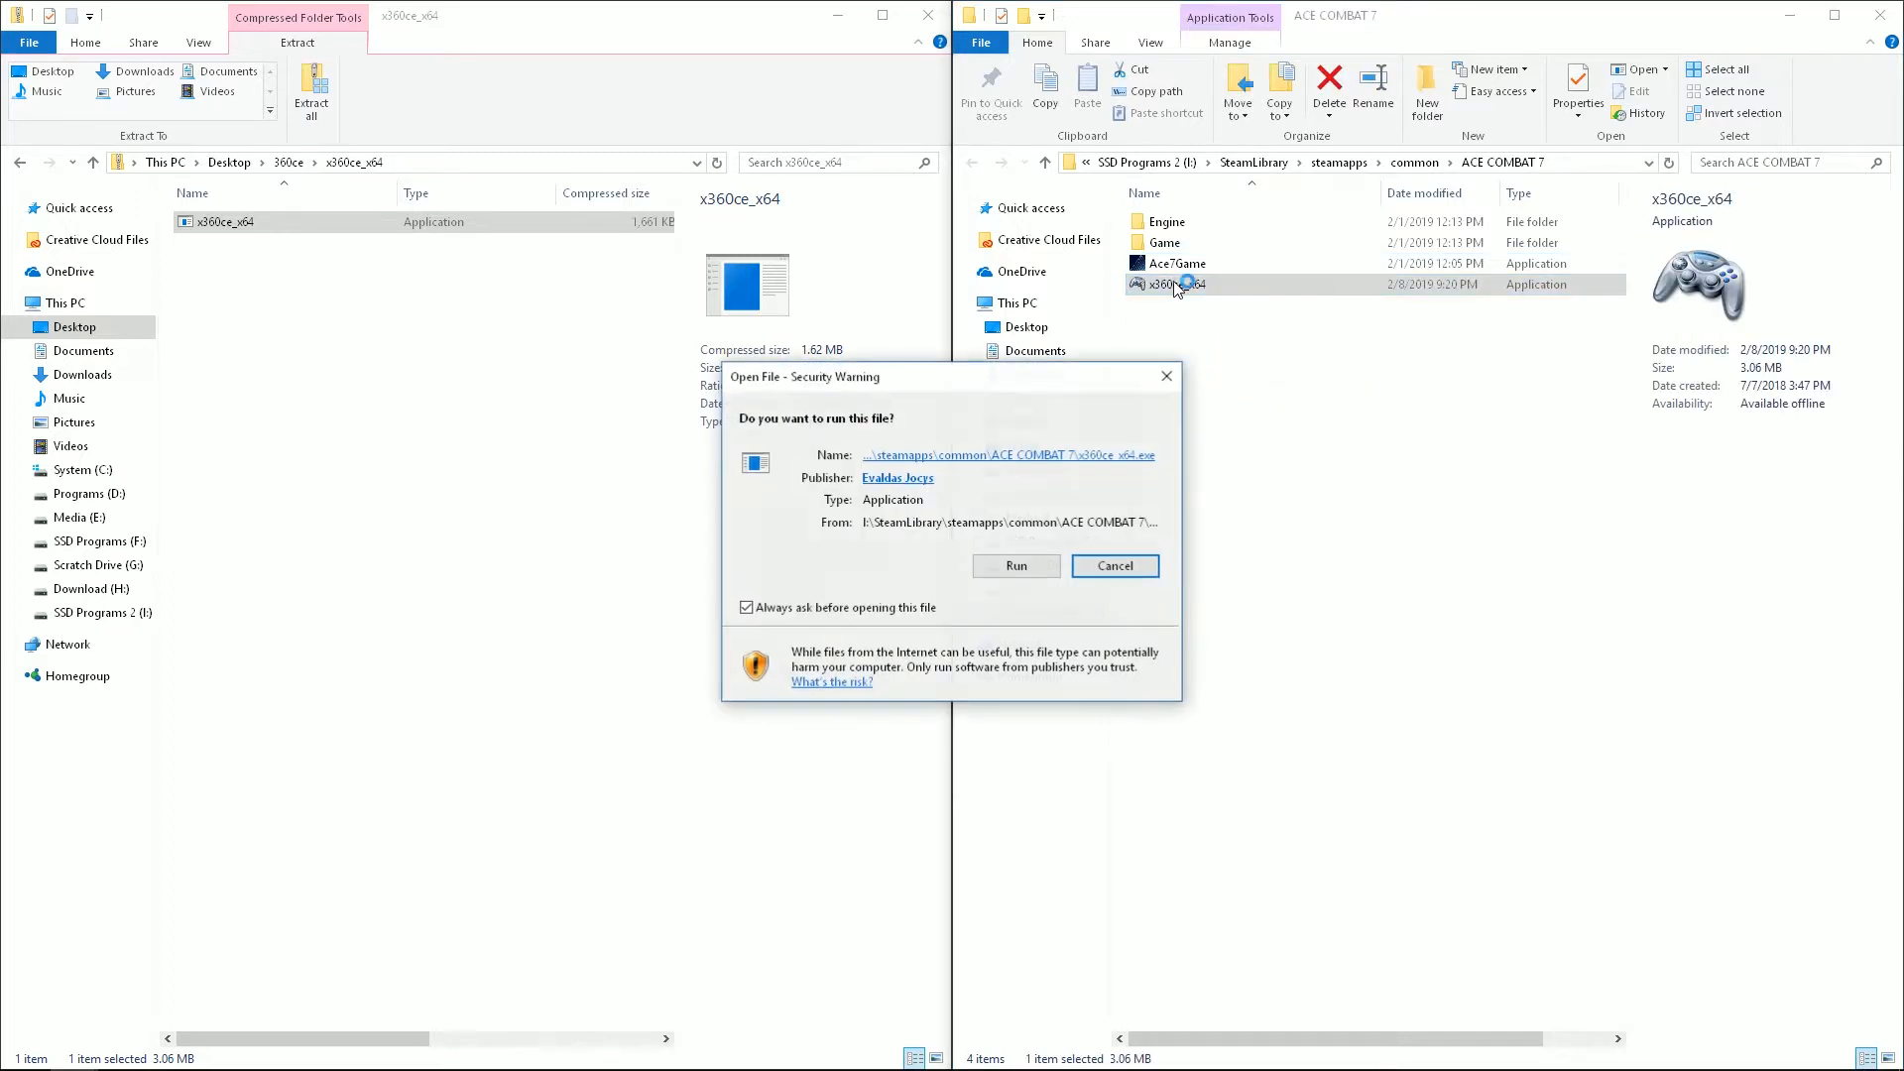
left_click(1112, 566)
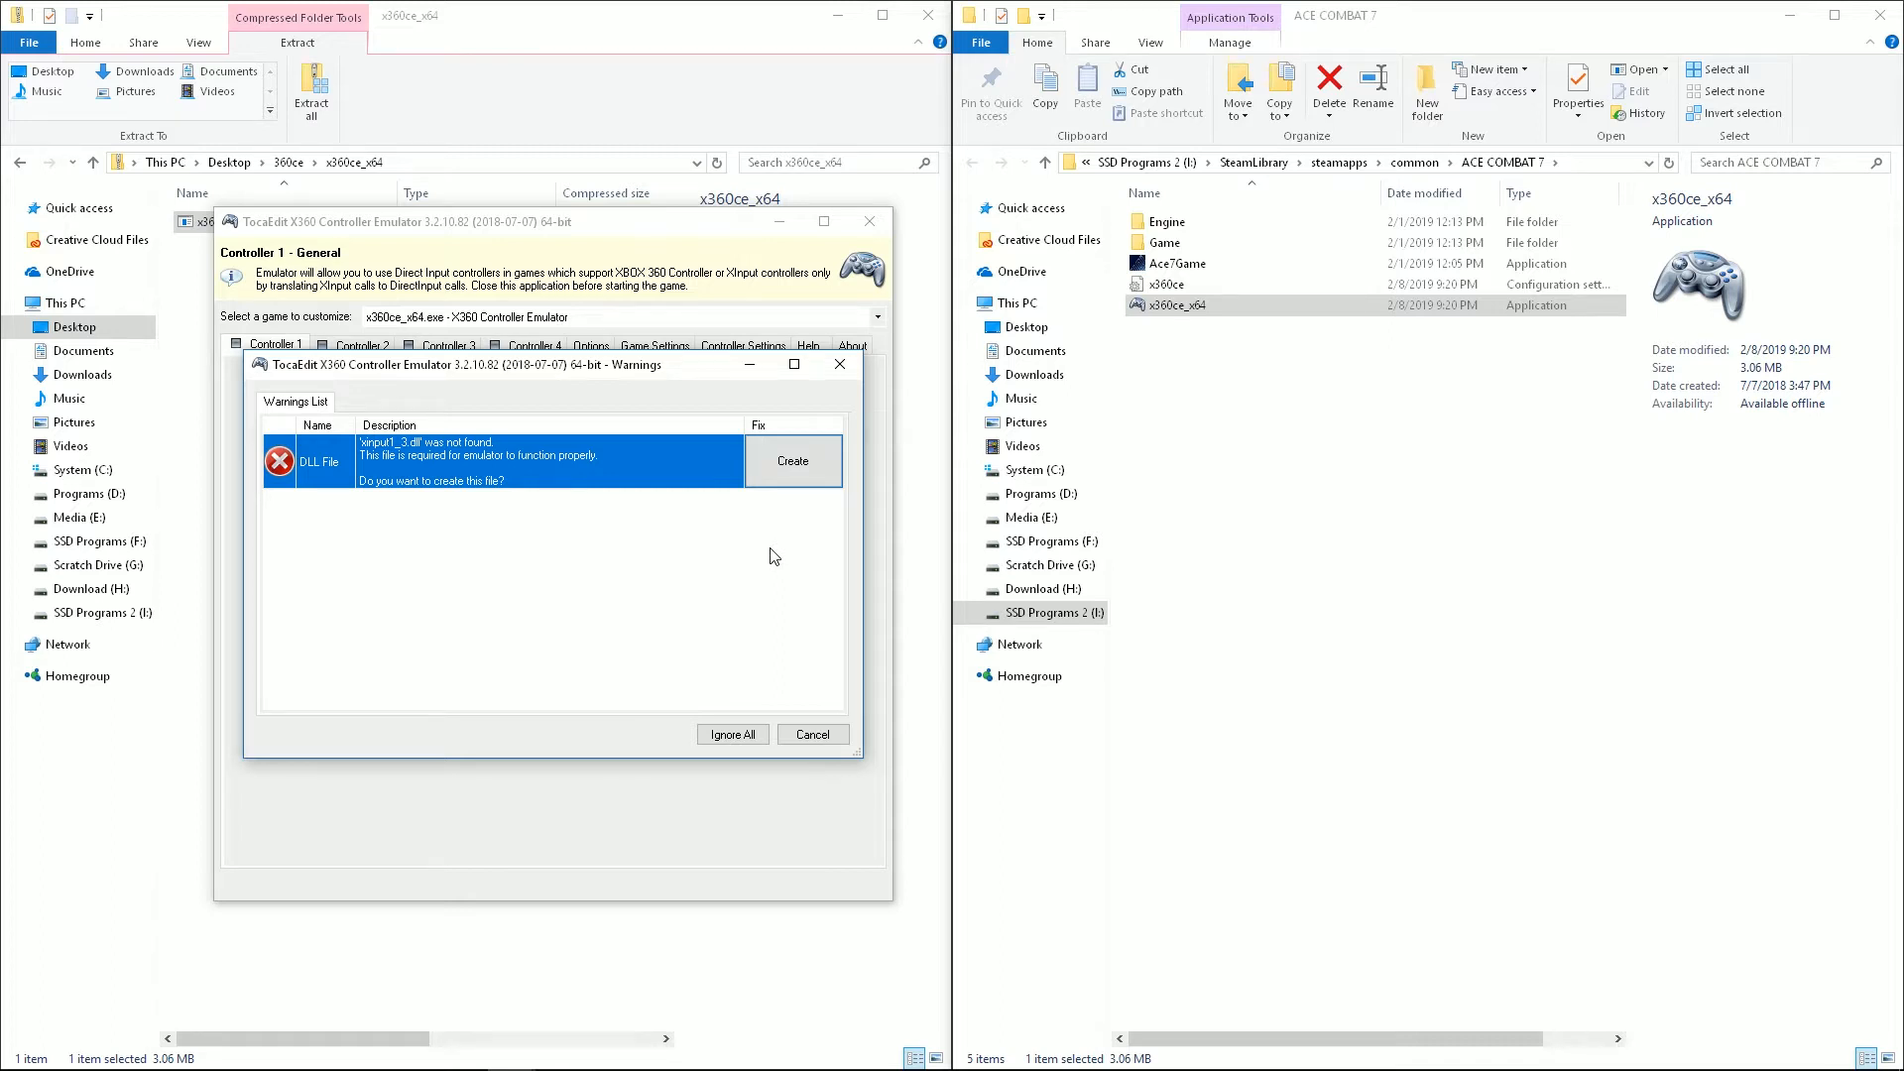
mouse_move(652, 521)
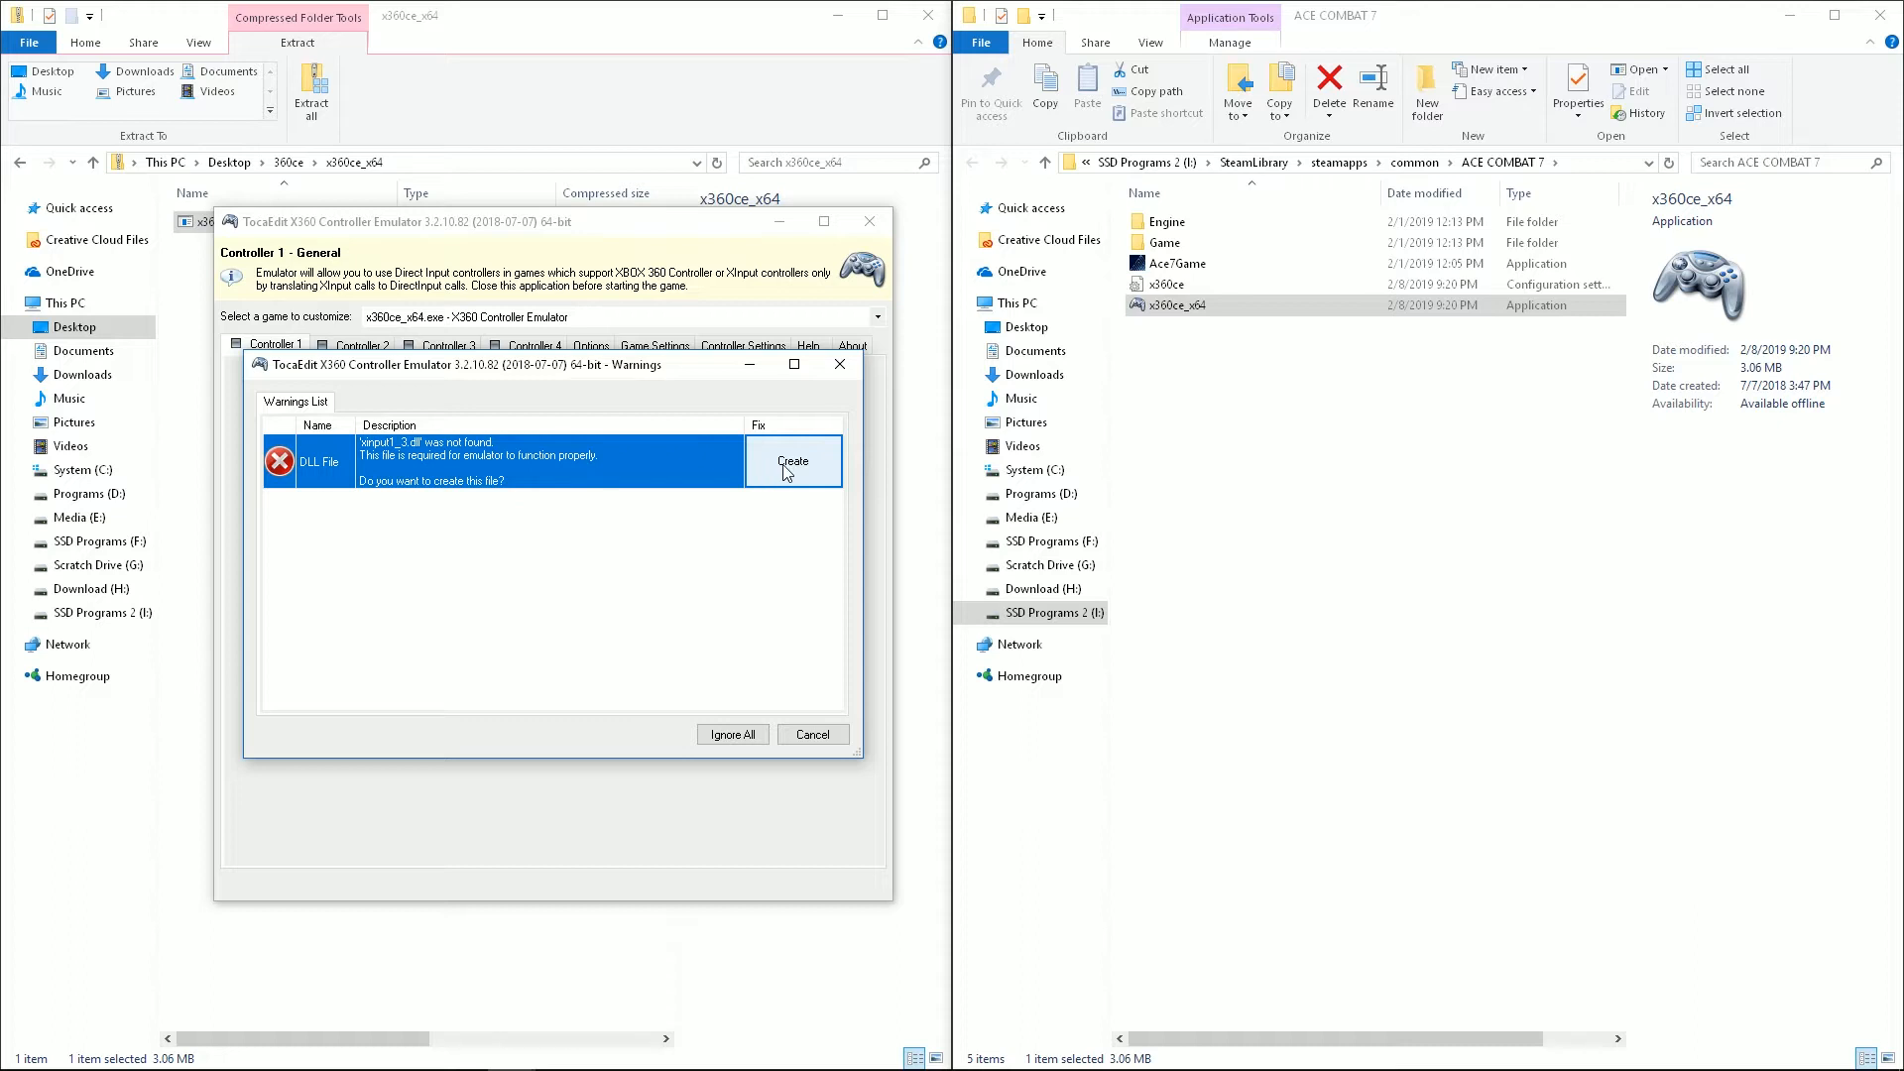
Step: Create the missing xinput1_3.dll and load Internet default settings for the detected device
left_click(794, 461)
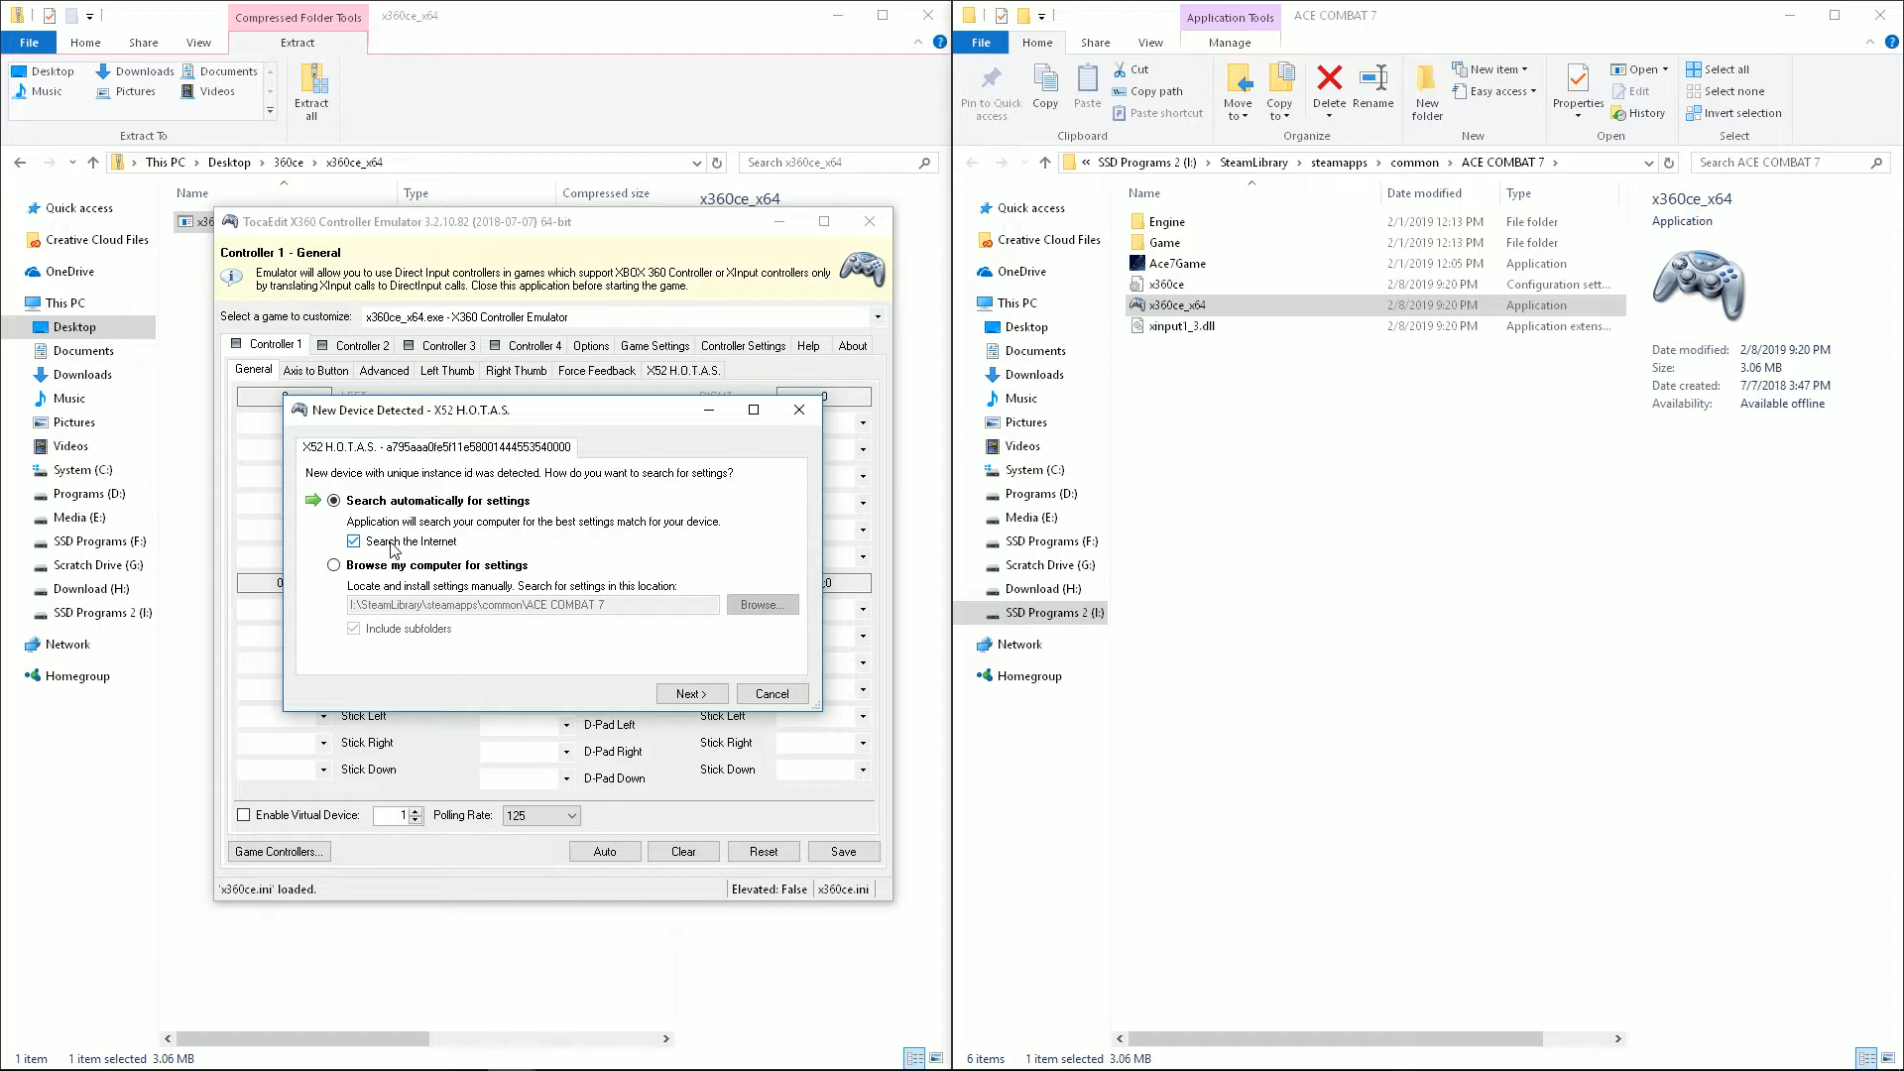
left_click(692, 694)
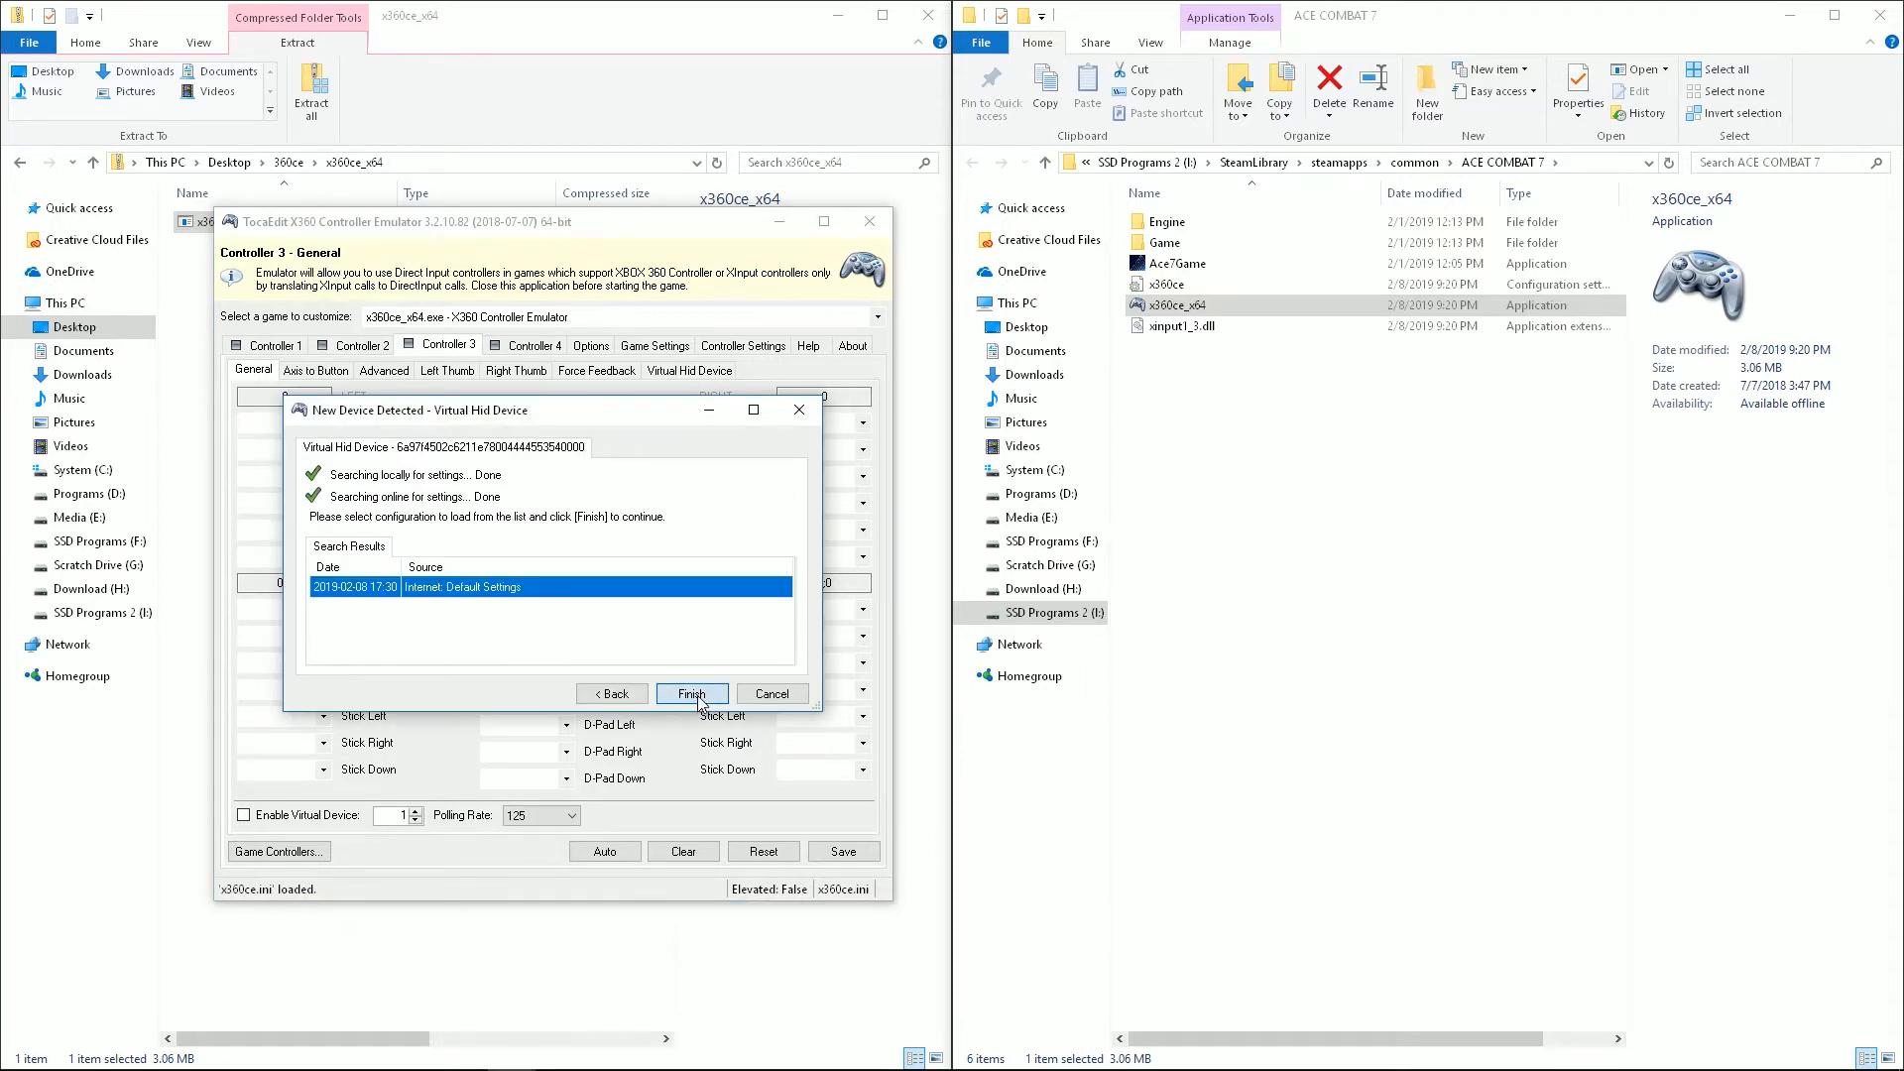
left_click(691, 694)
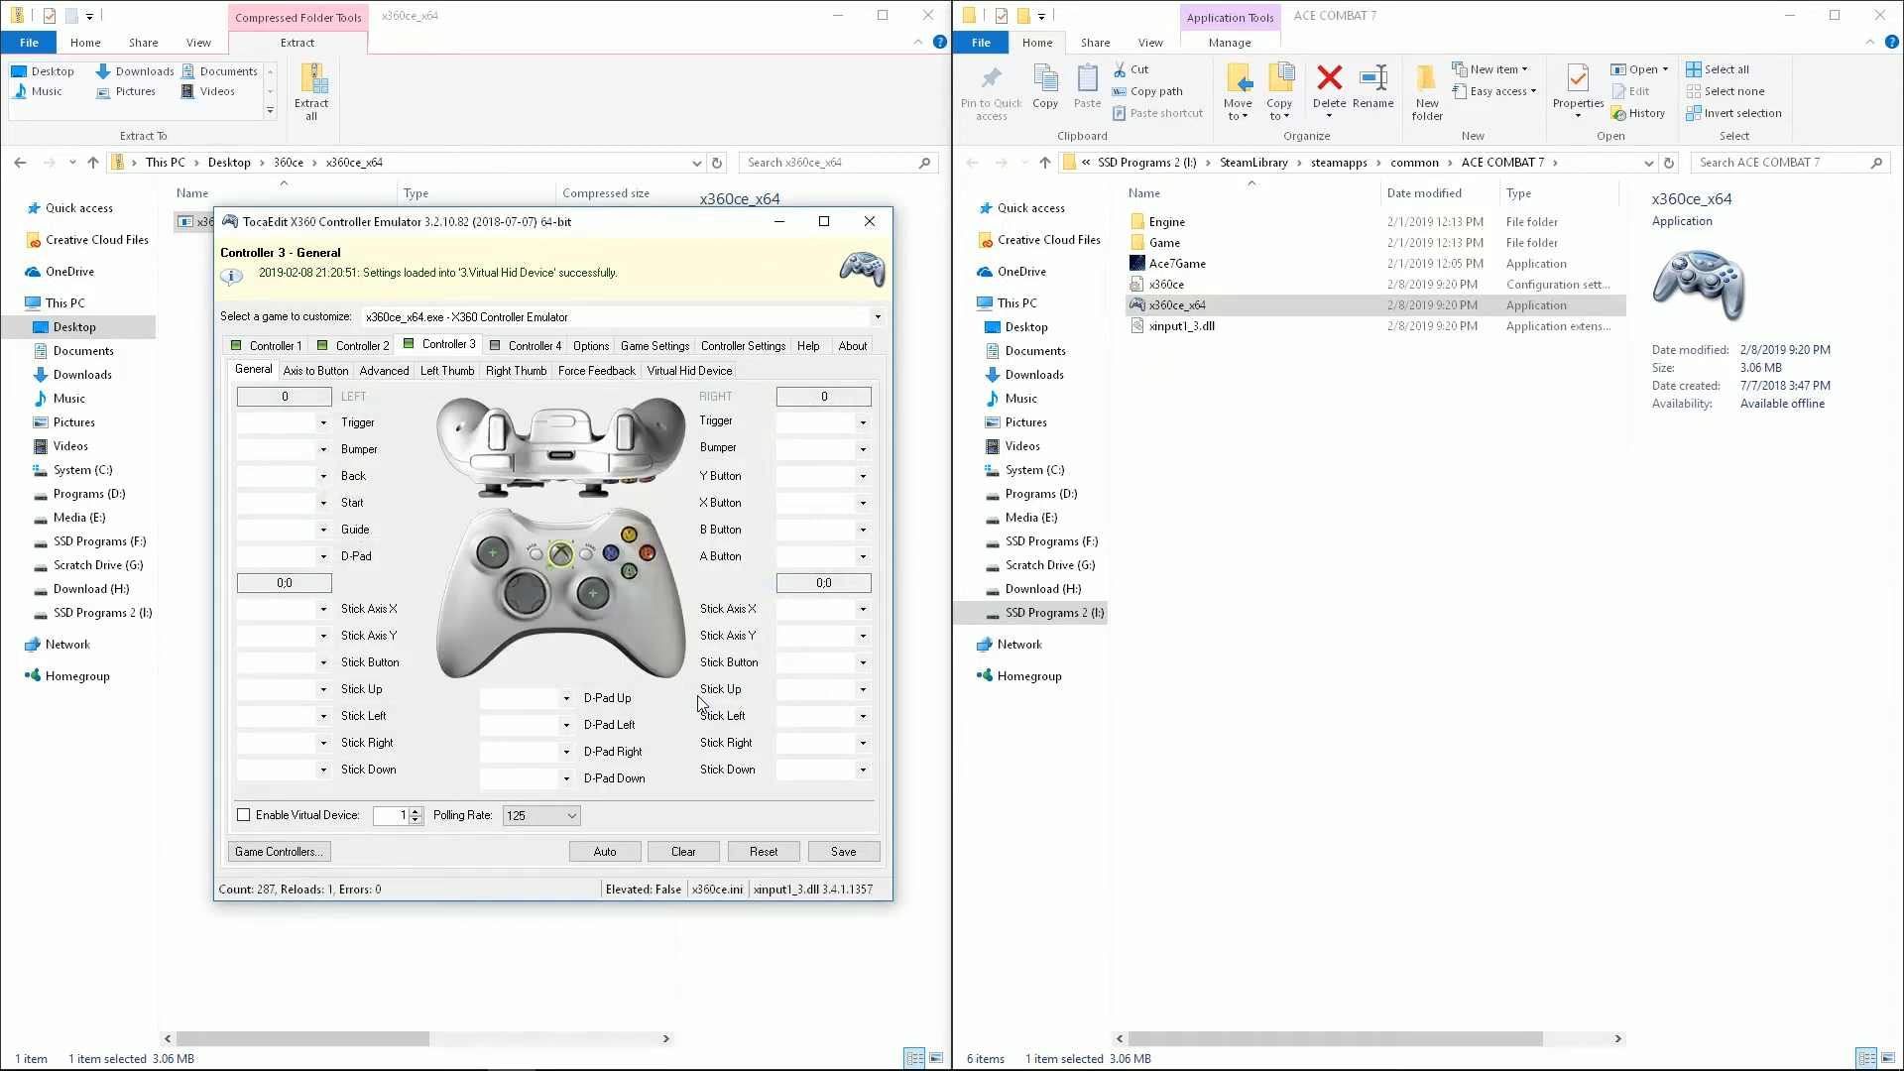
Step: On Controller 1's General page, clear and reassign the left trigger to X52 HAxis 3
left_click(274, 346)
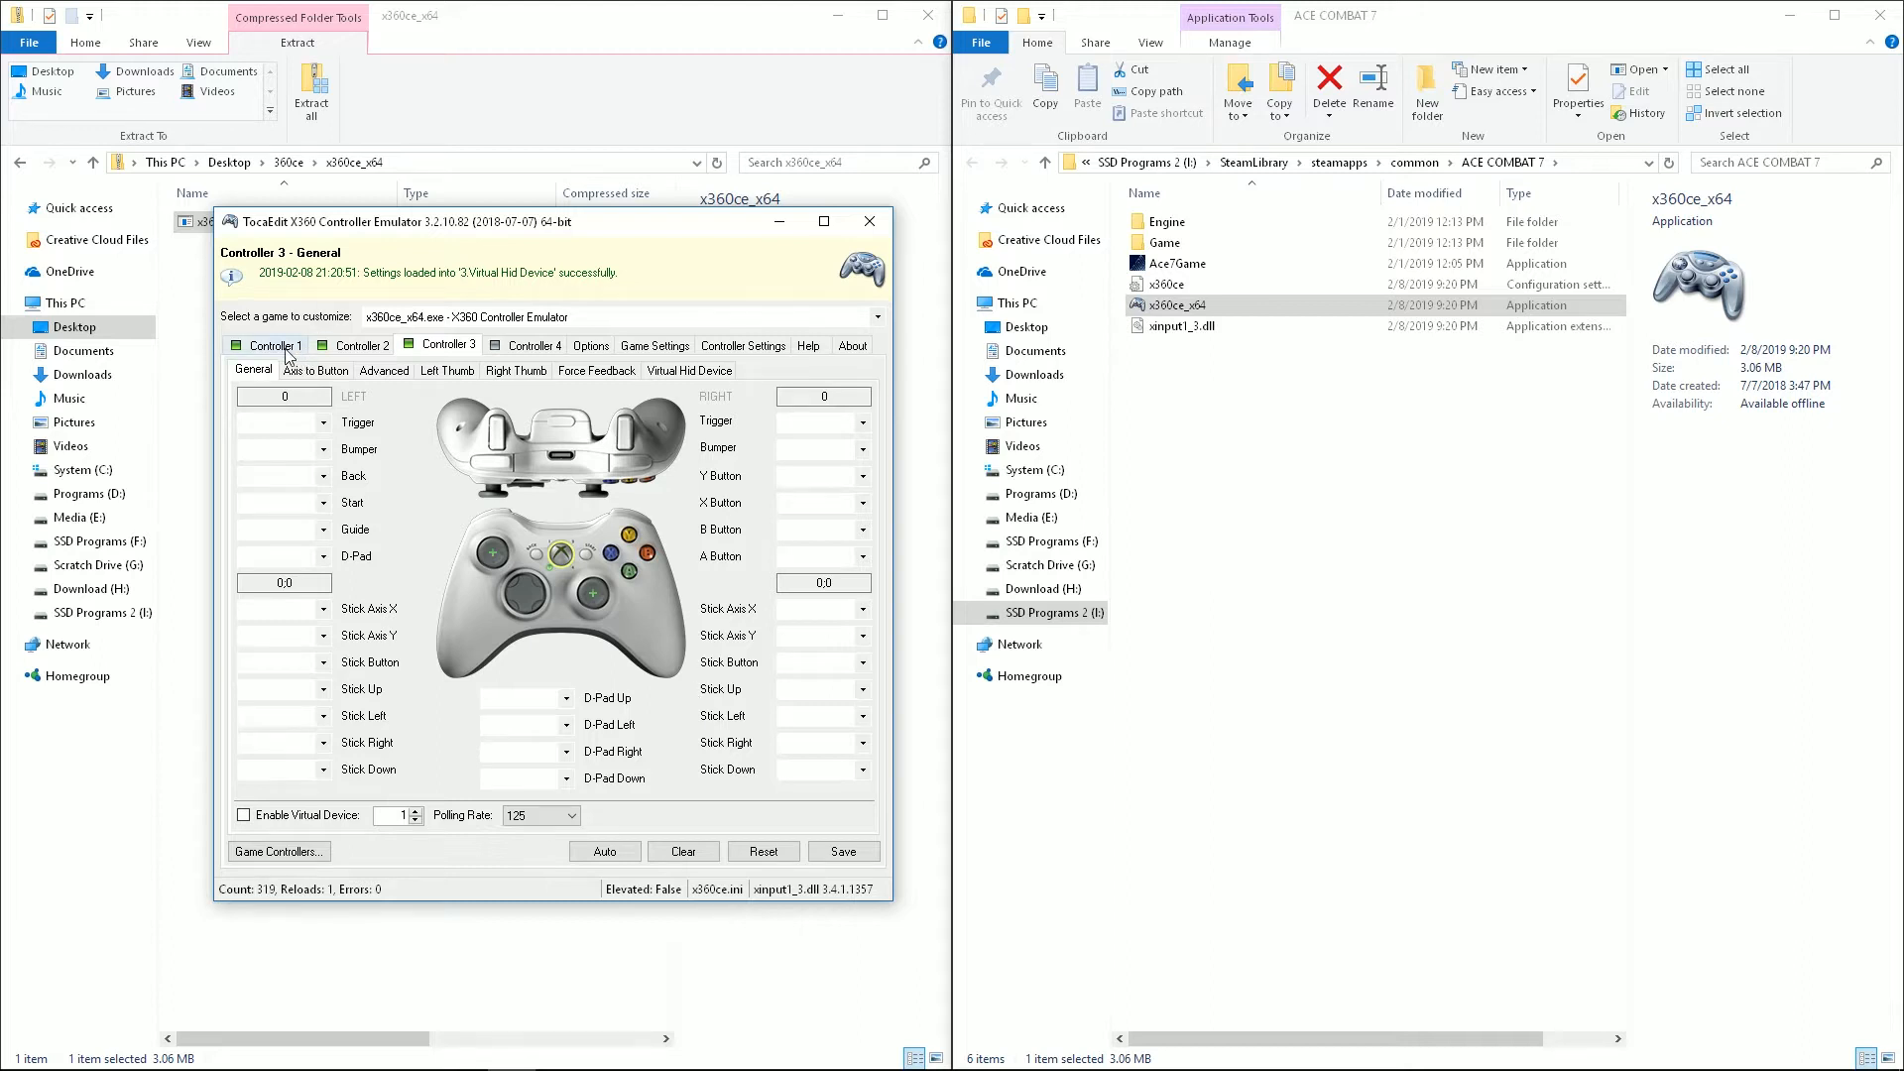
left_click(282, 345)
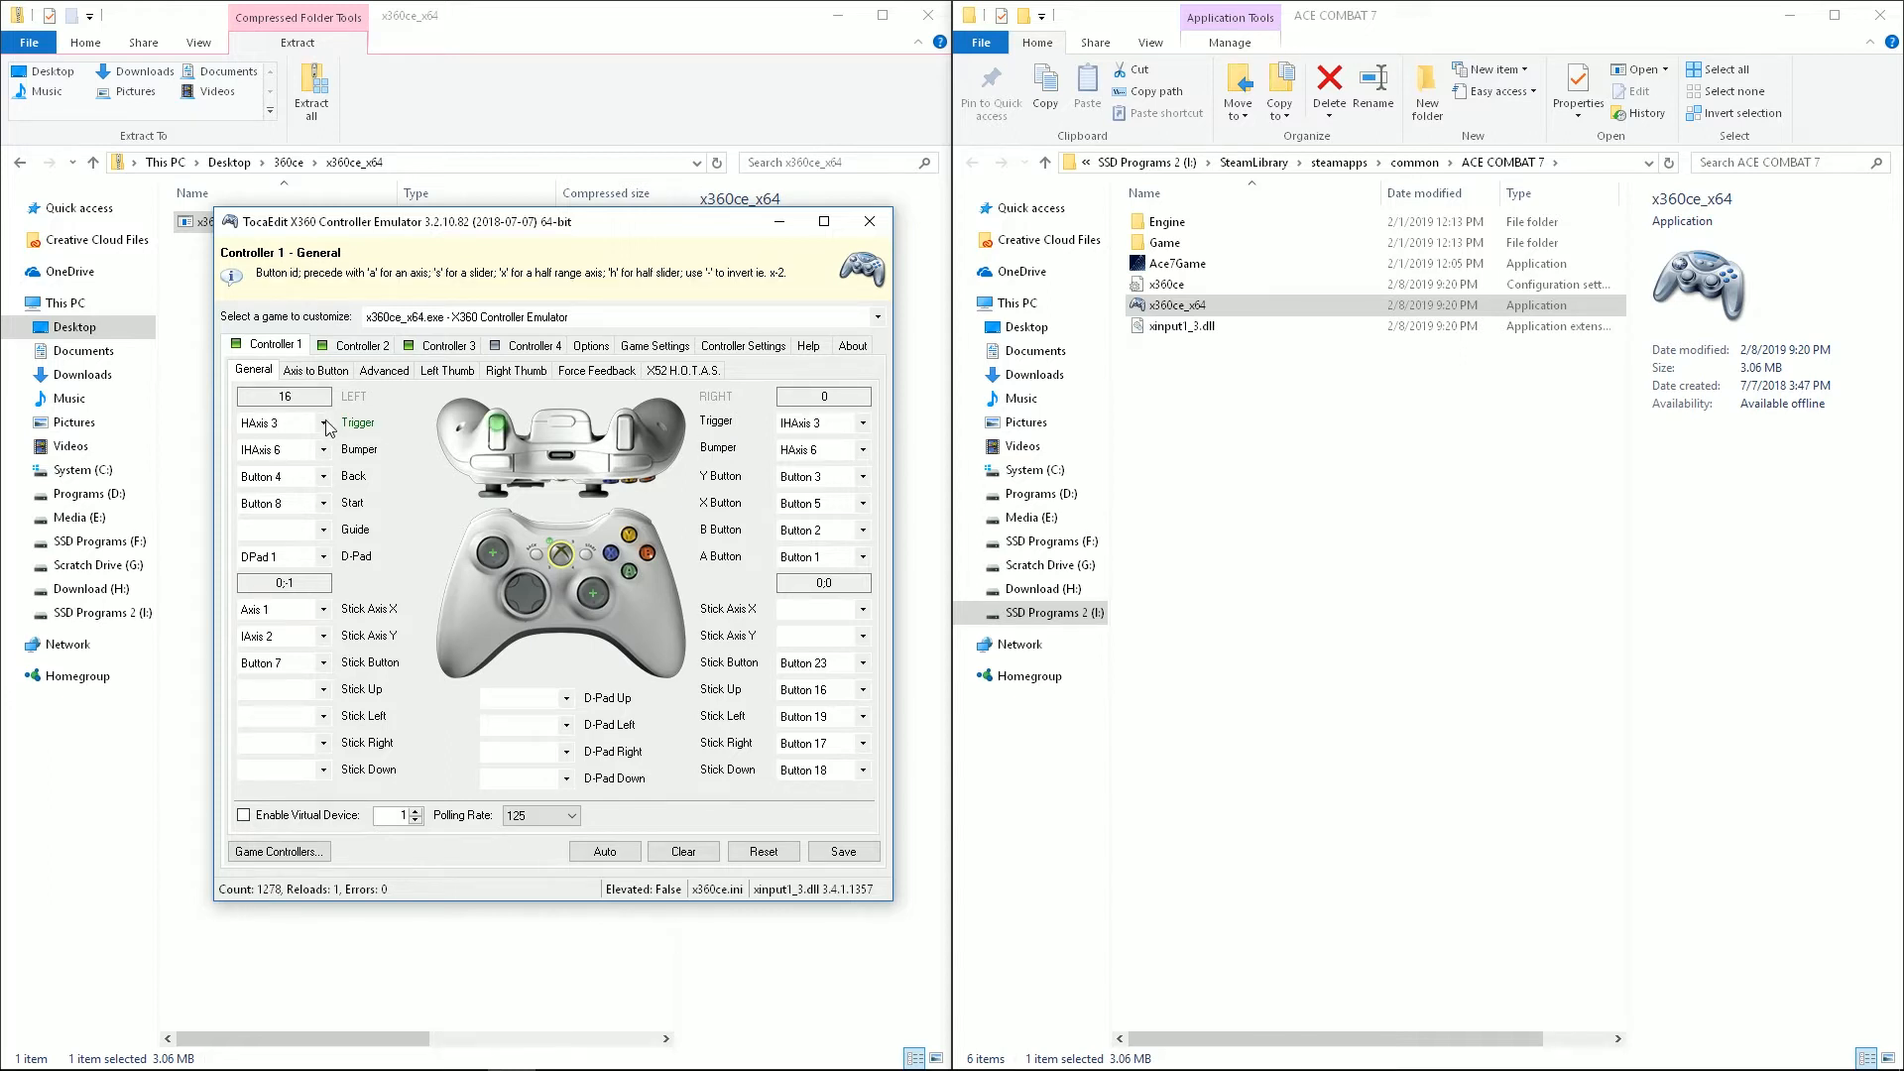
left_click(279, 423)
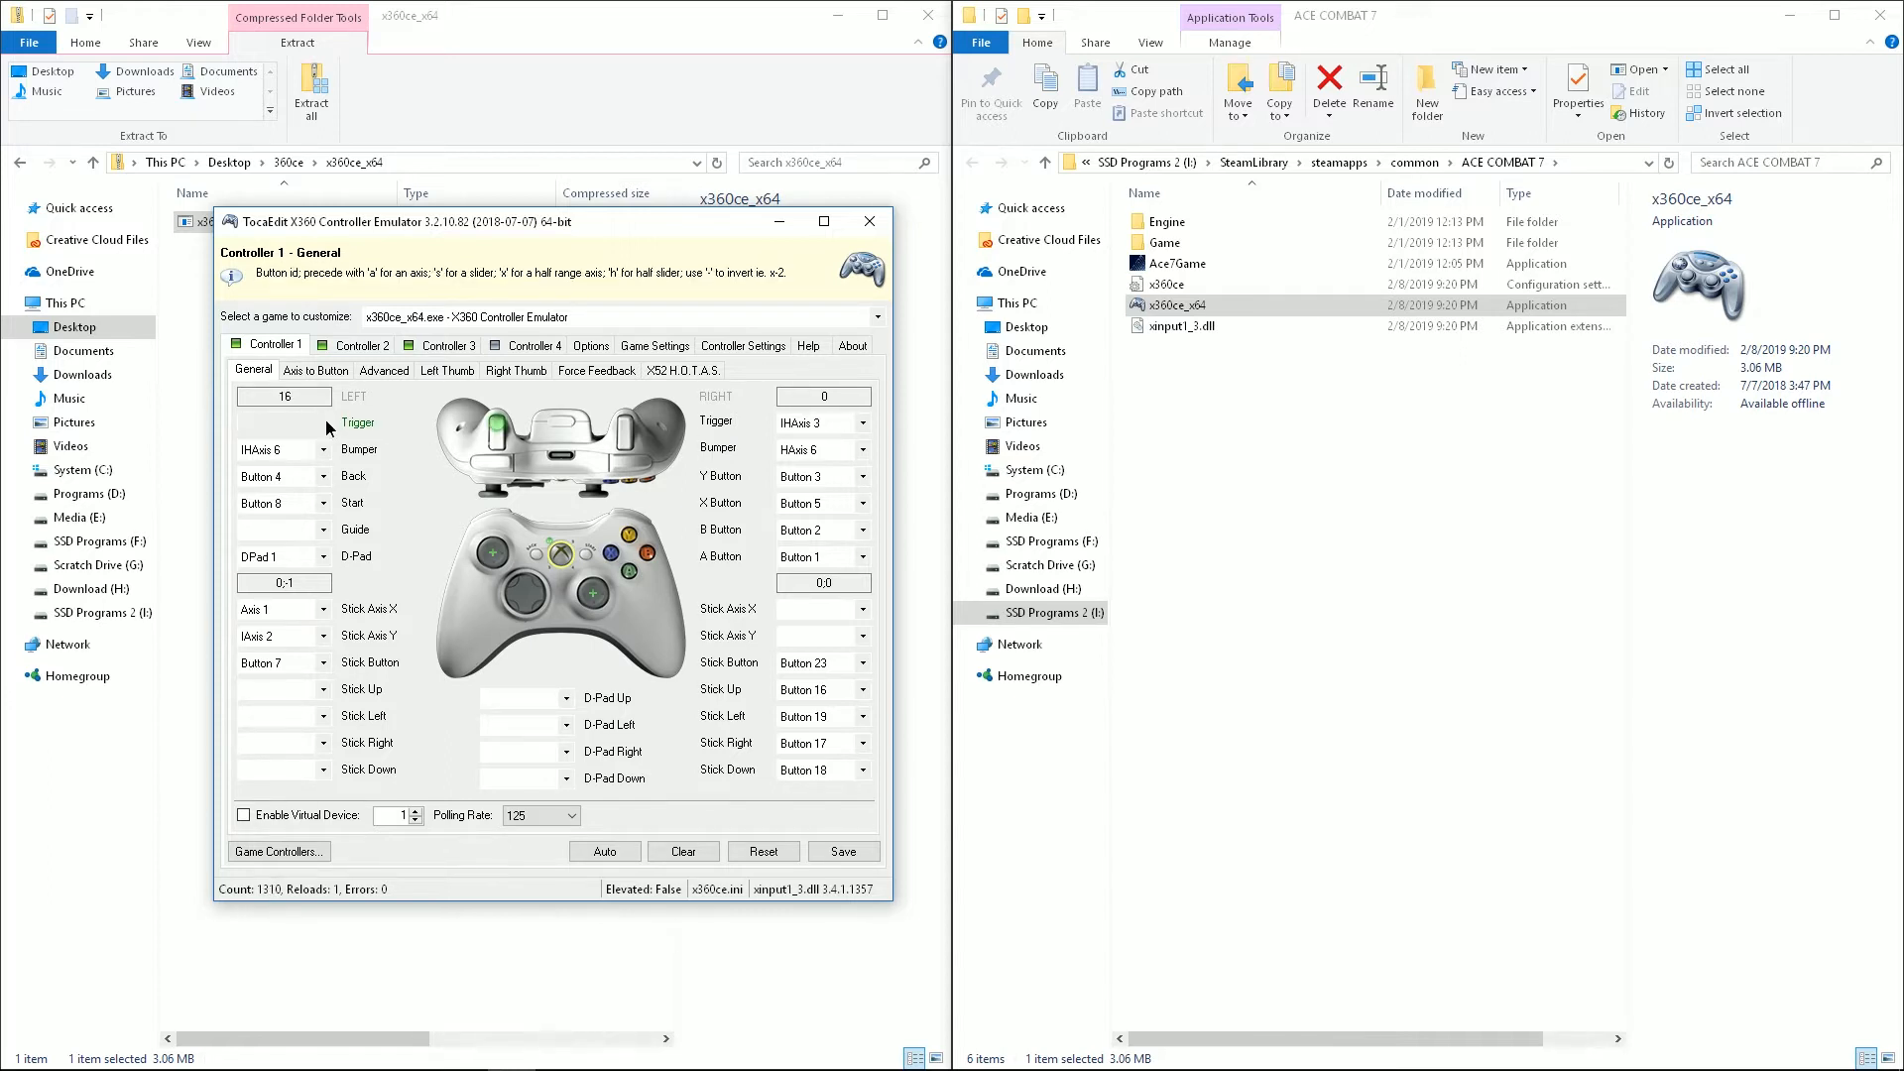
left_click(283, 422)
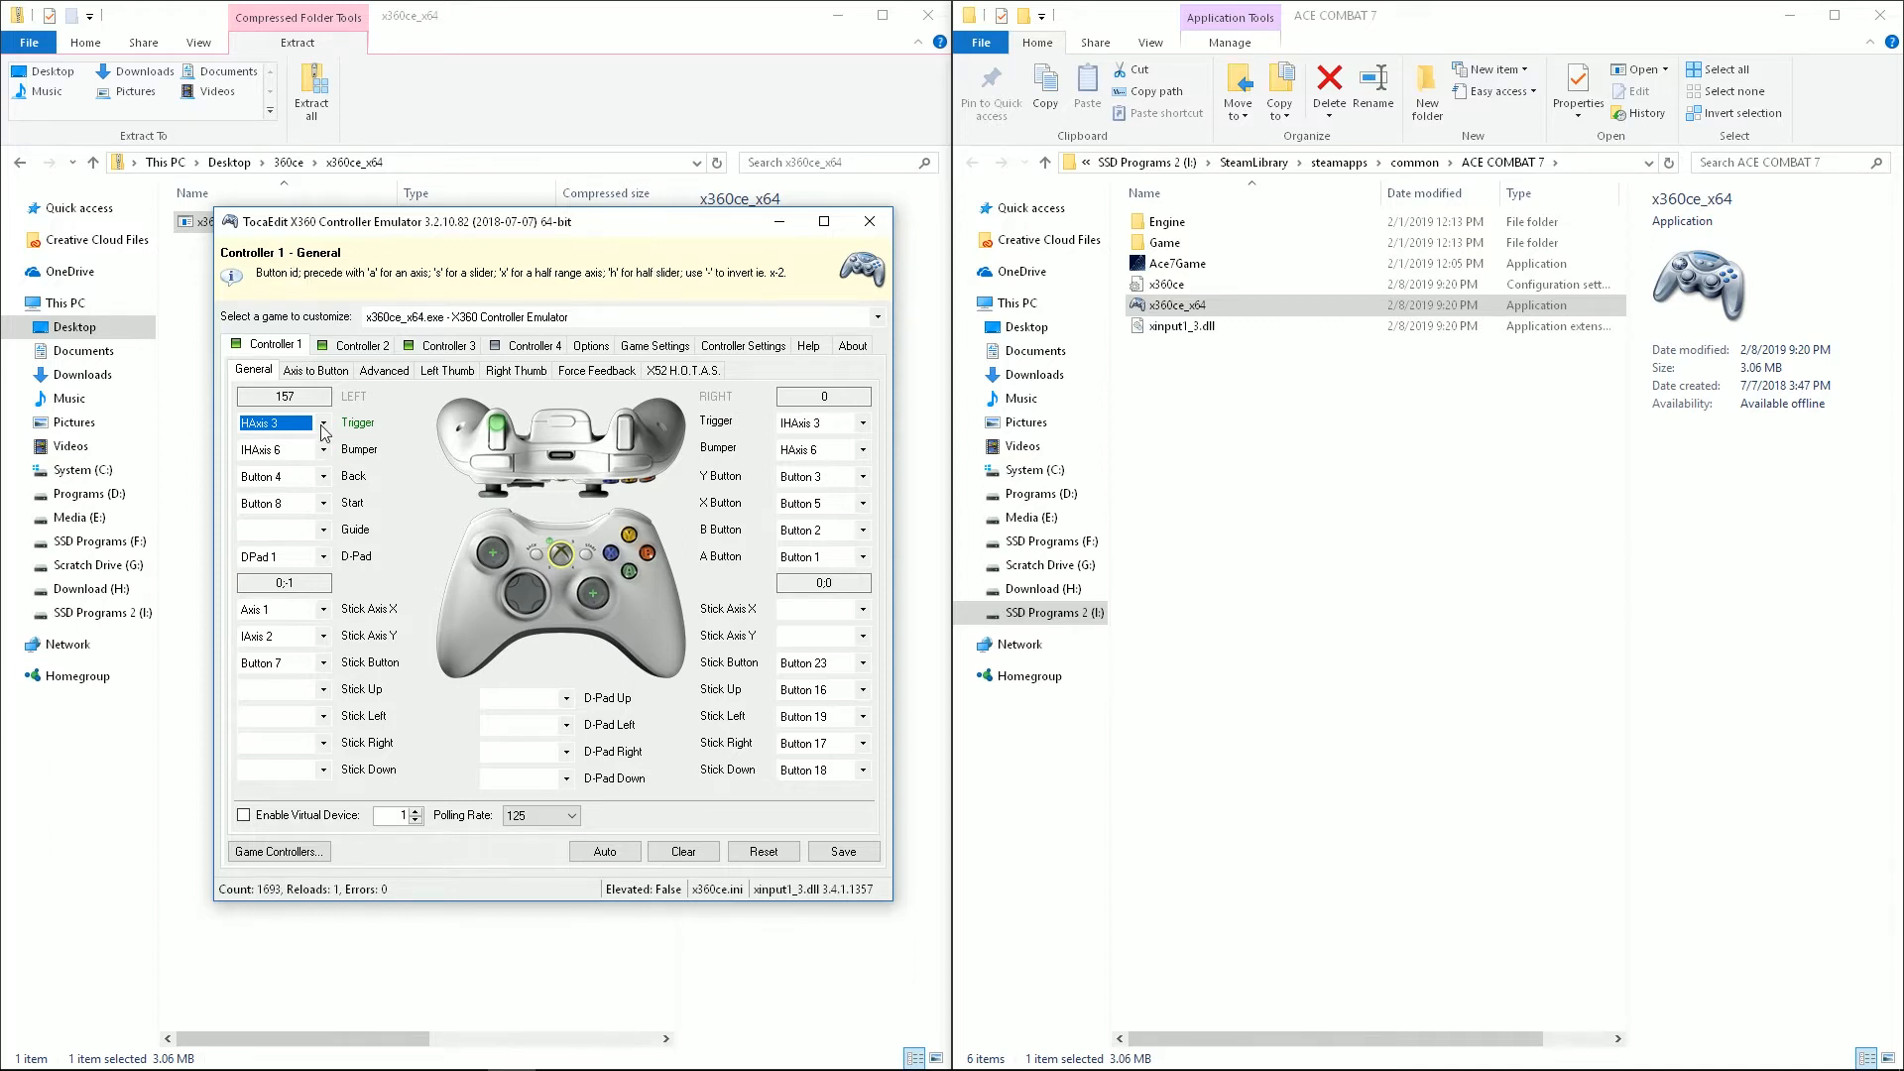
left_click(323, 422)
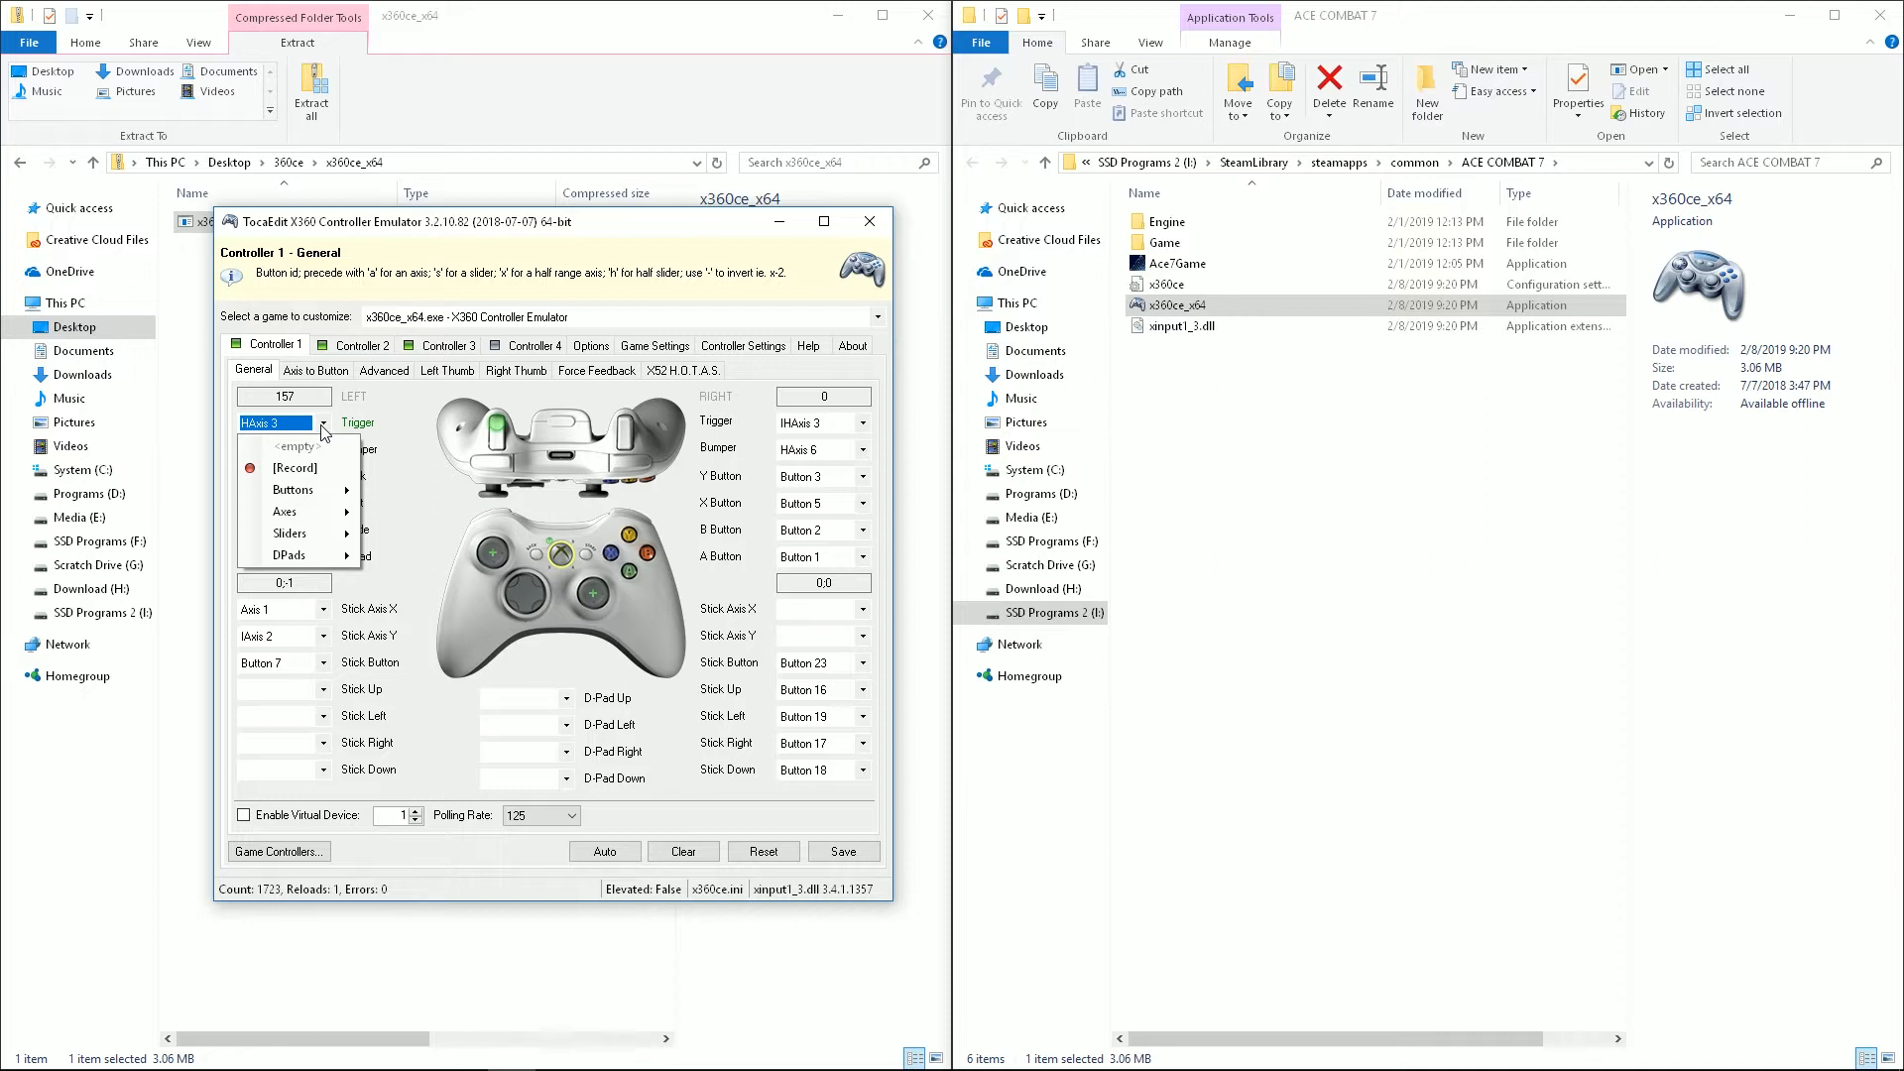
mouse_move(288, 512)
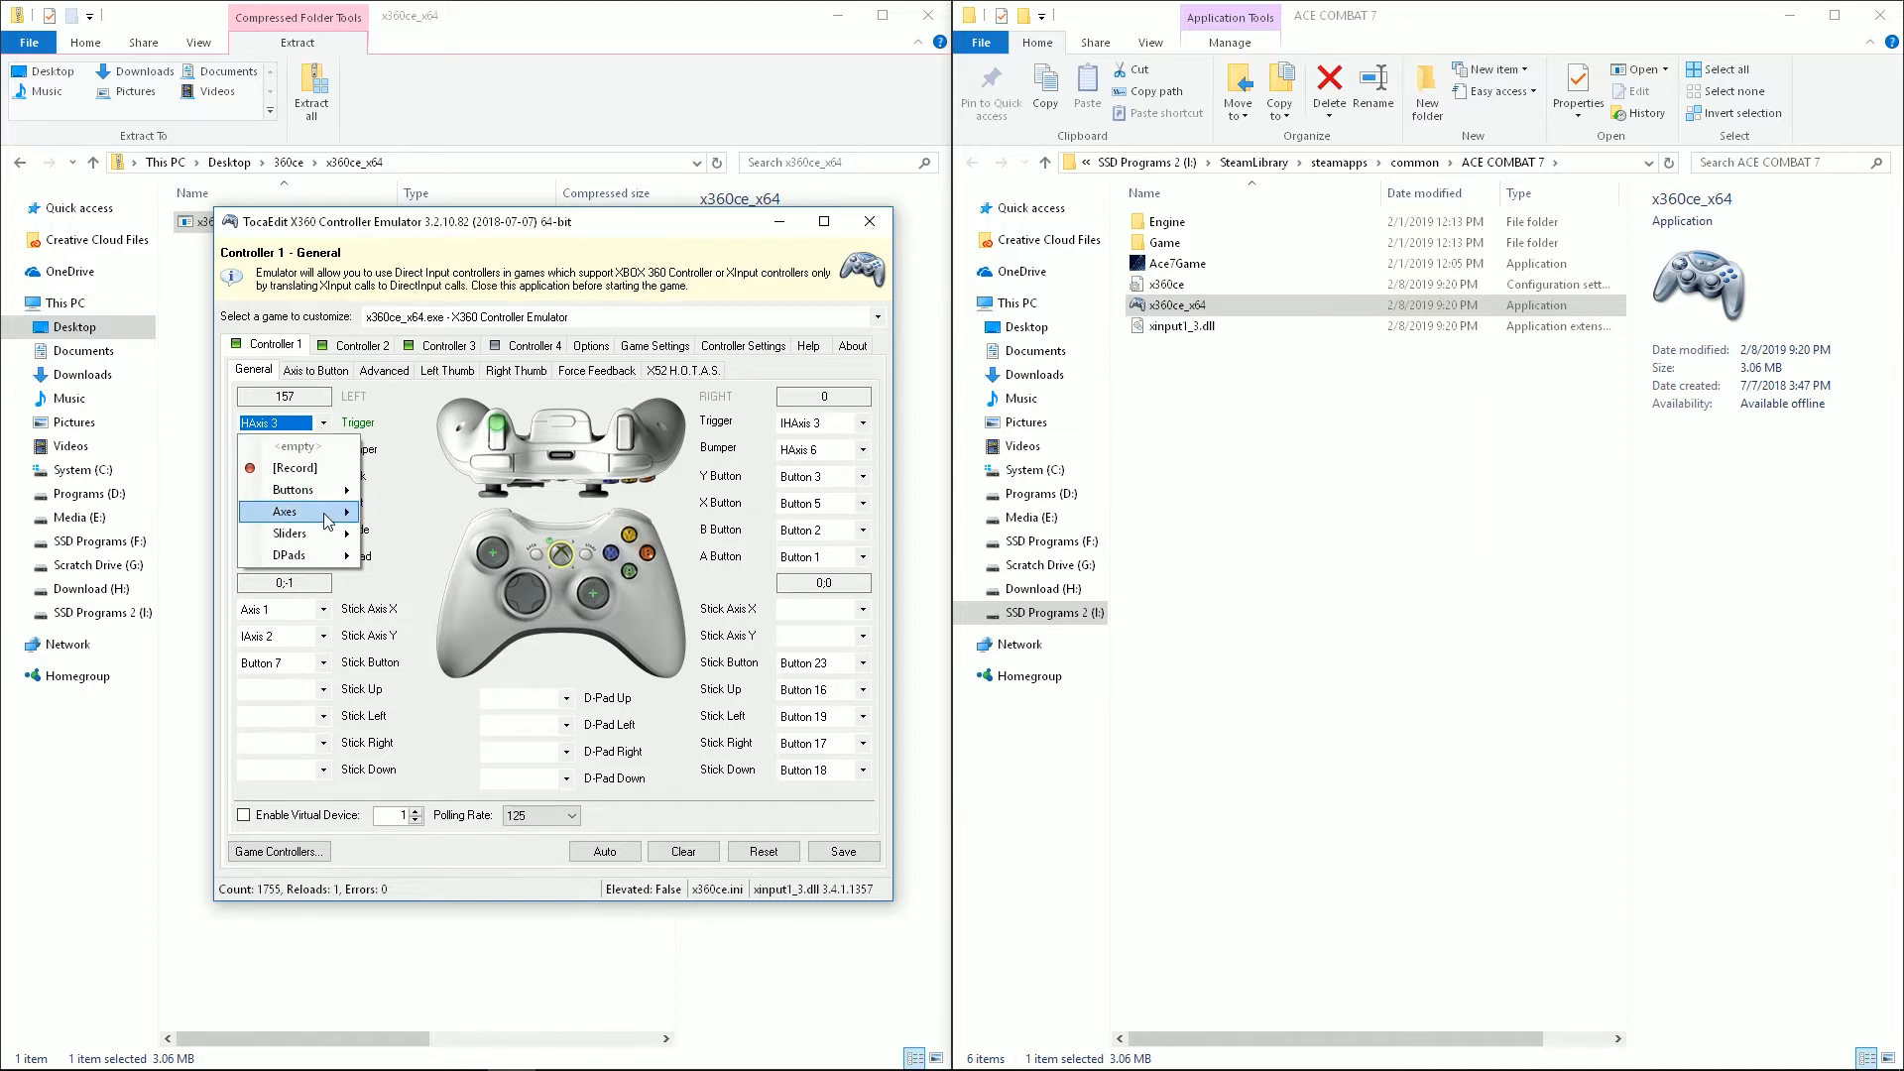
mouse_move(303, 512)
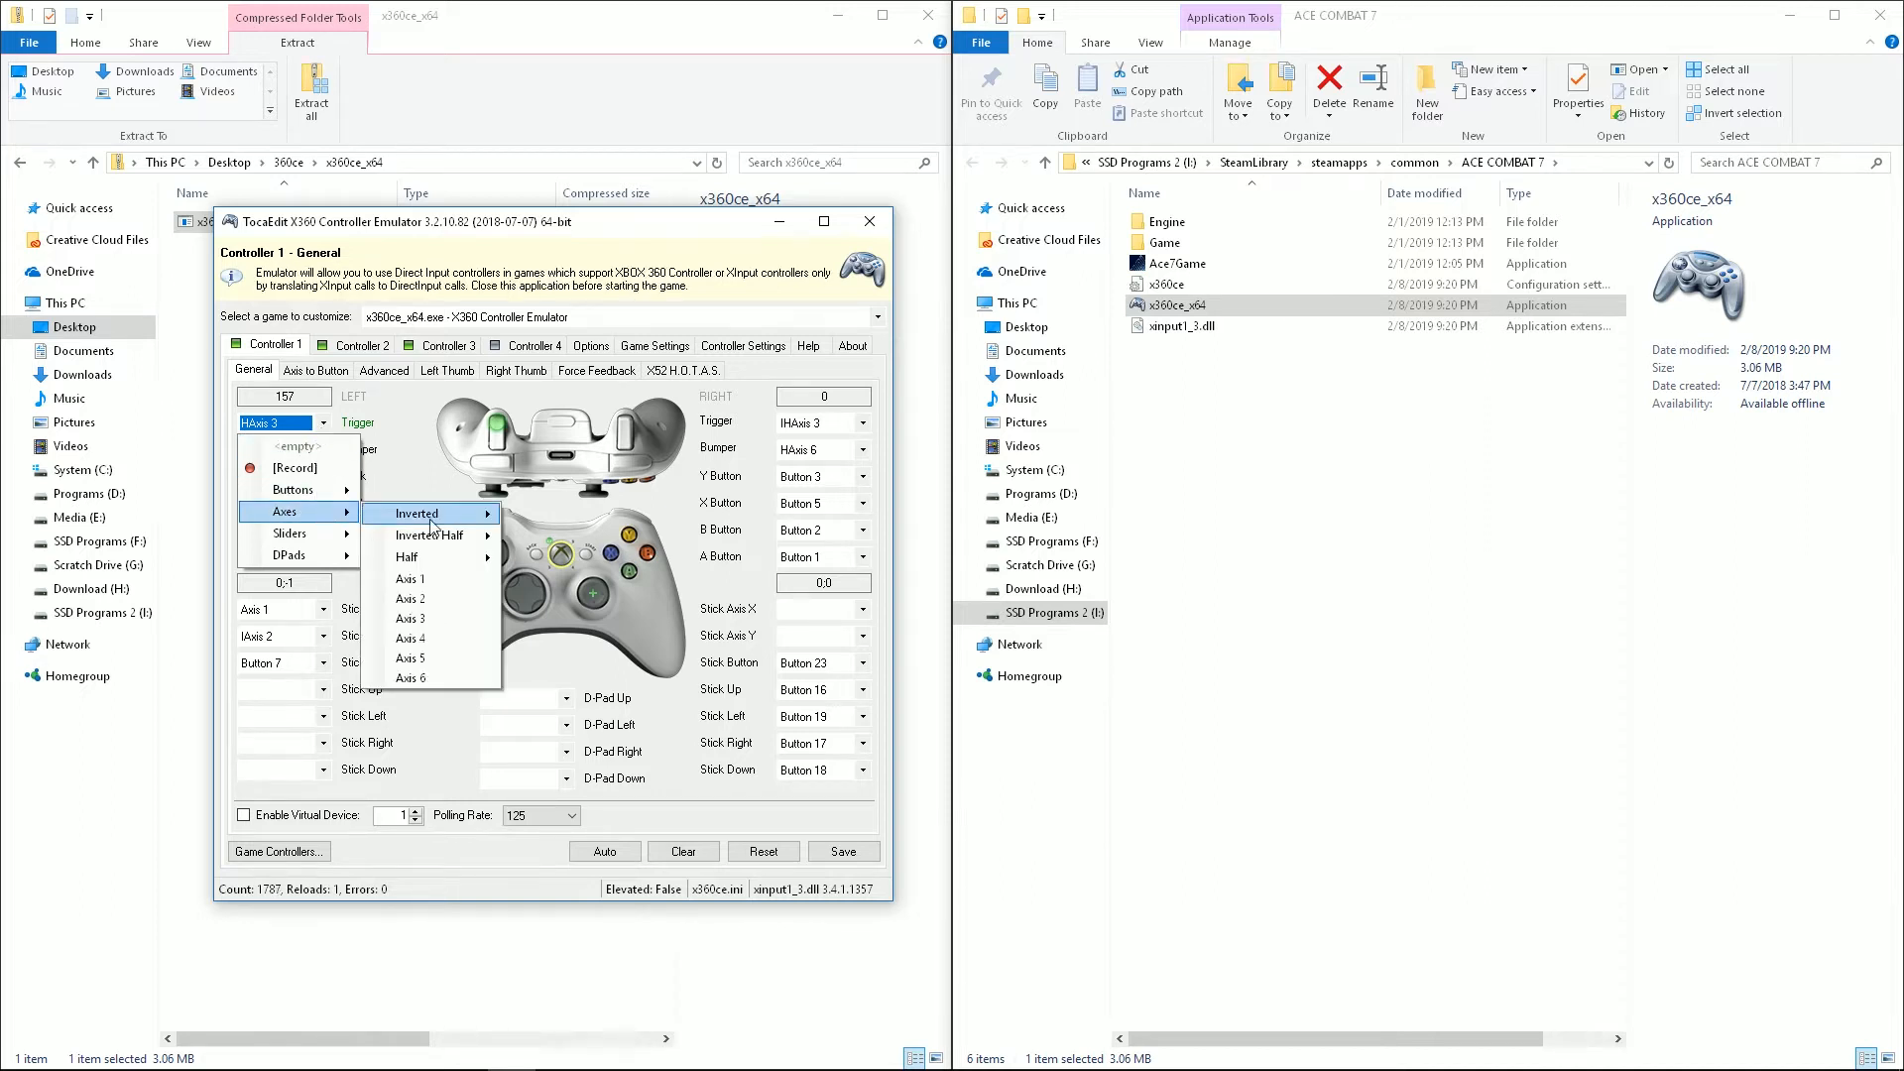
mouse_move(411, 556)
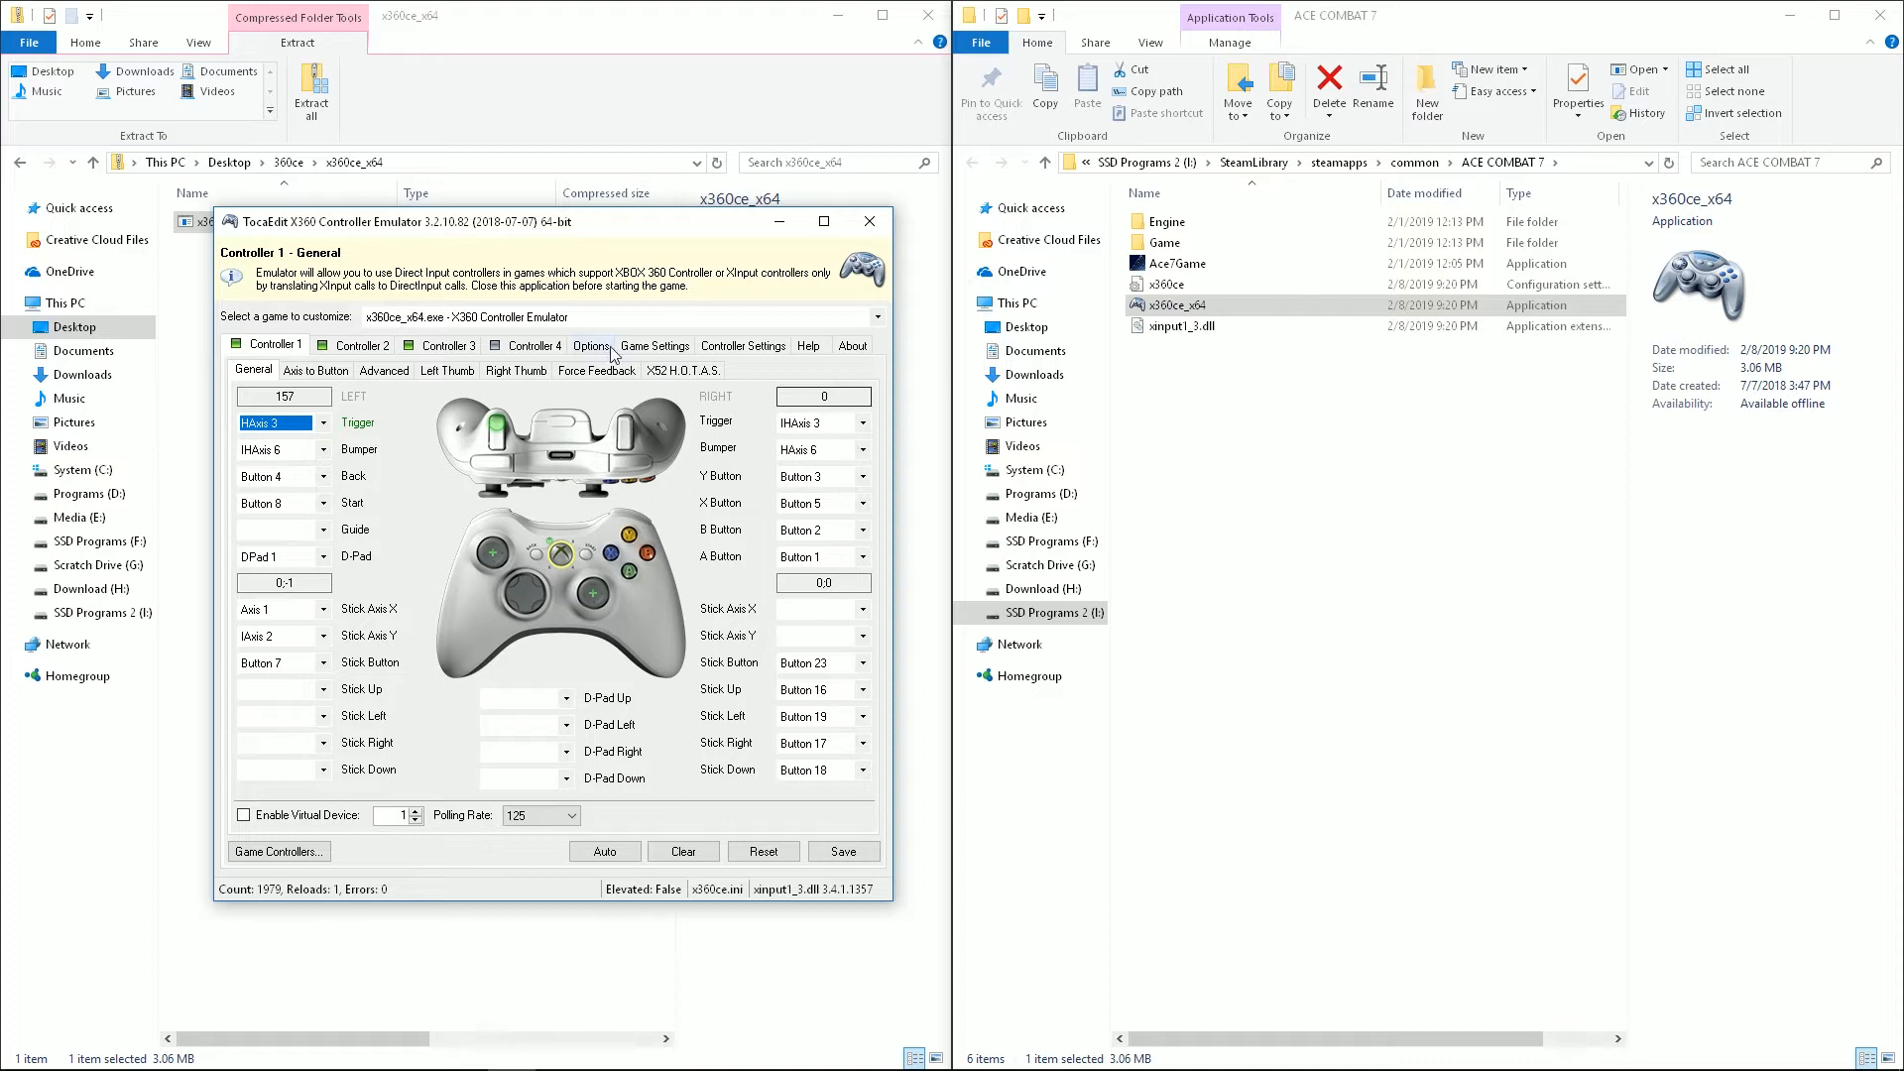
Step: Set Controller 1's right and left trigger dead zones to 5% on the Advanced tab
left_click(382, 370)
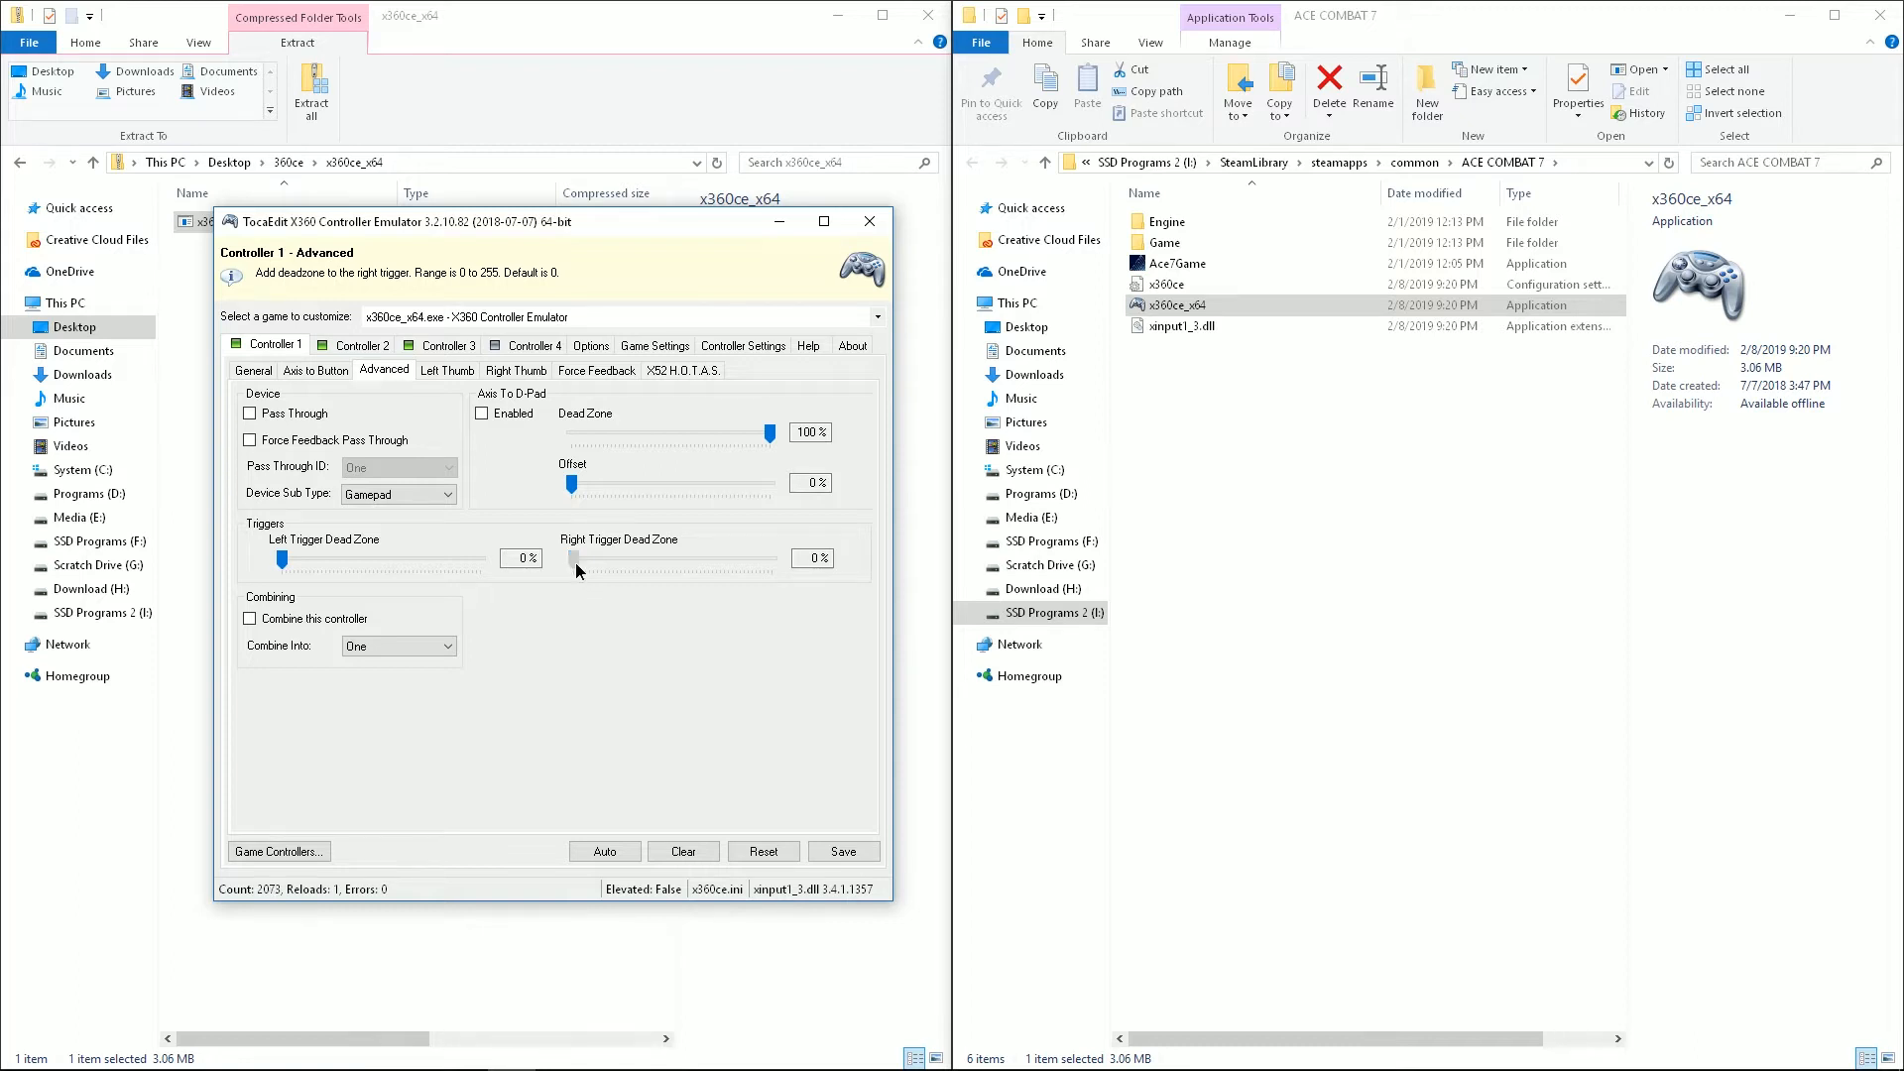
left_click_drag(548, 557, 584, 558)
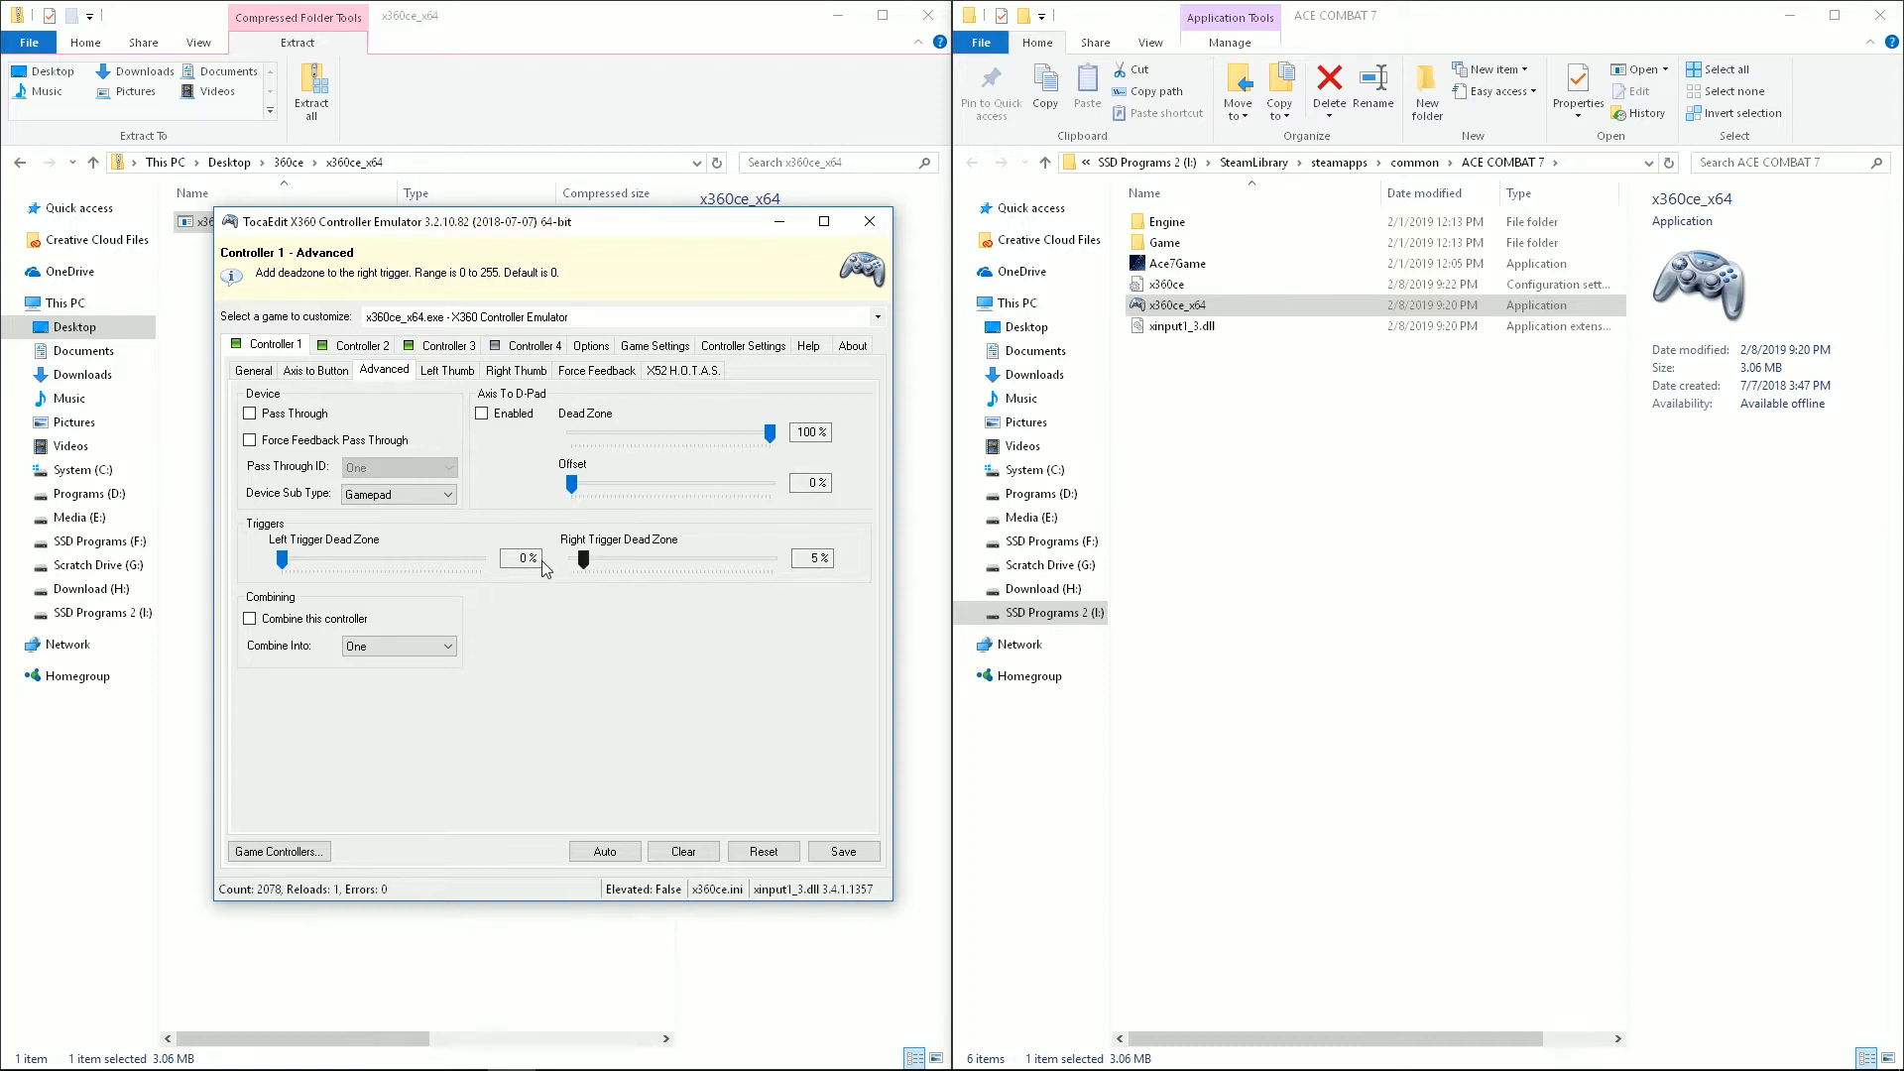
left_click_drag(284, 560, 296, 560)
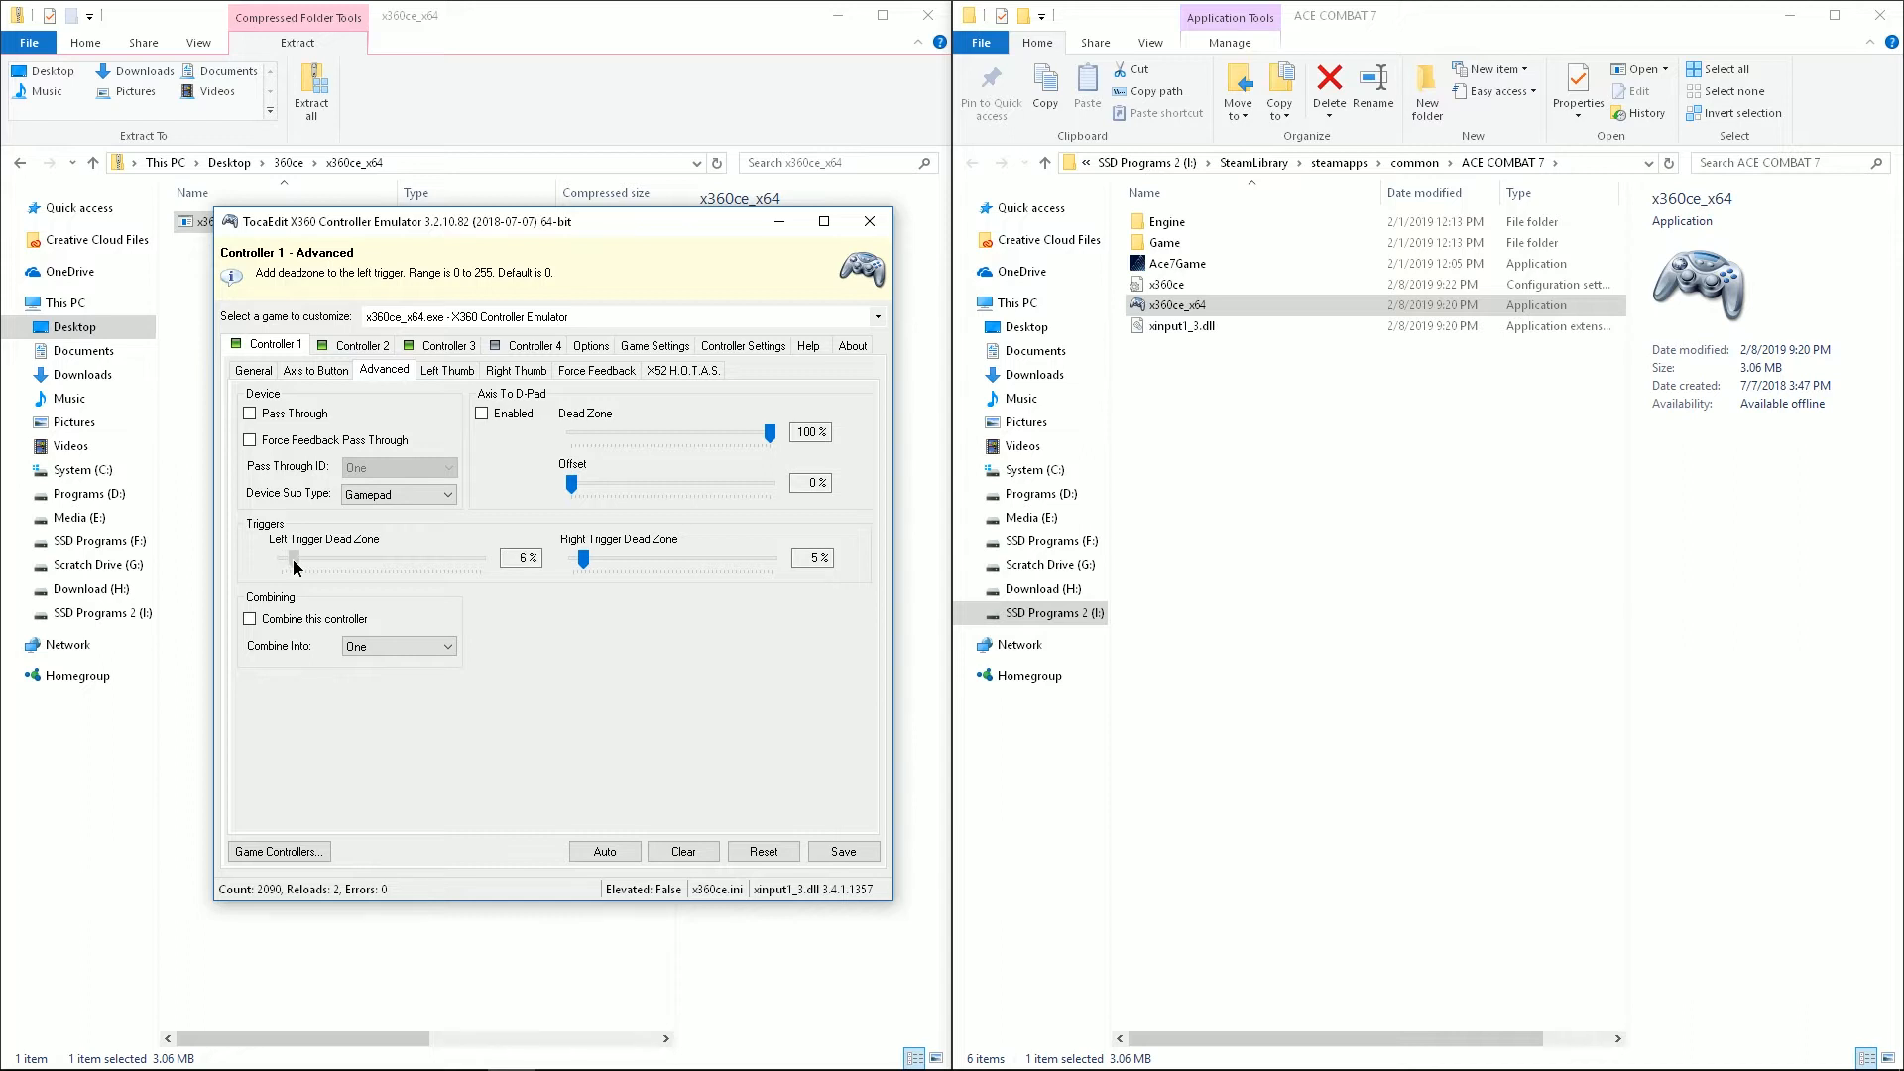
left_click_drag(296, 559, 289, 559)
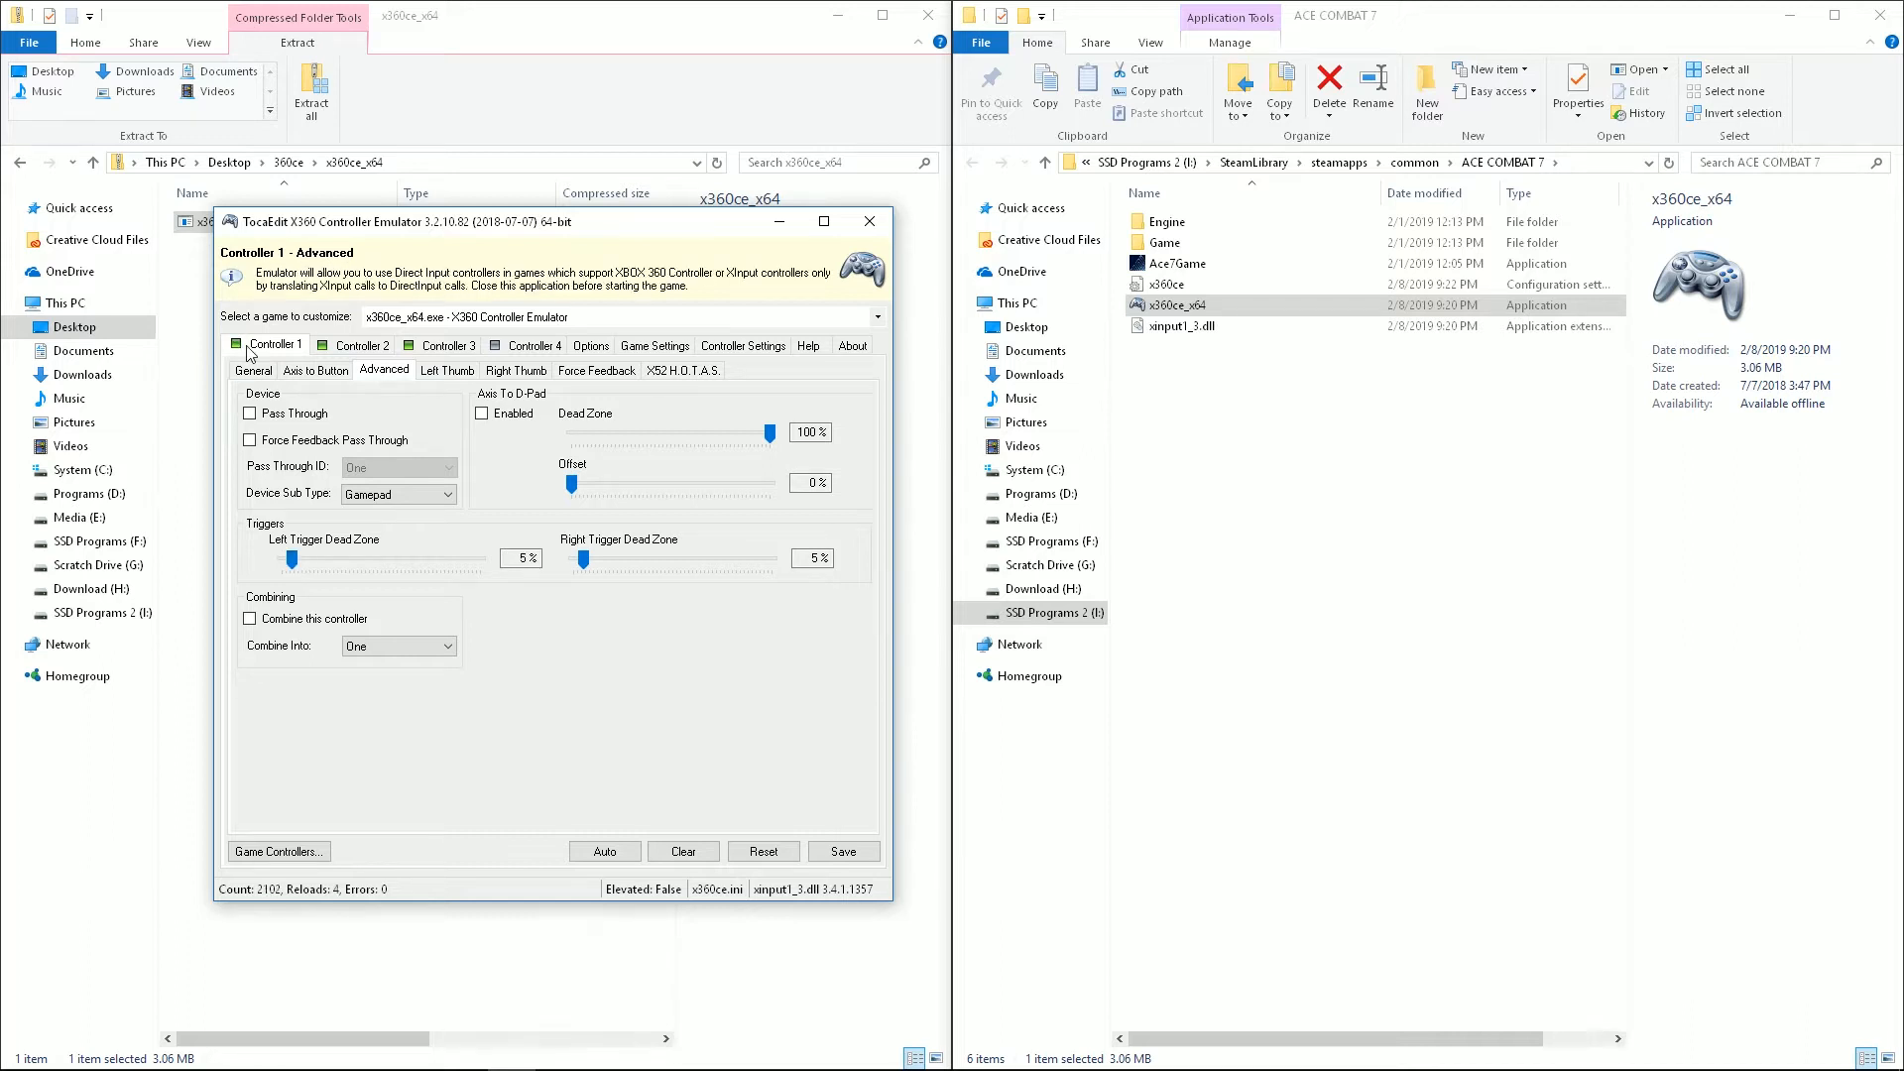
left_click(253, 370)
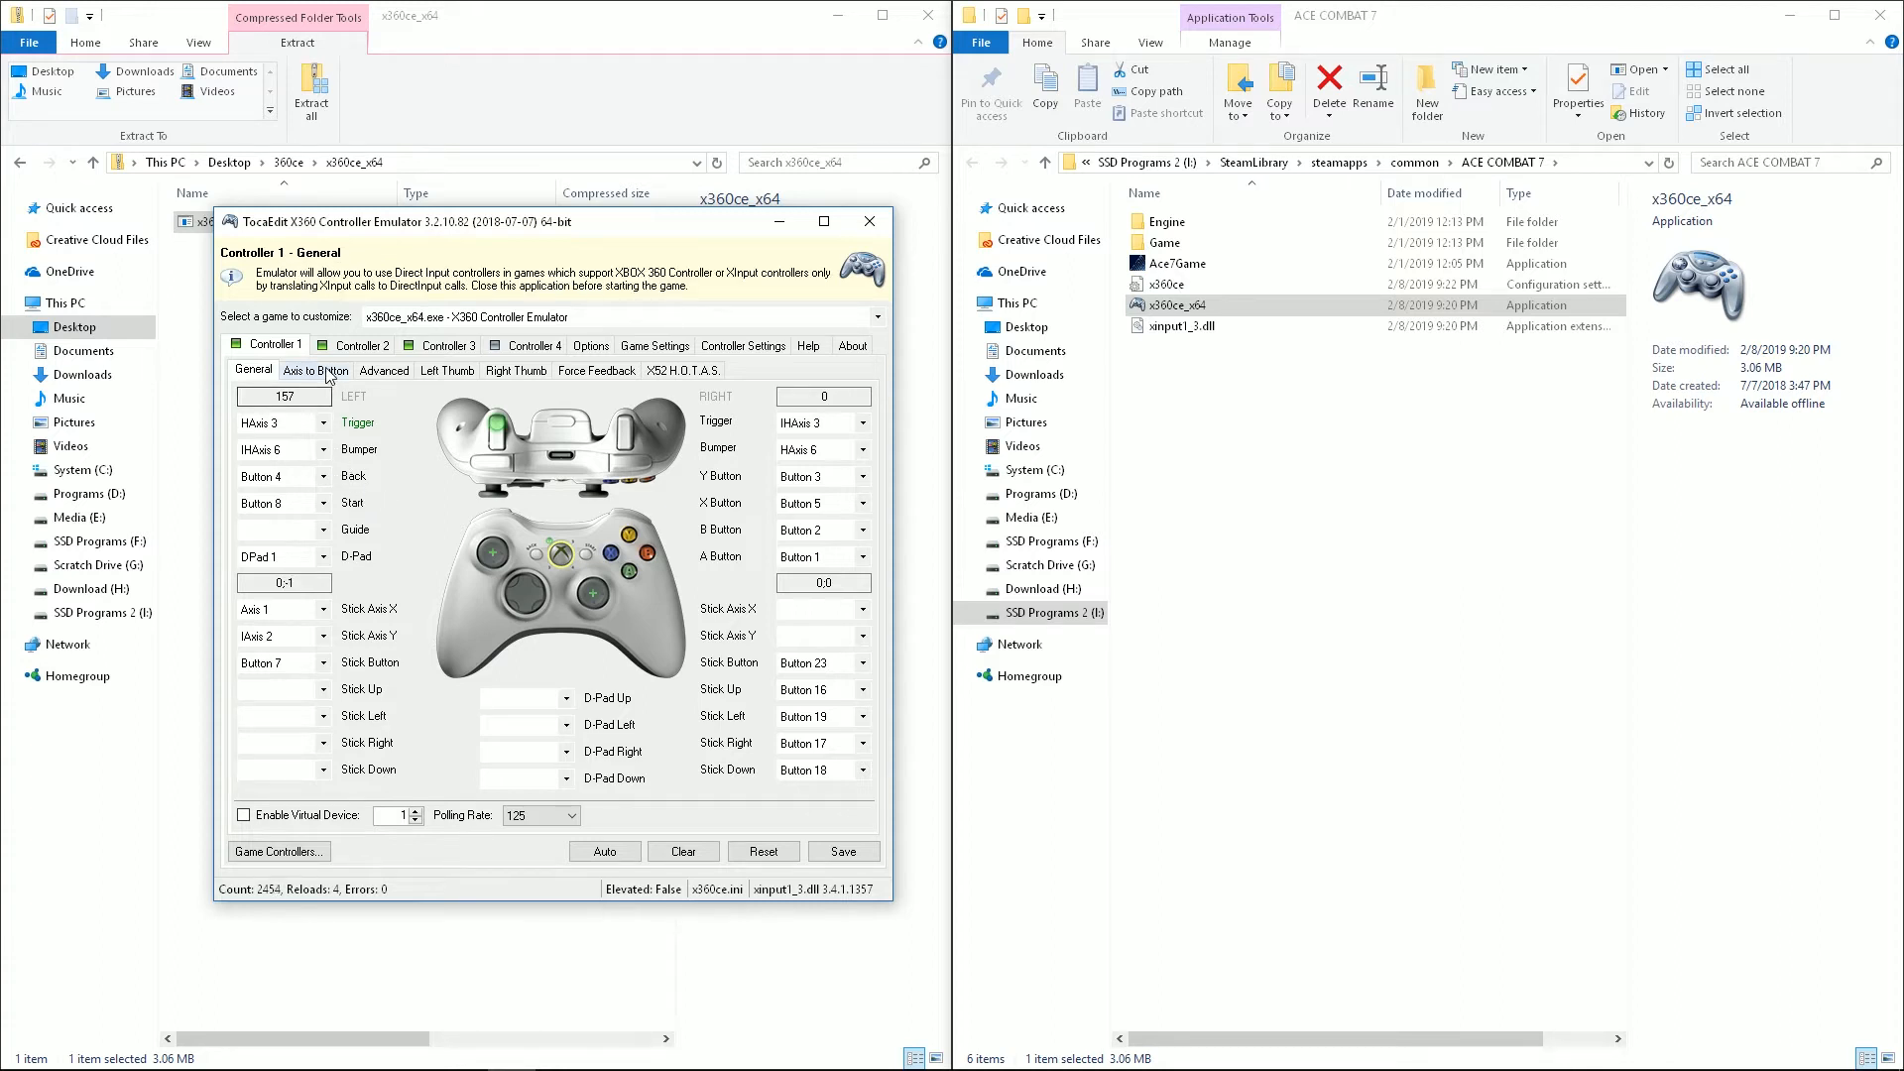
left_click(314, 370)
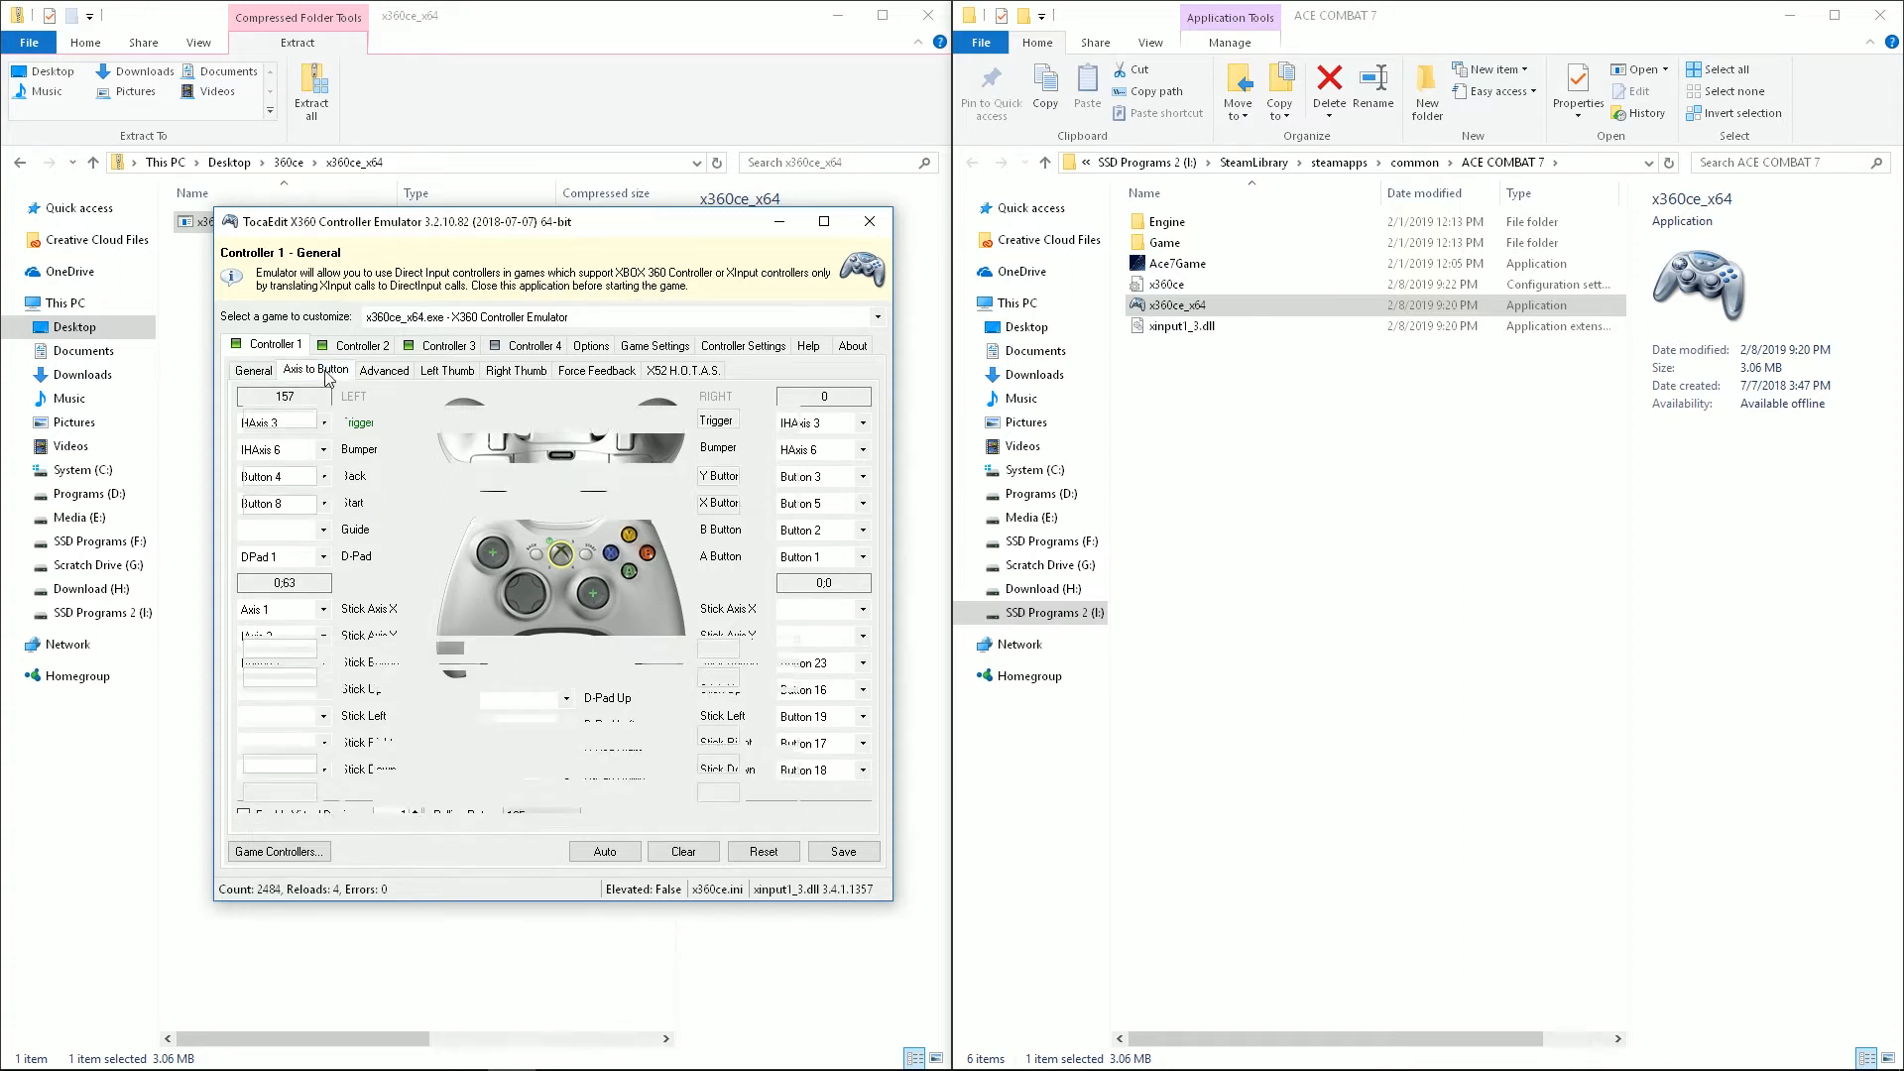
left_click(314, 369)
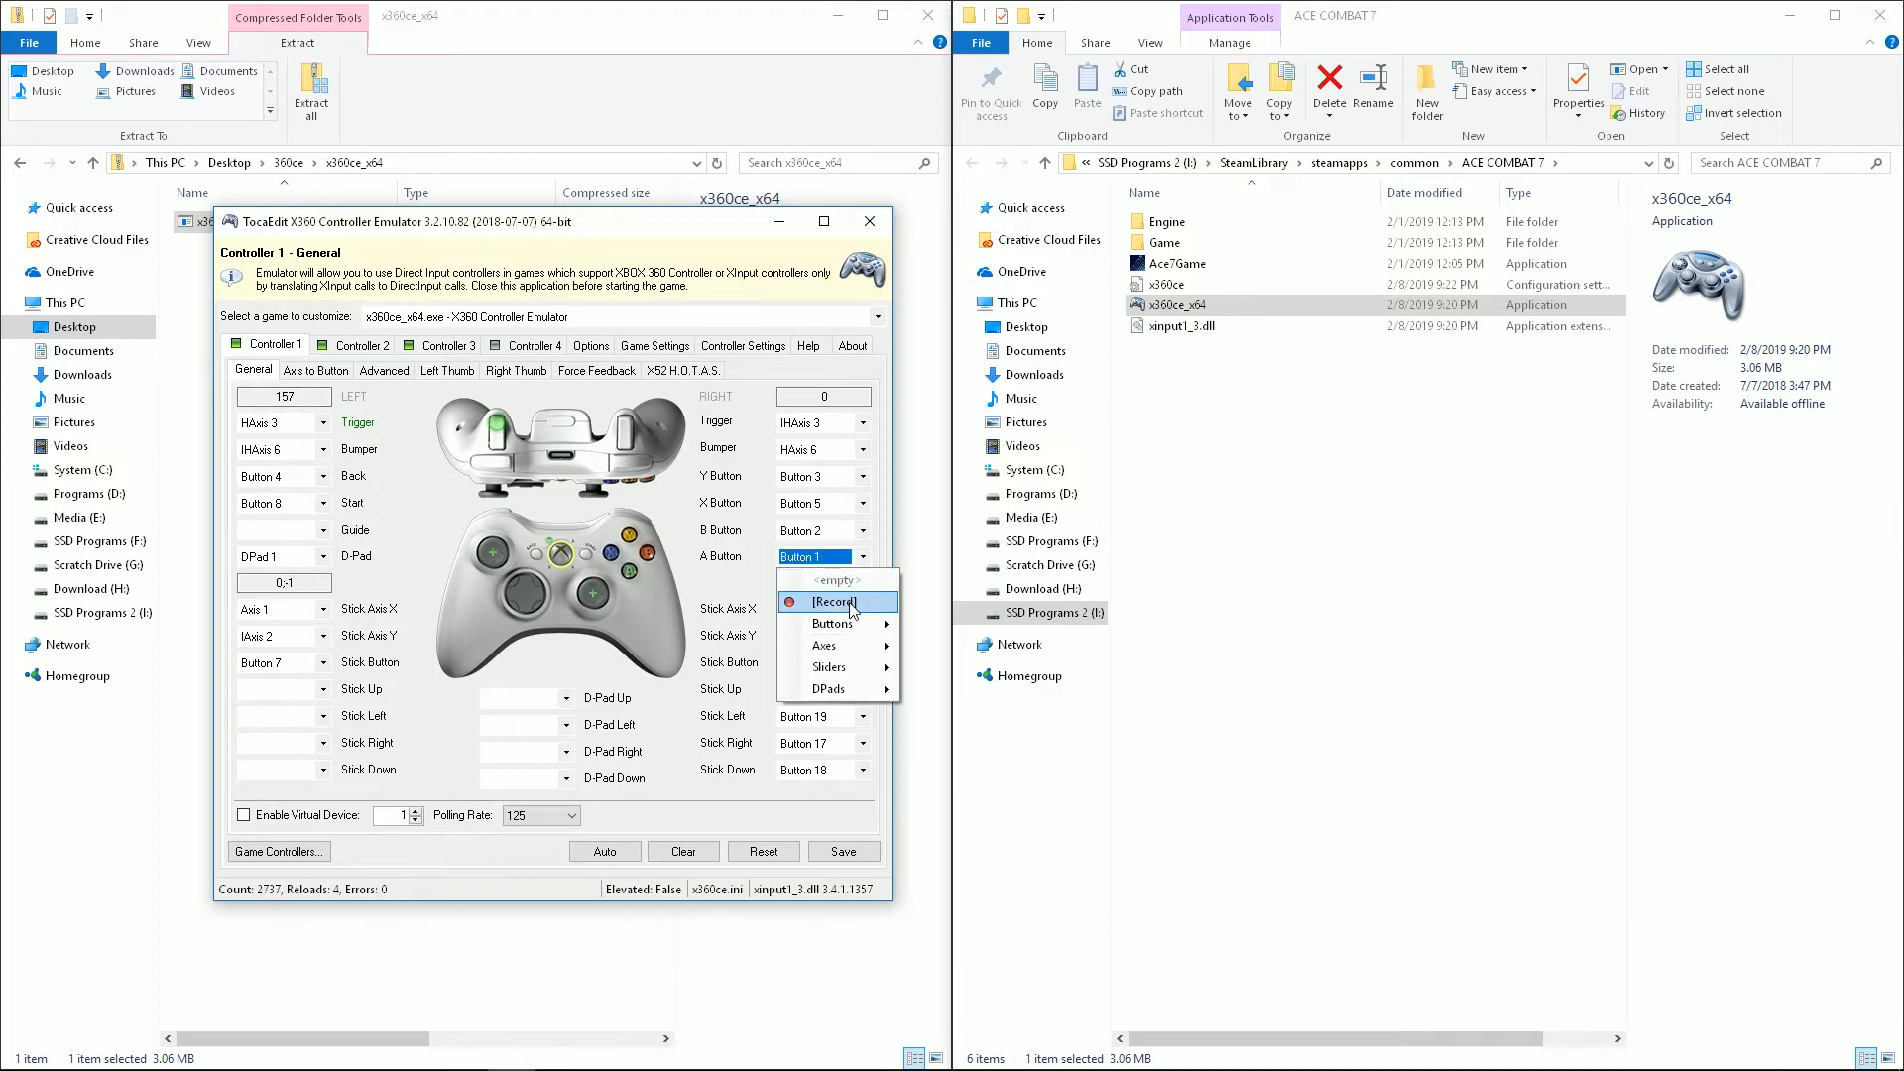
left_click(835, 602)
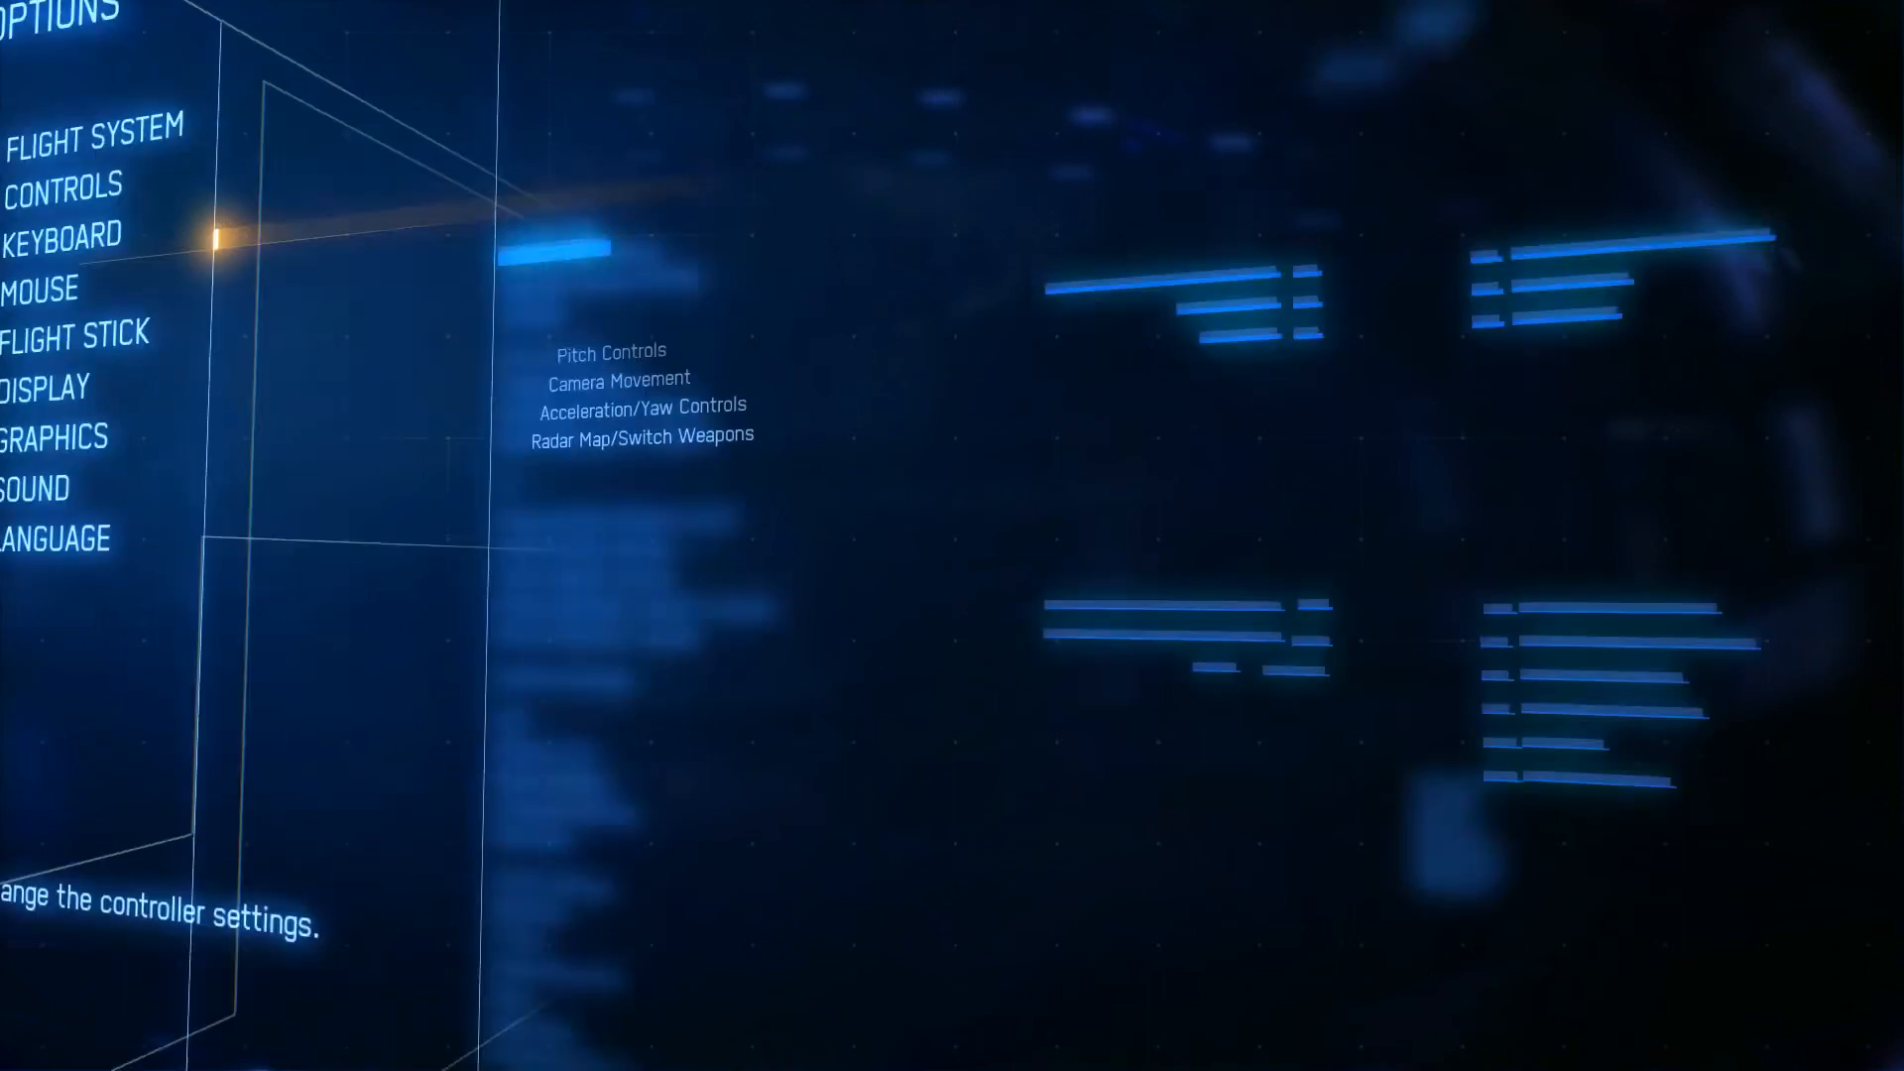
Step: Map X to Button 3, Y to Button 4, right-stick click to Button 5, right-stick up/left/right to DPad 1
left_click(63, 185)
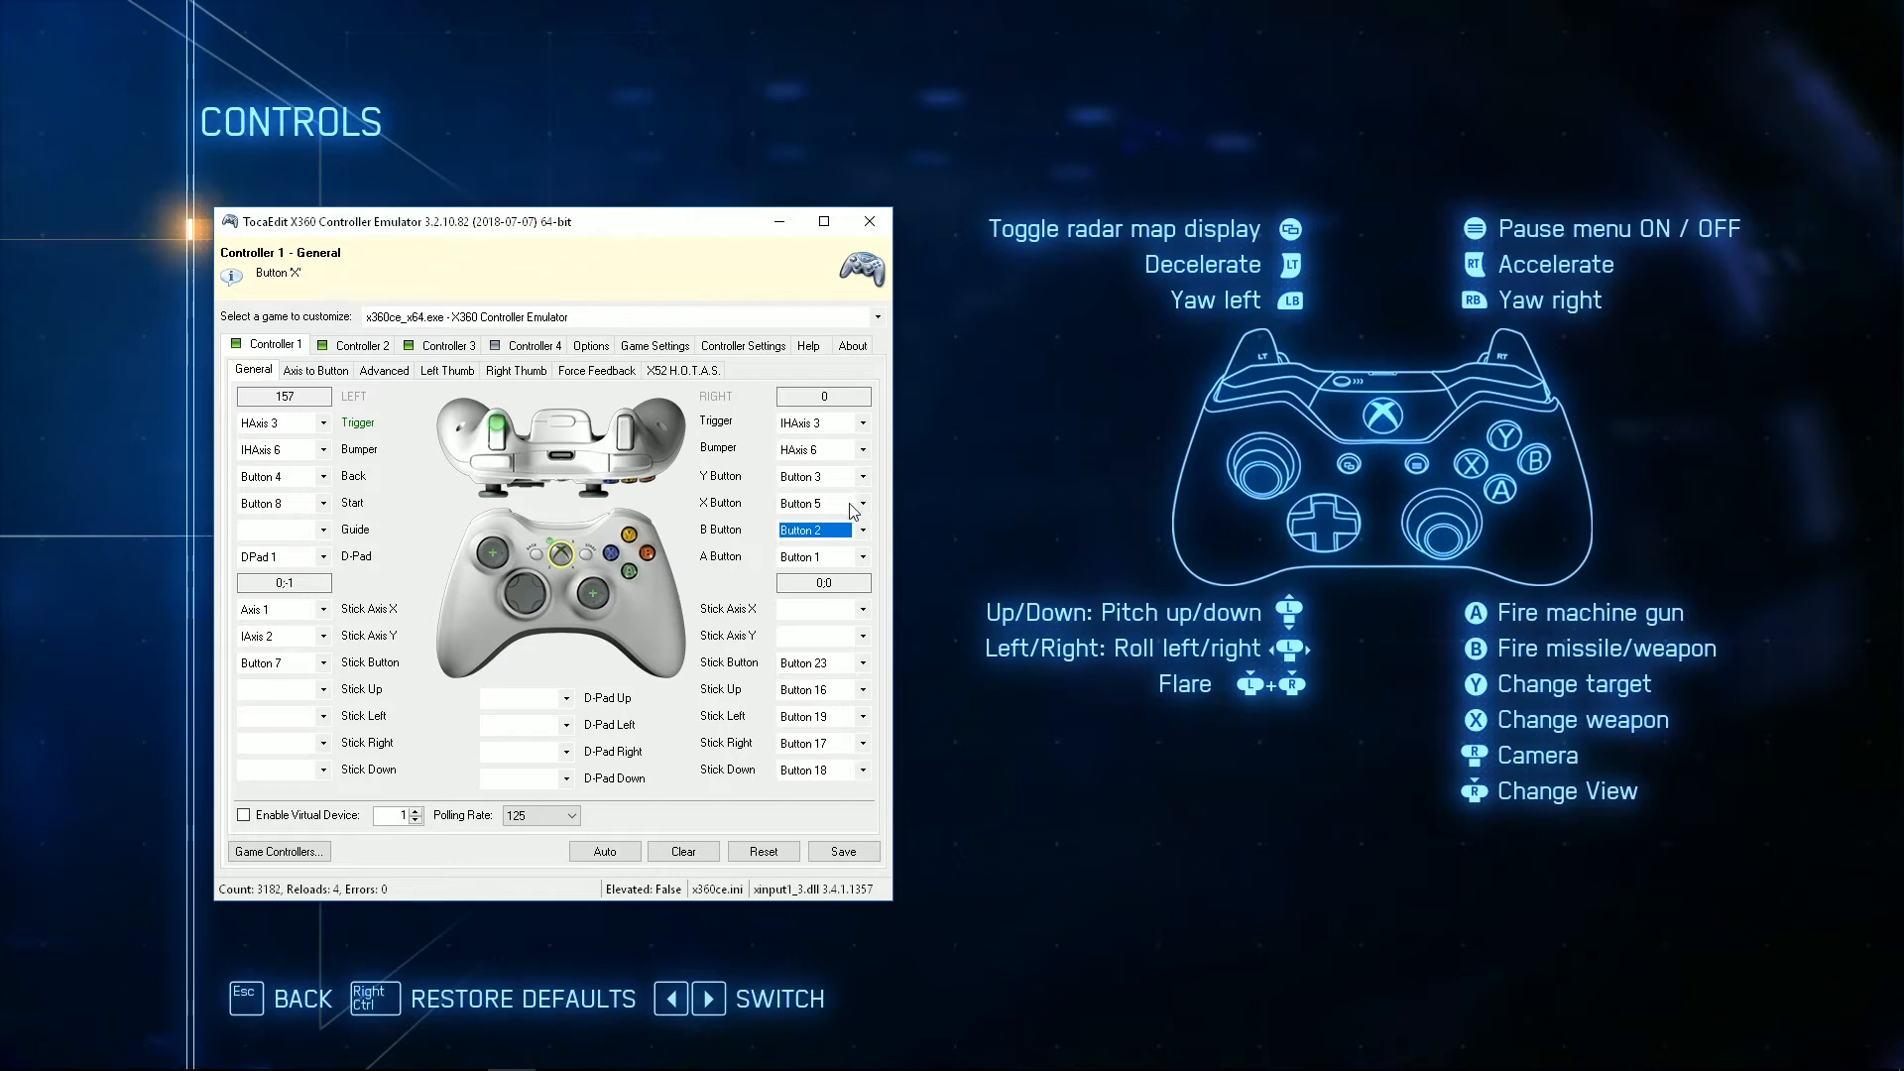
left_click(862, 503)
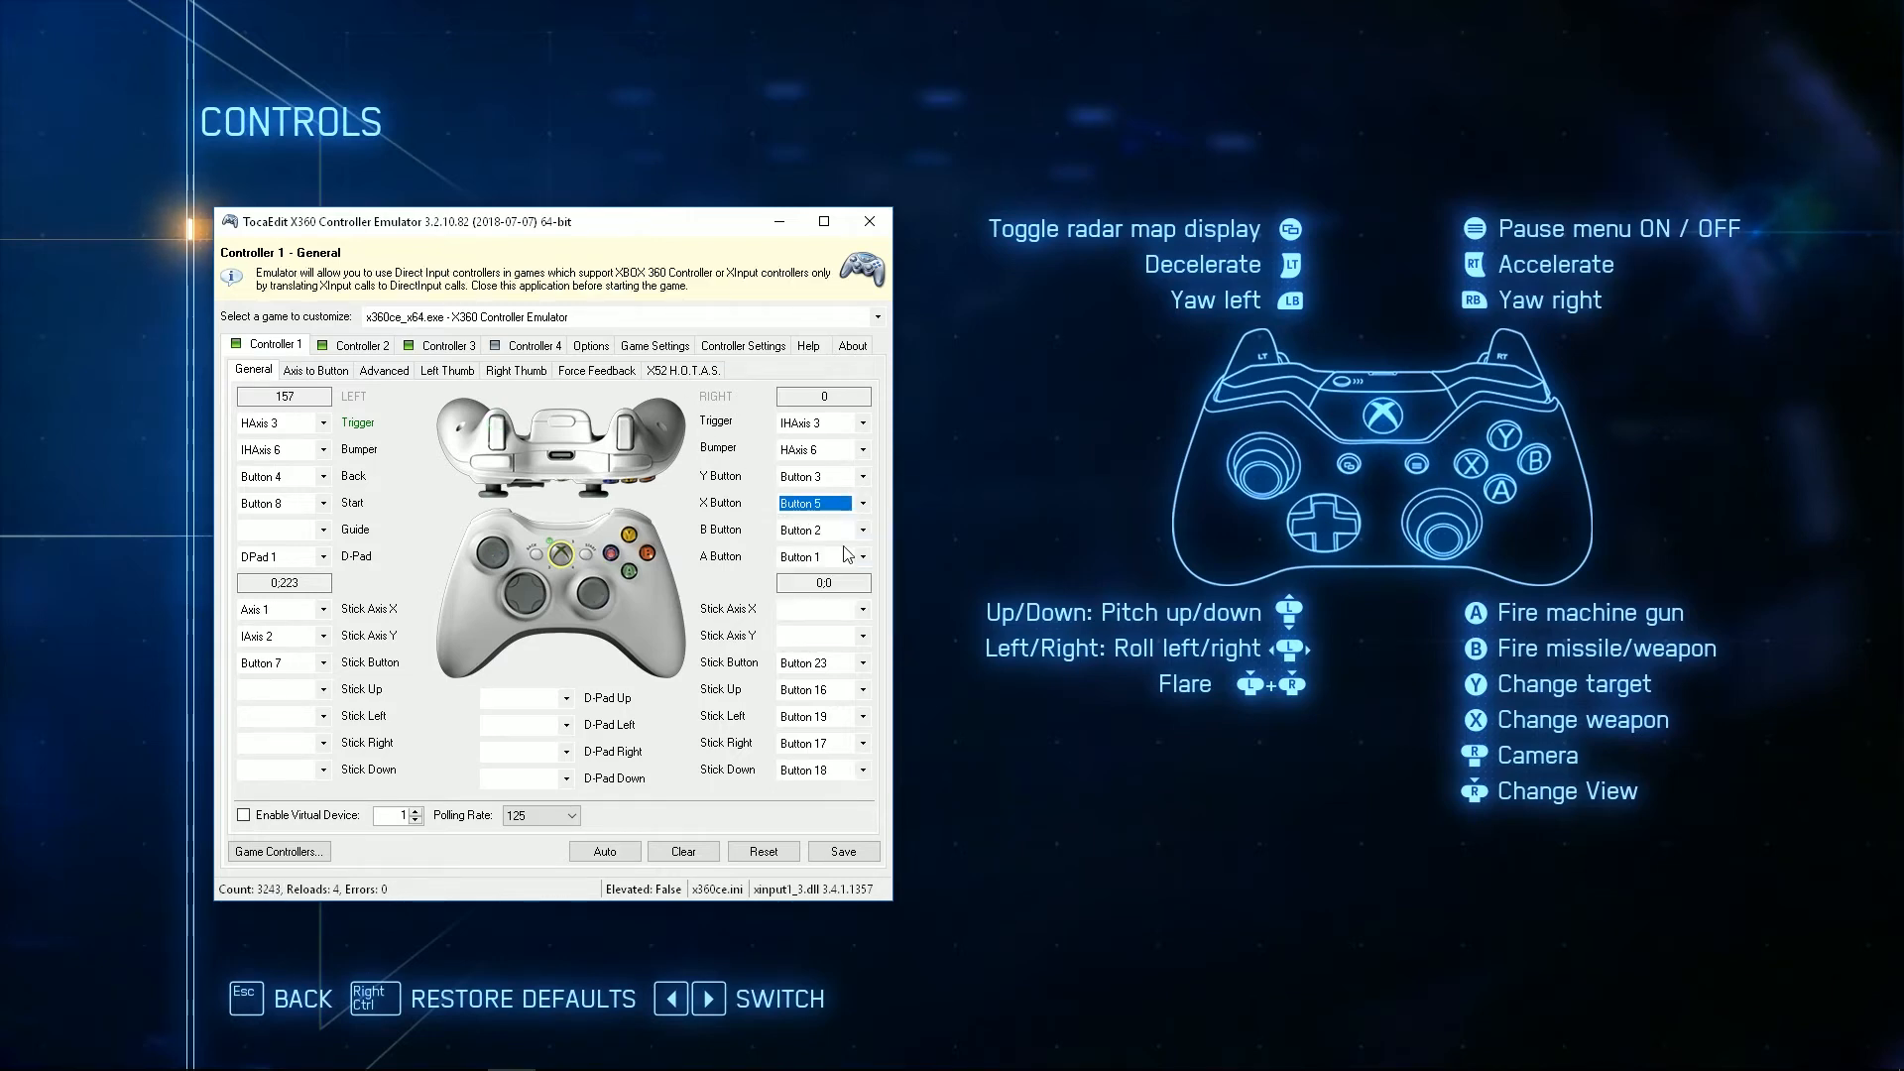
left_click(856, 475)
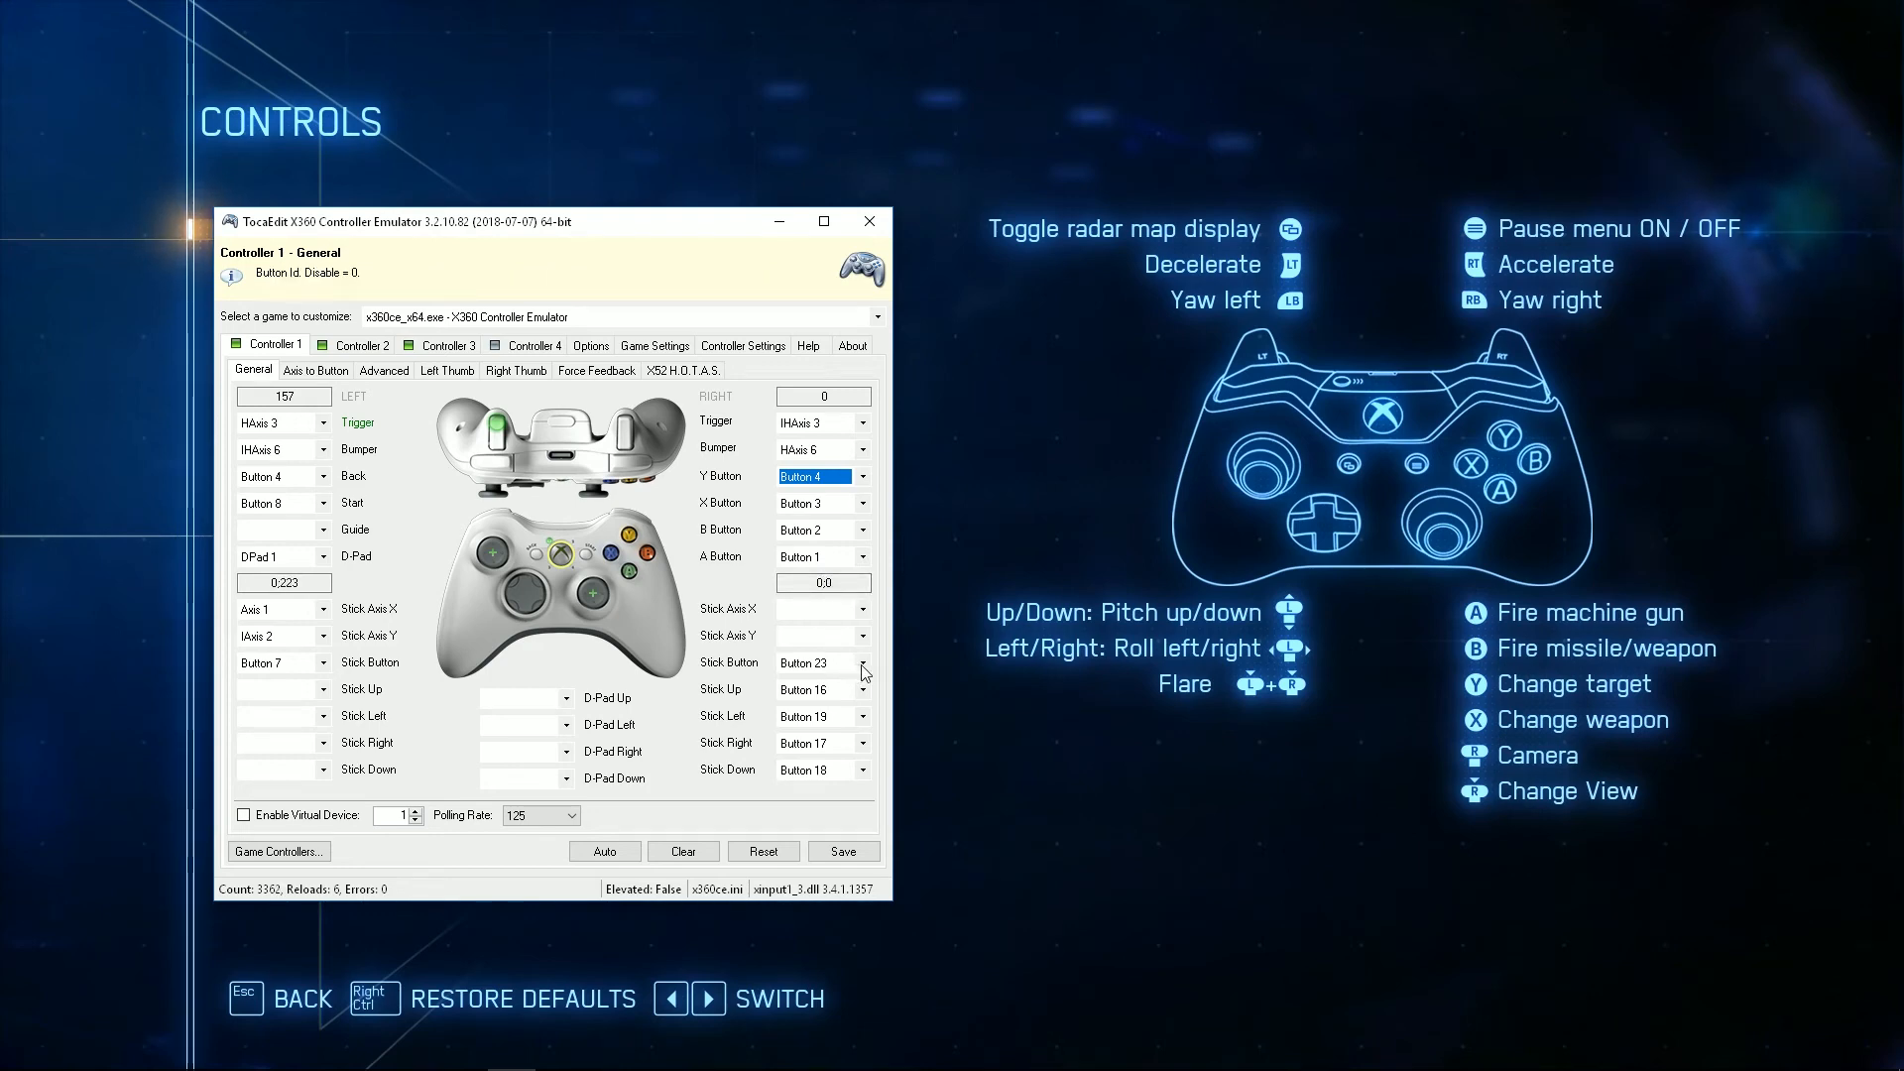
left_click(862, 663)
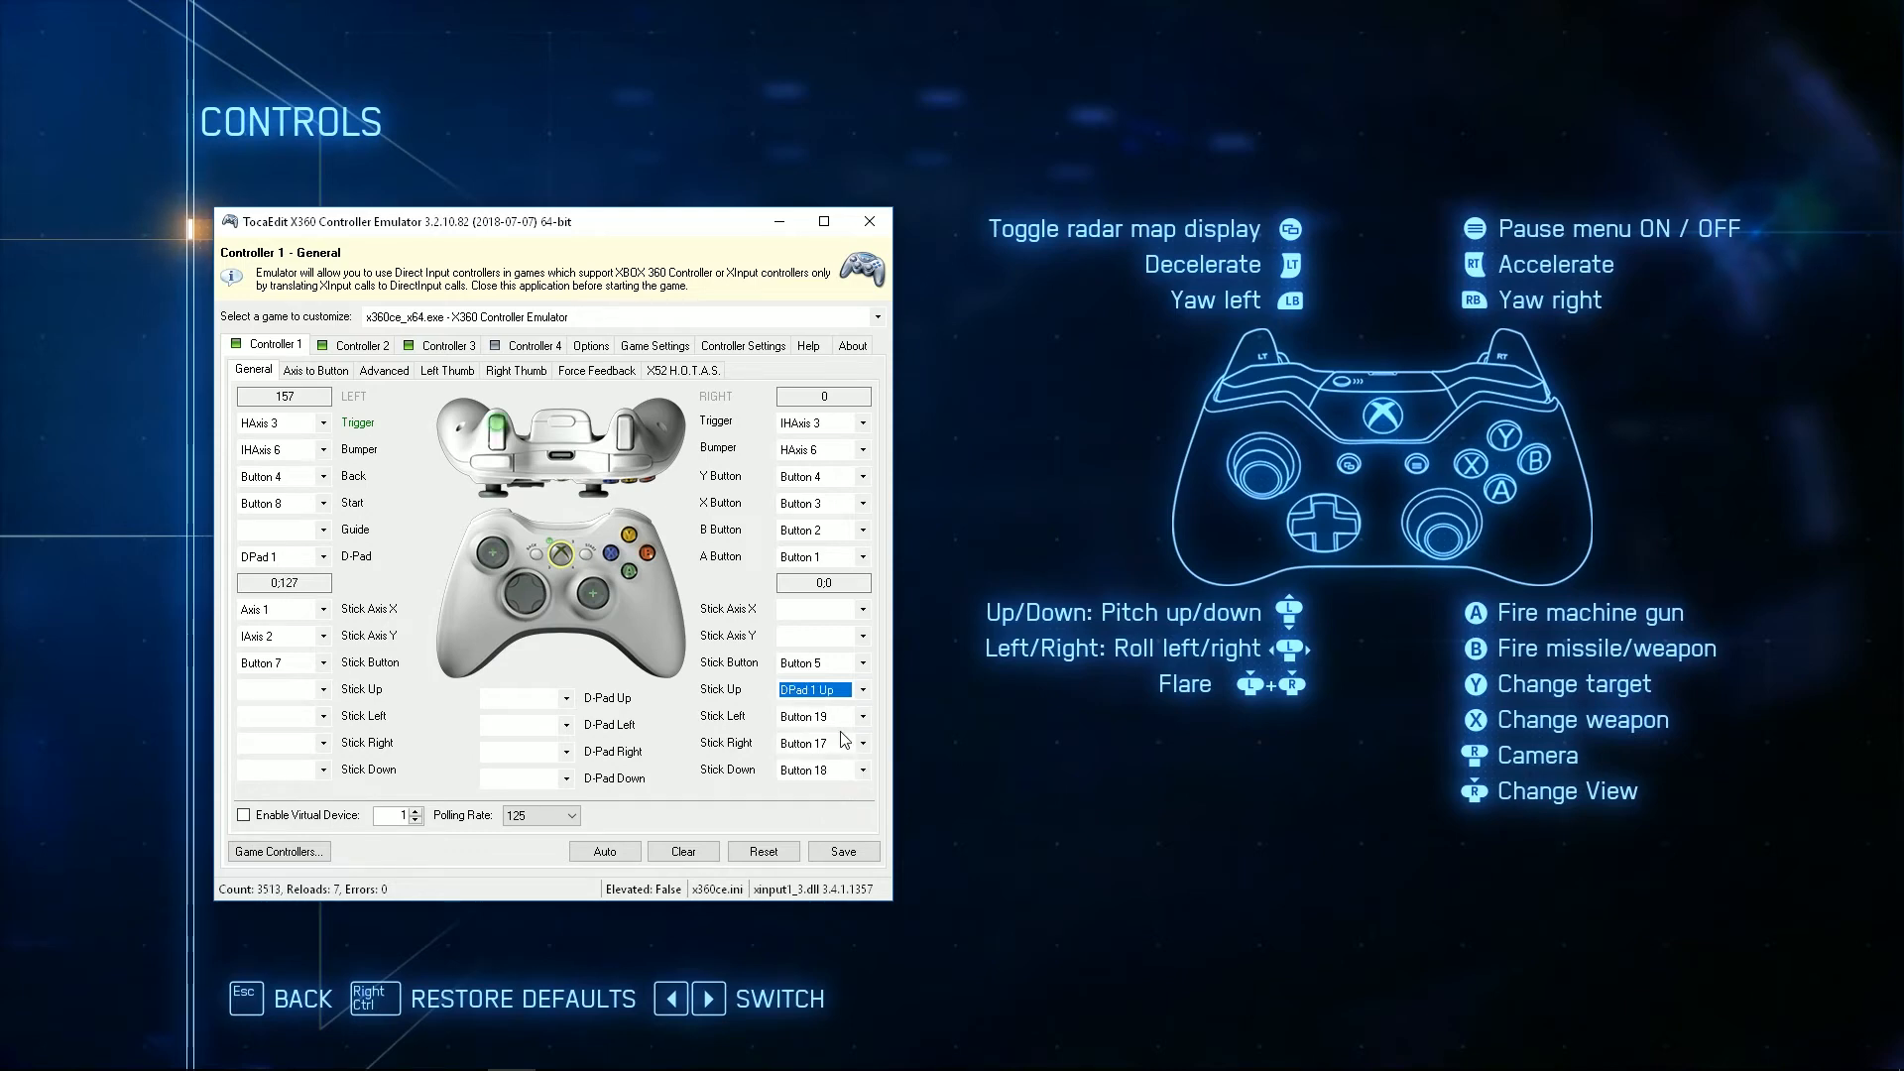
left_click(856, 715)
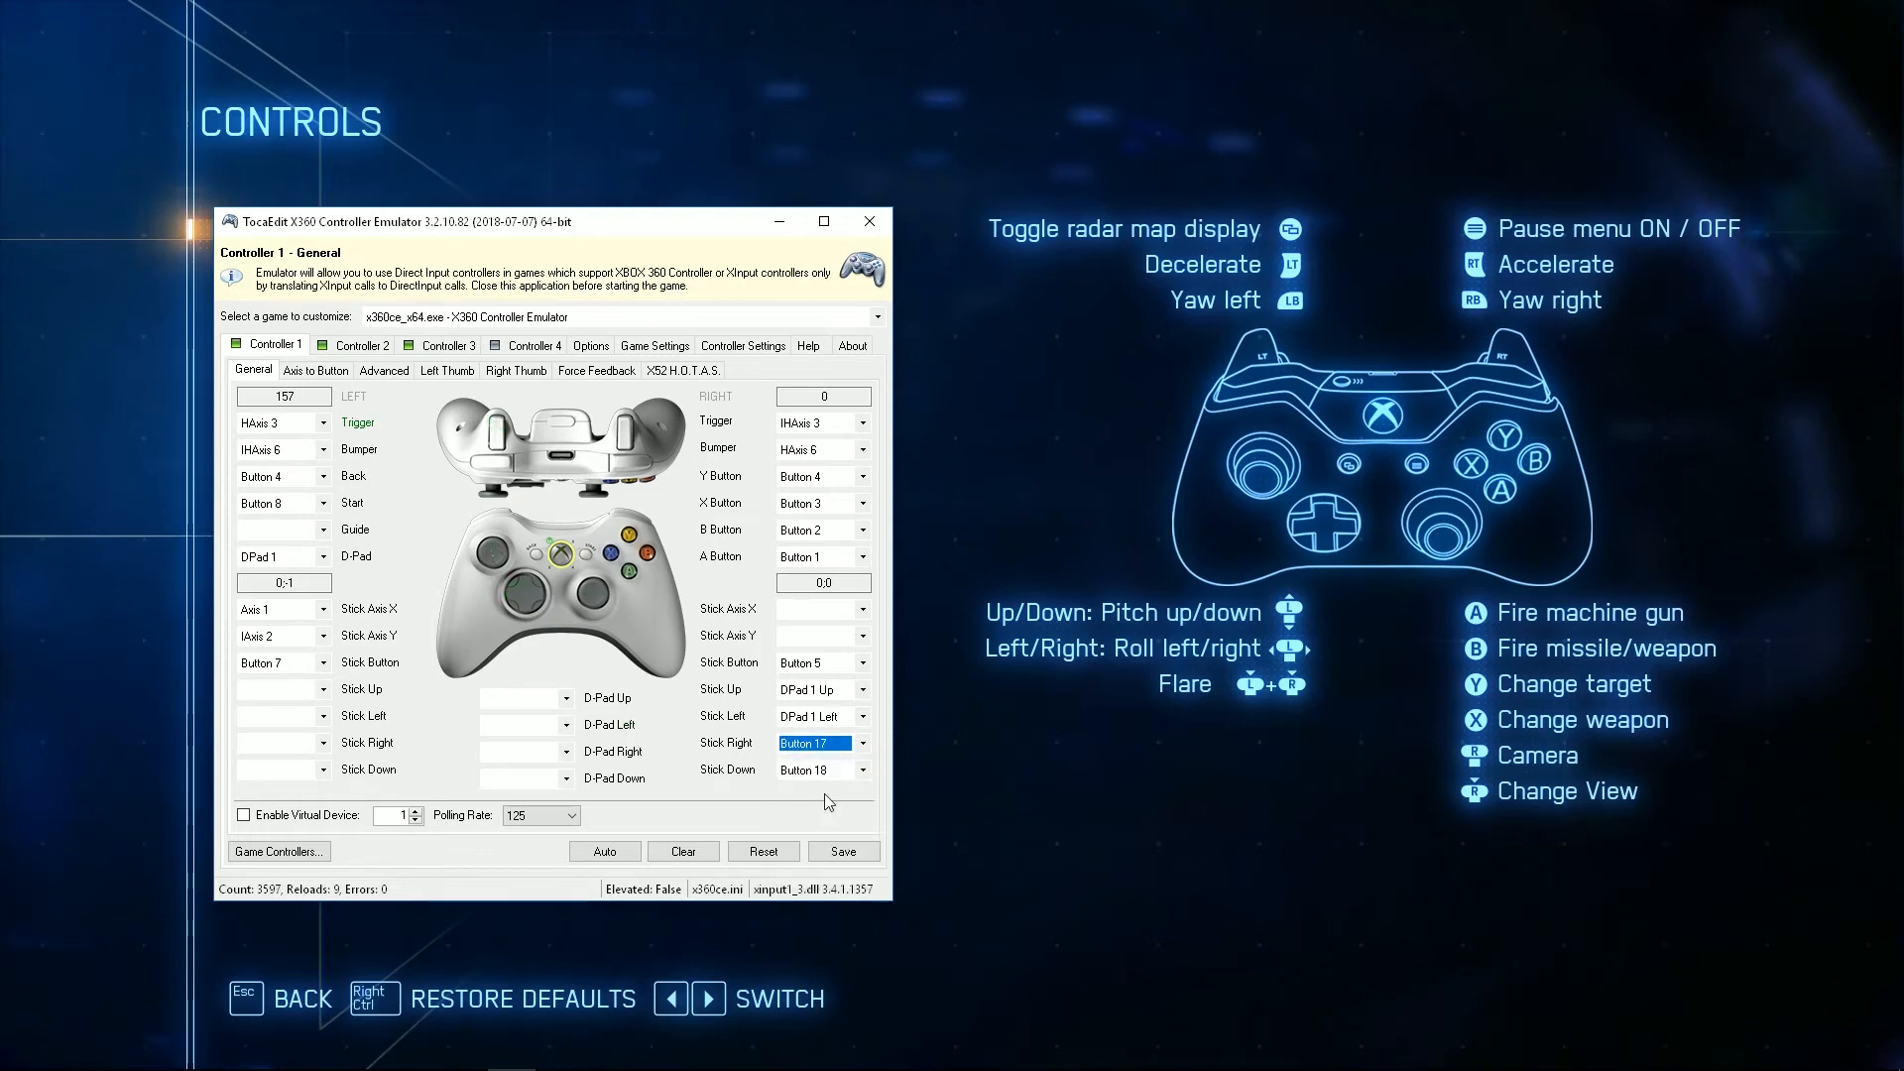
left_click(816, 742)
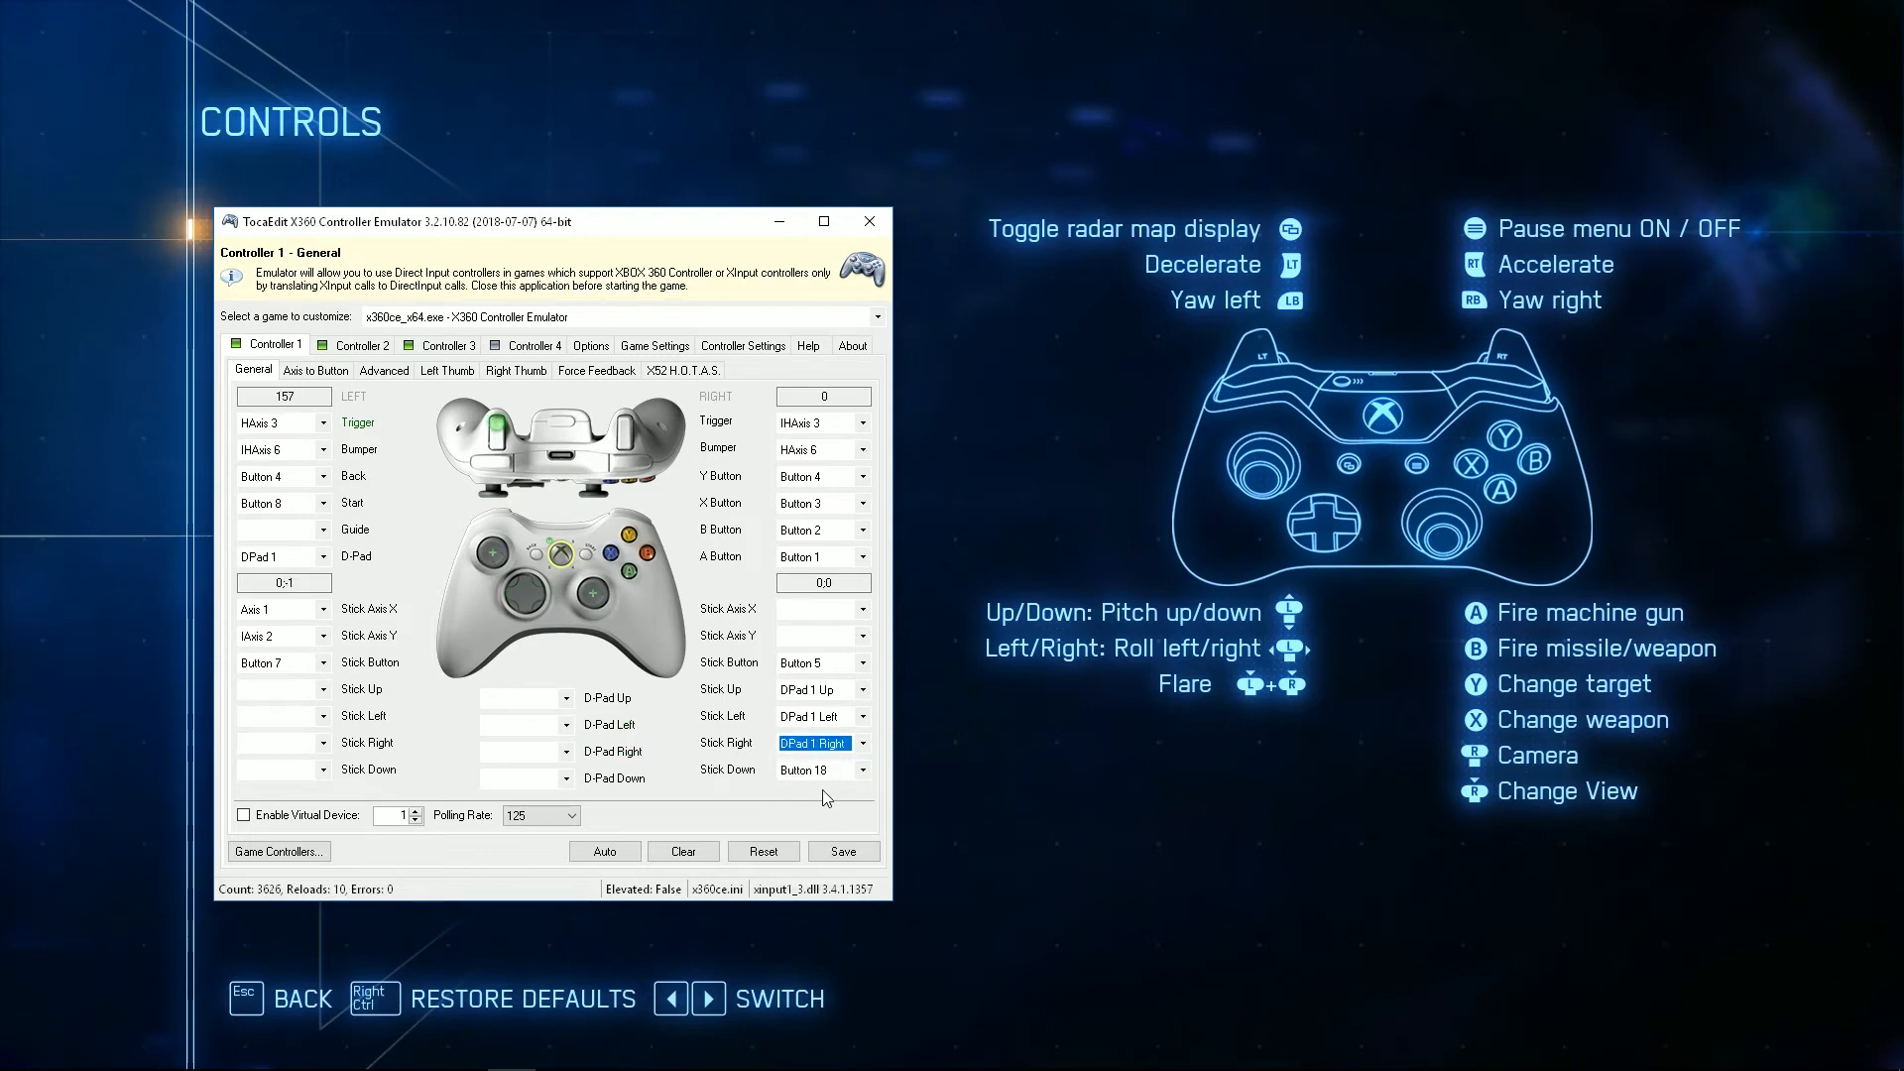
Step: Map right-stick down to DPad 1 Down, D-Pad Up/Left/Right to Buttons 16/19/17, and record D-Pad Down
left_click(814, 768)
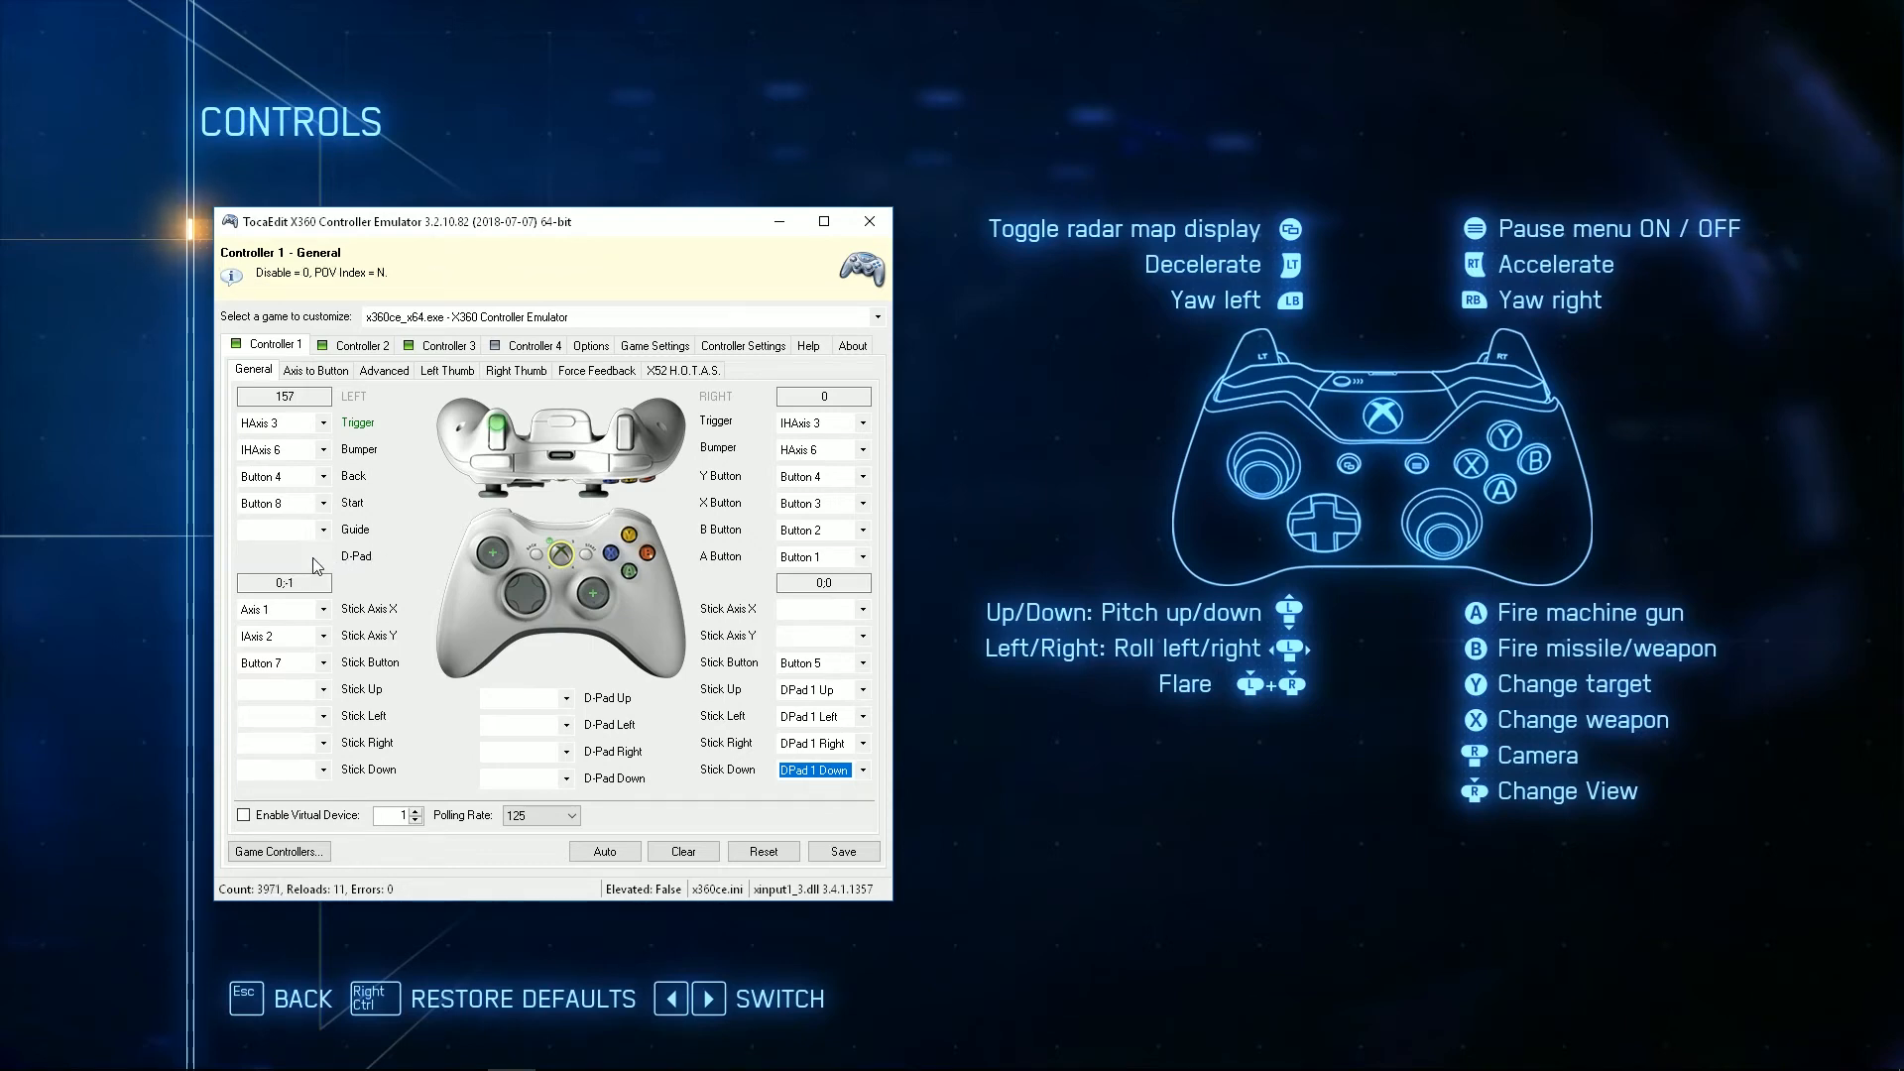
left_click(279, 529)
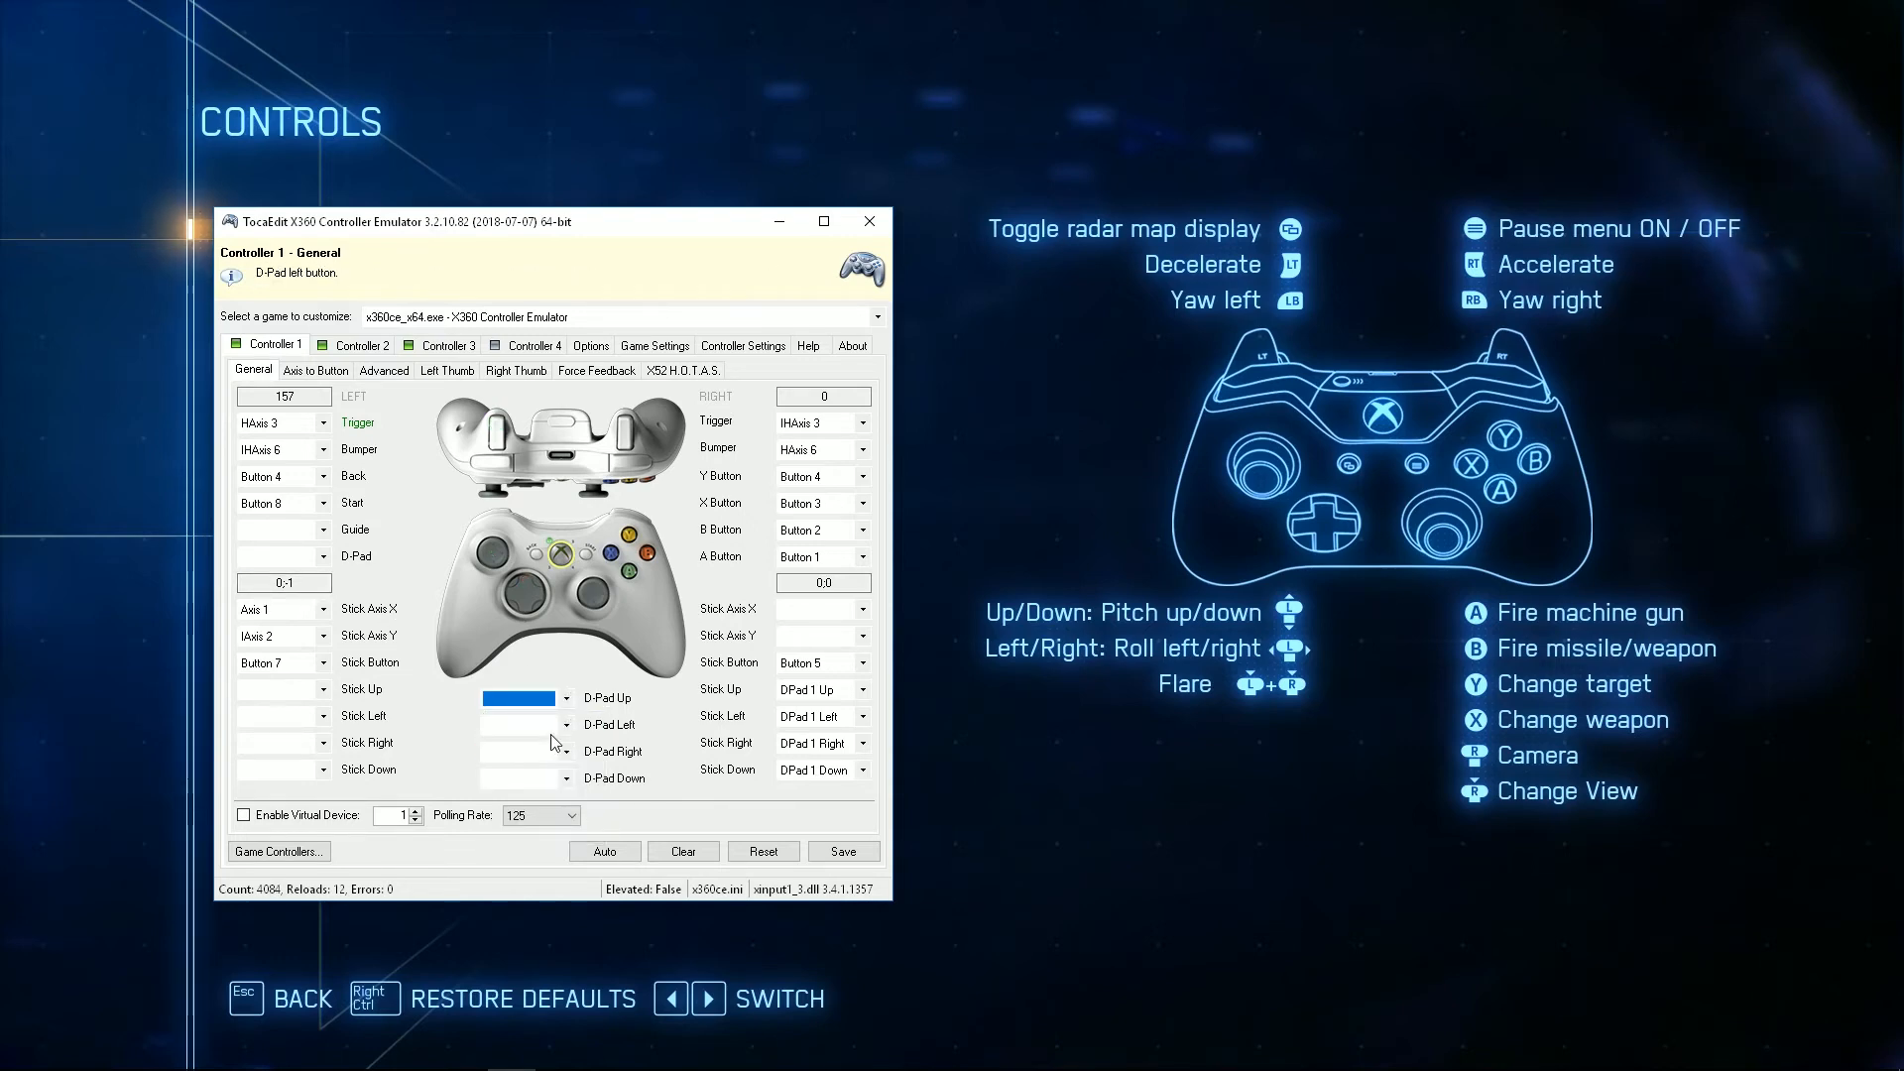
left_click(562, 725)
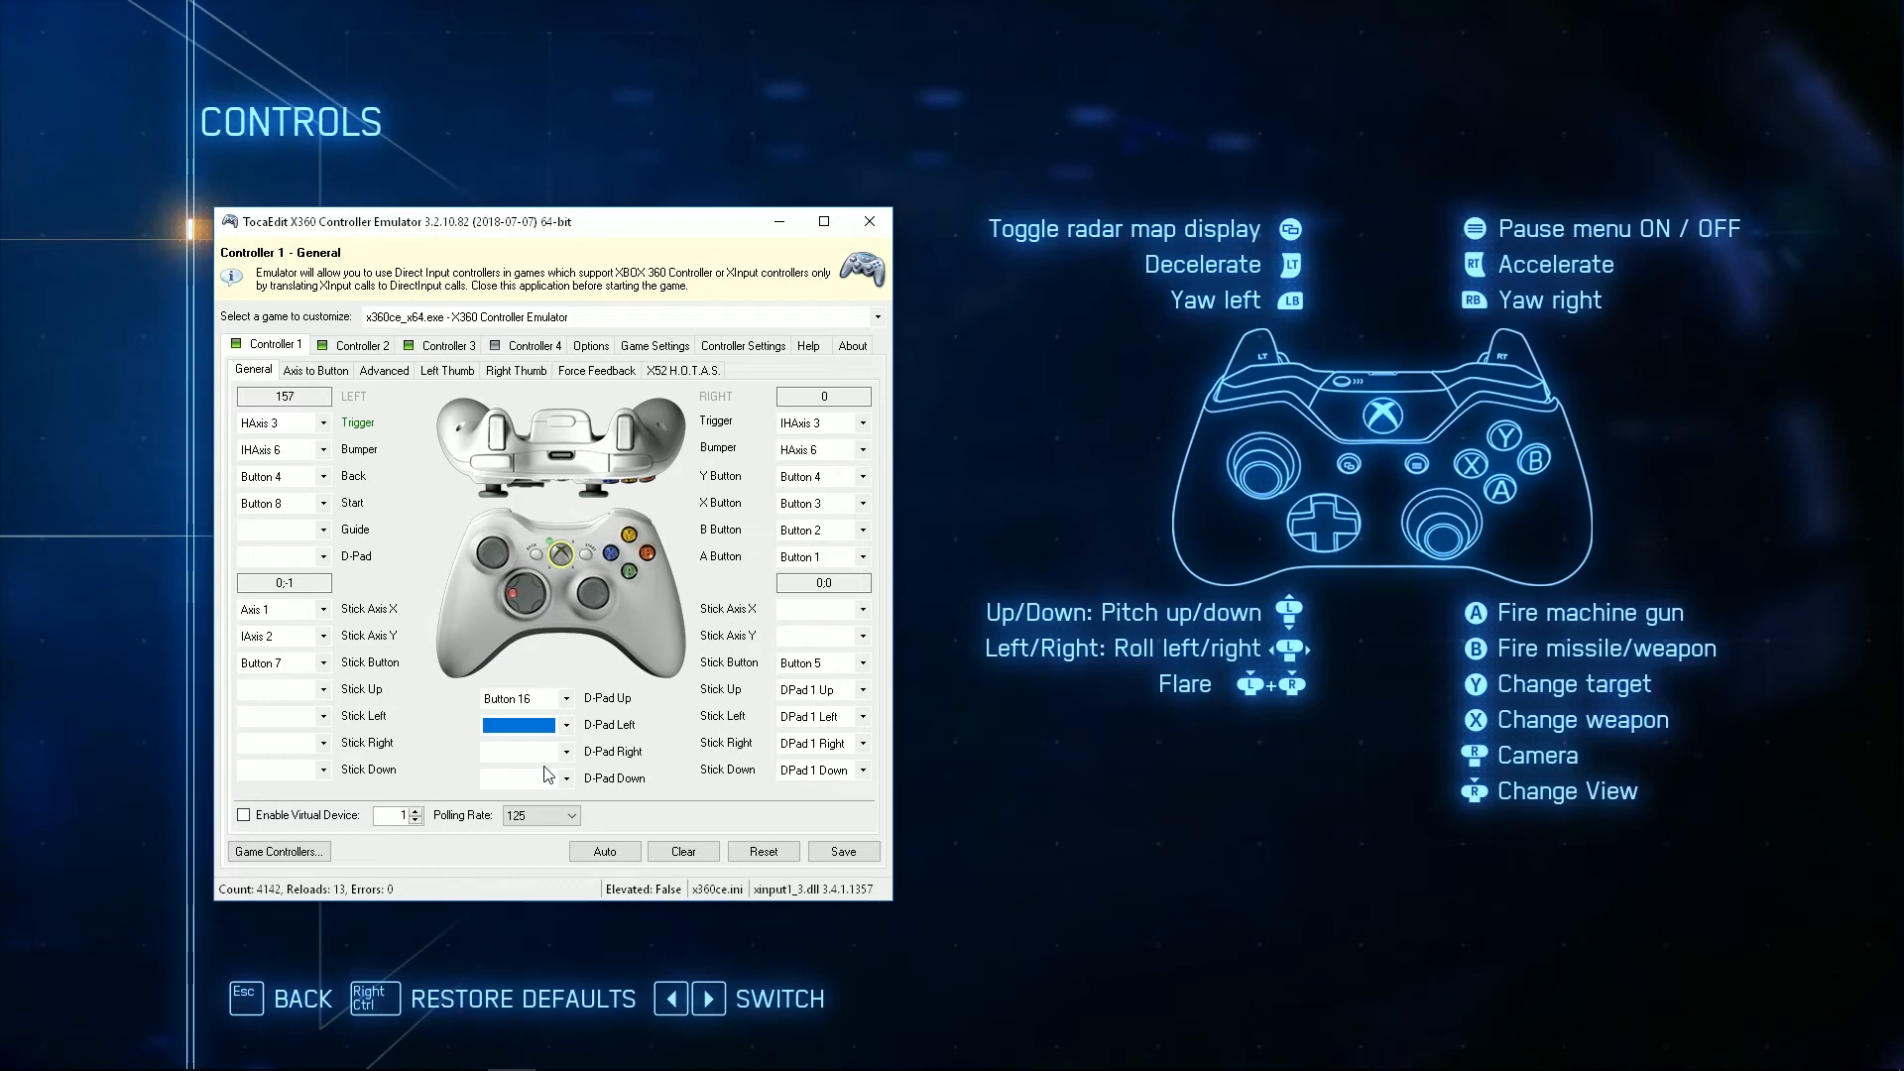
left_click(526, 751)
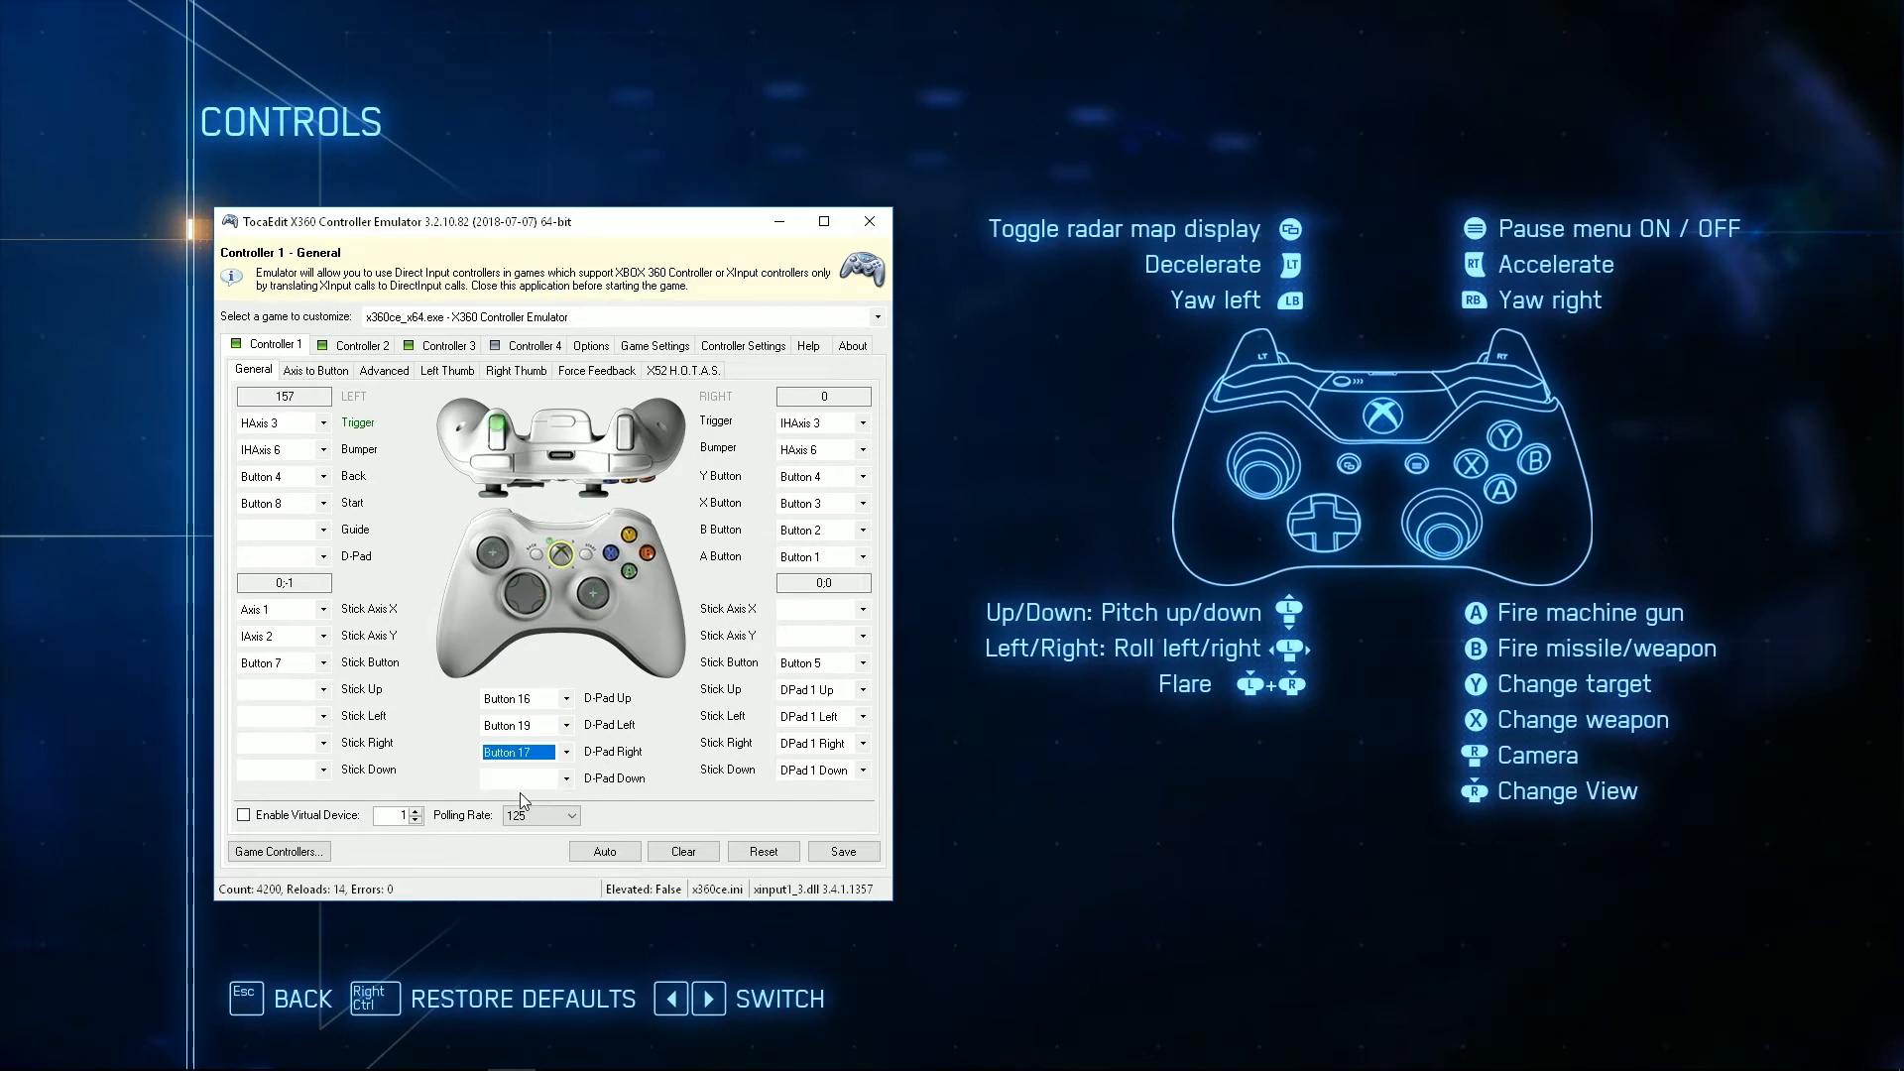
left_click(525, 778)
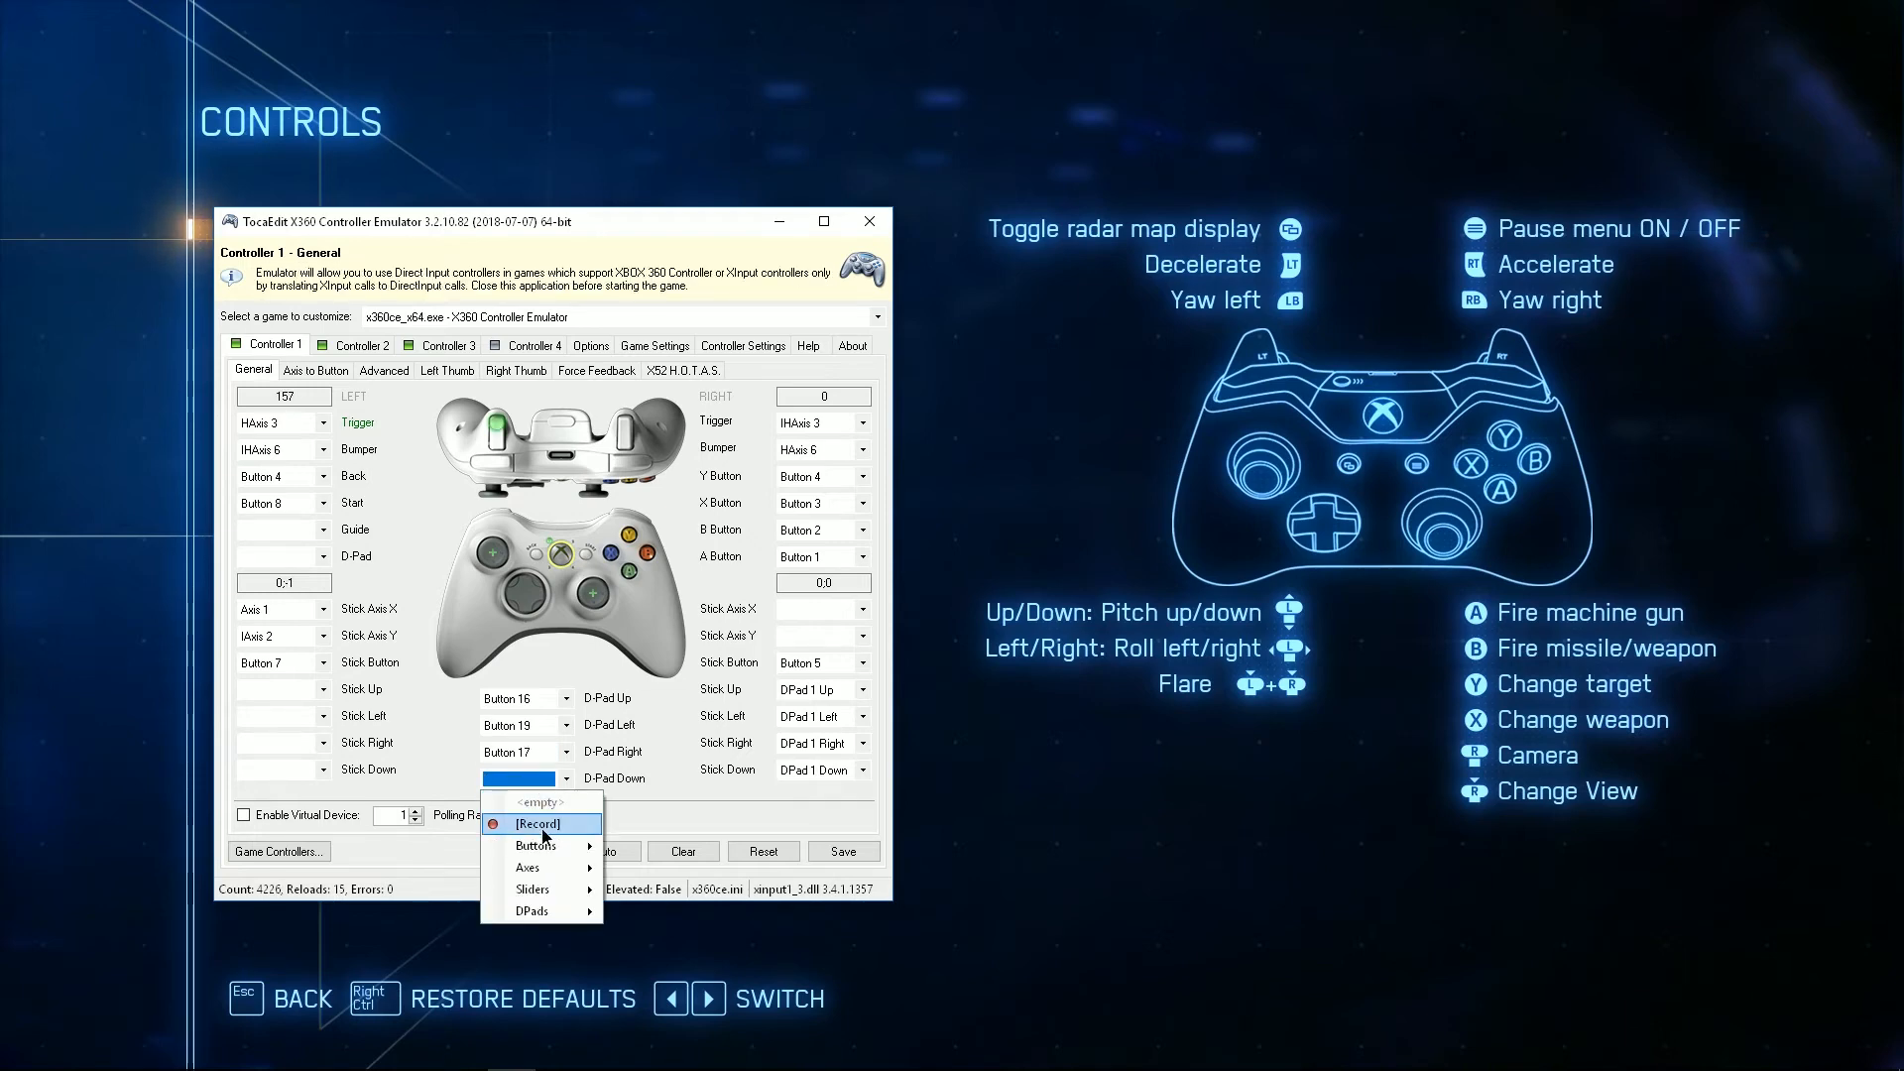
left_click(537, 823)
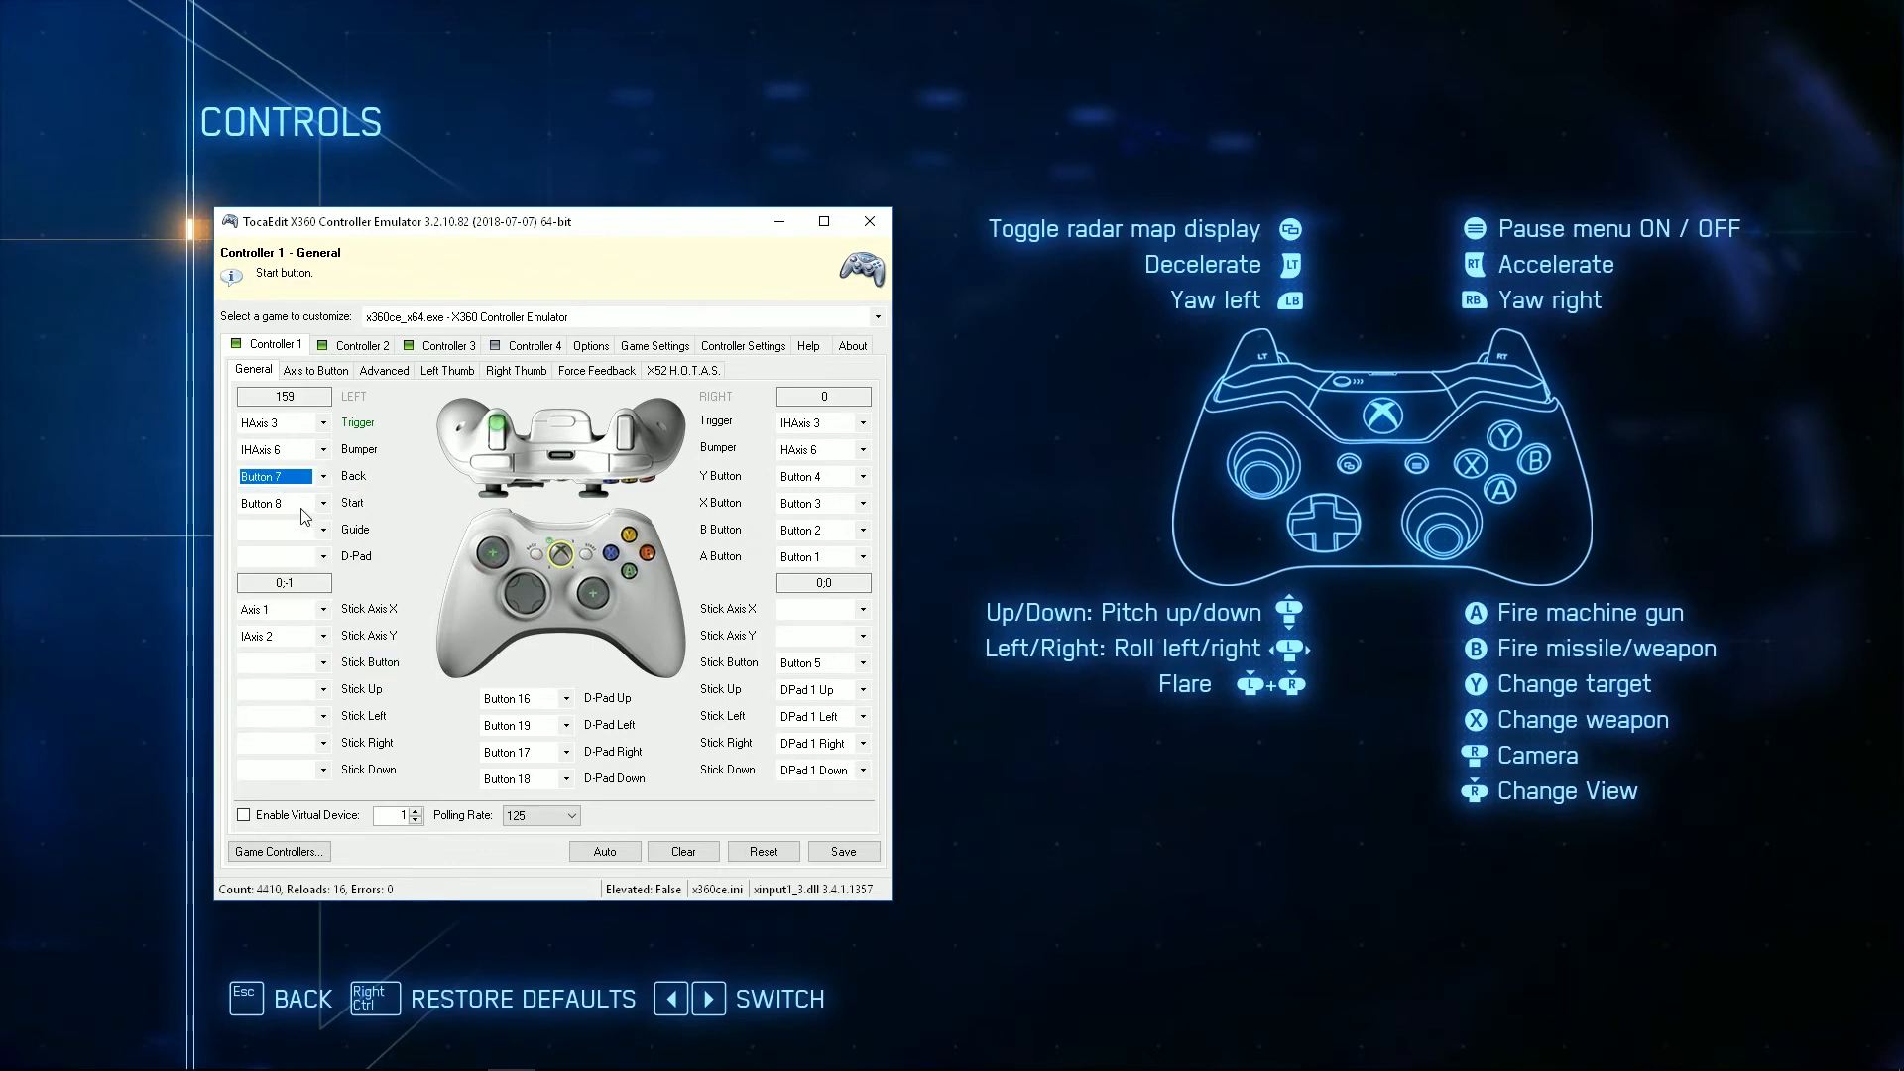
Step: Map the left-stick click to Button 30 and save Controller 1's mapping
left_click(273, 503)
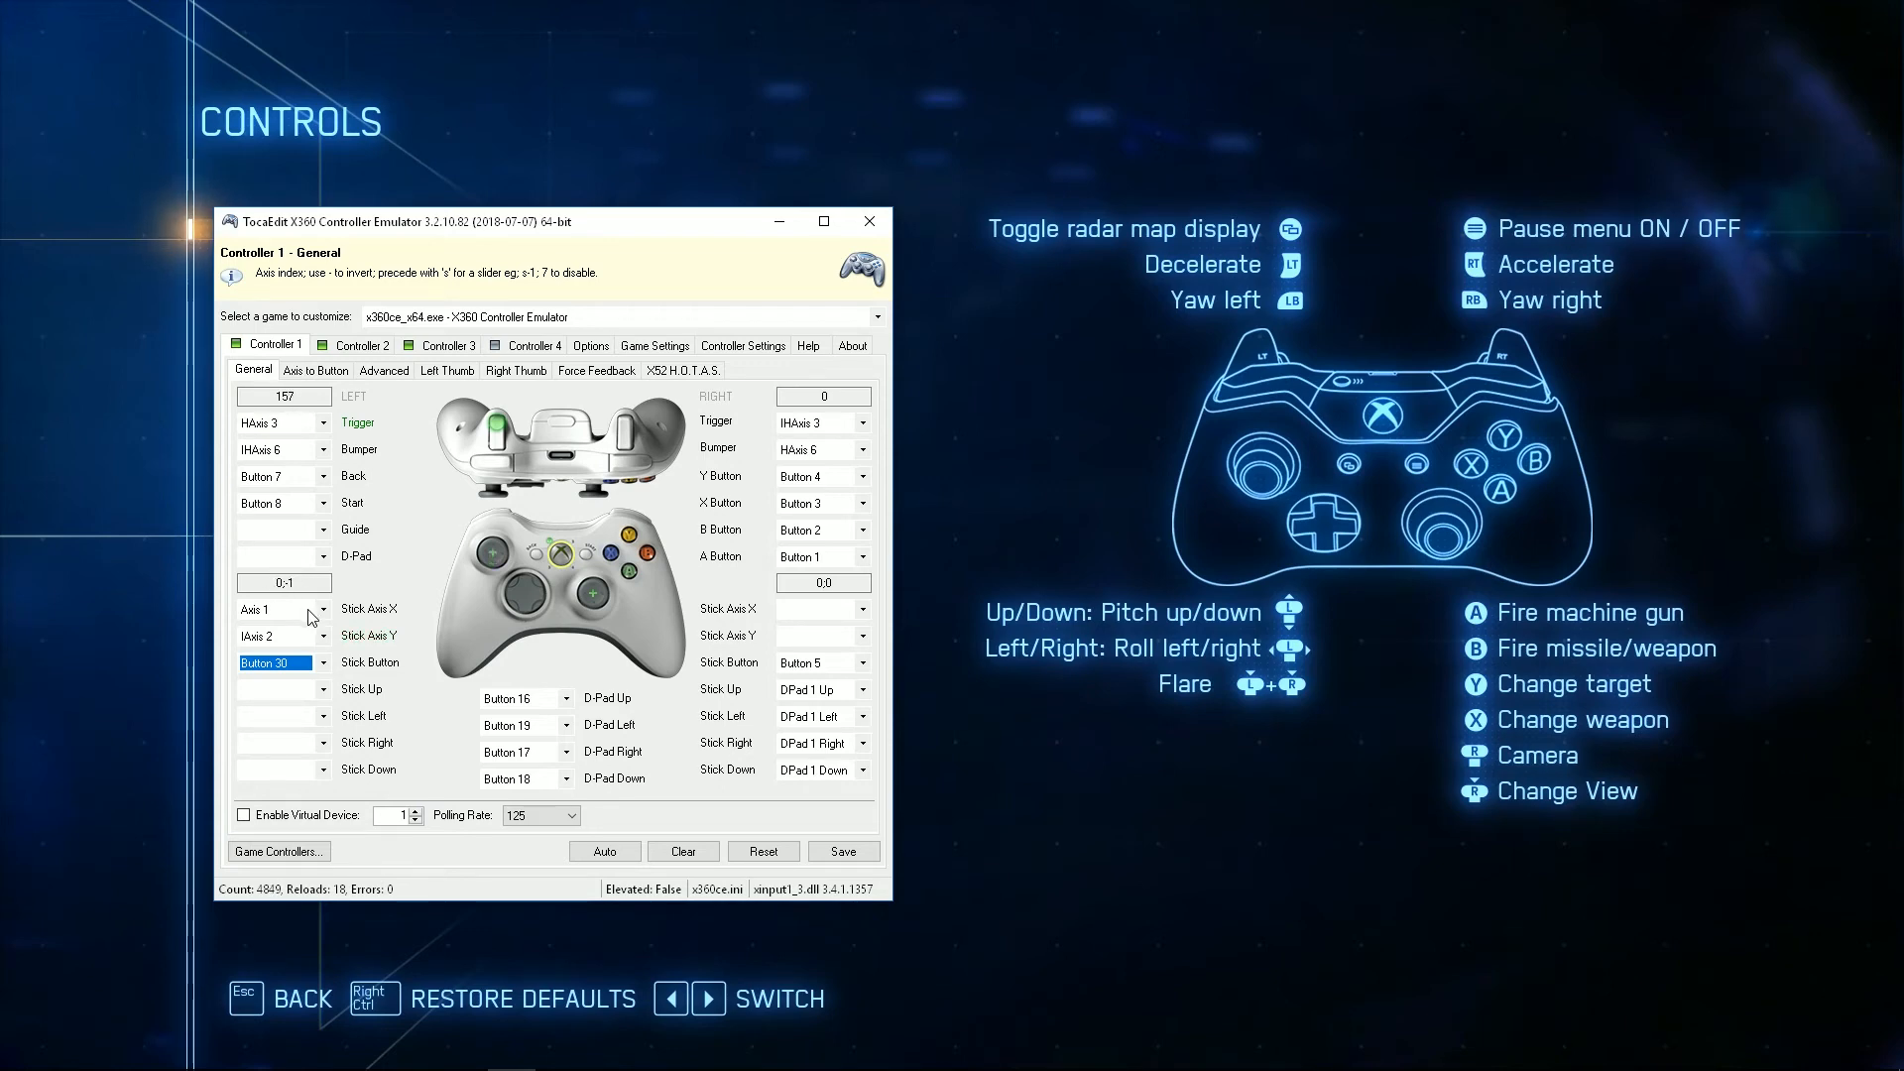
left_click(844, 851)
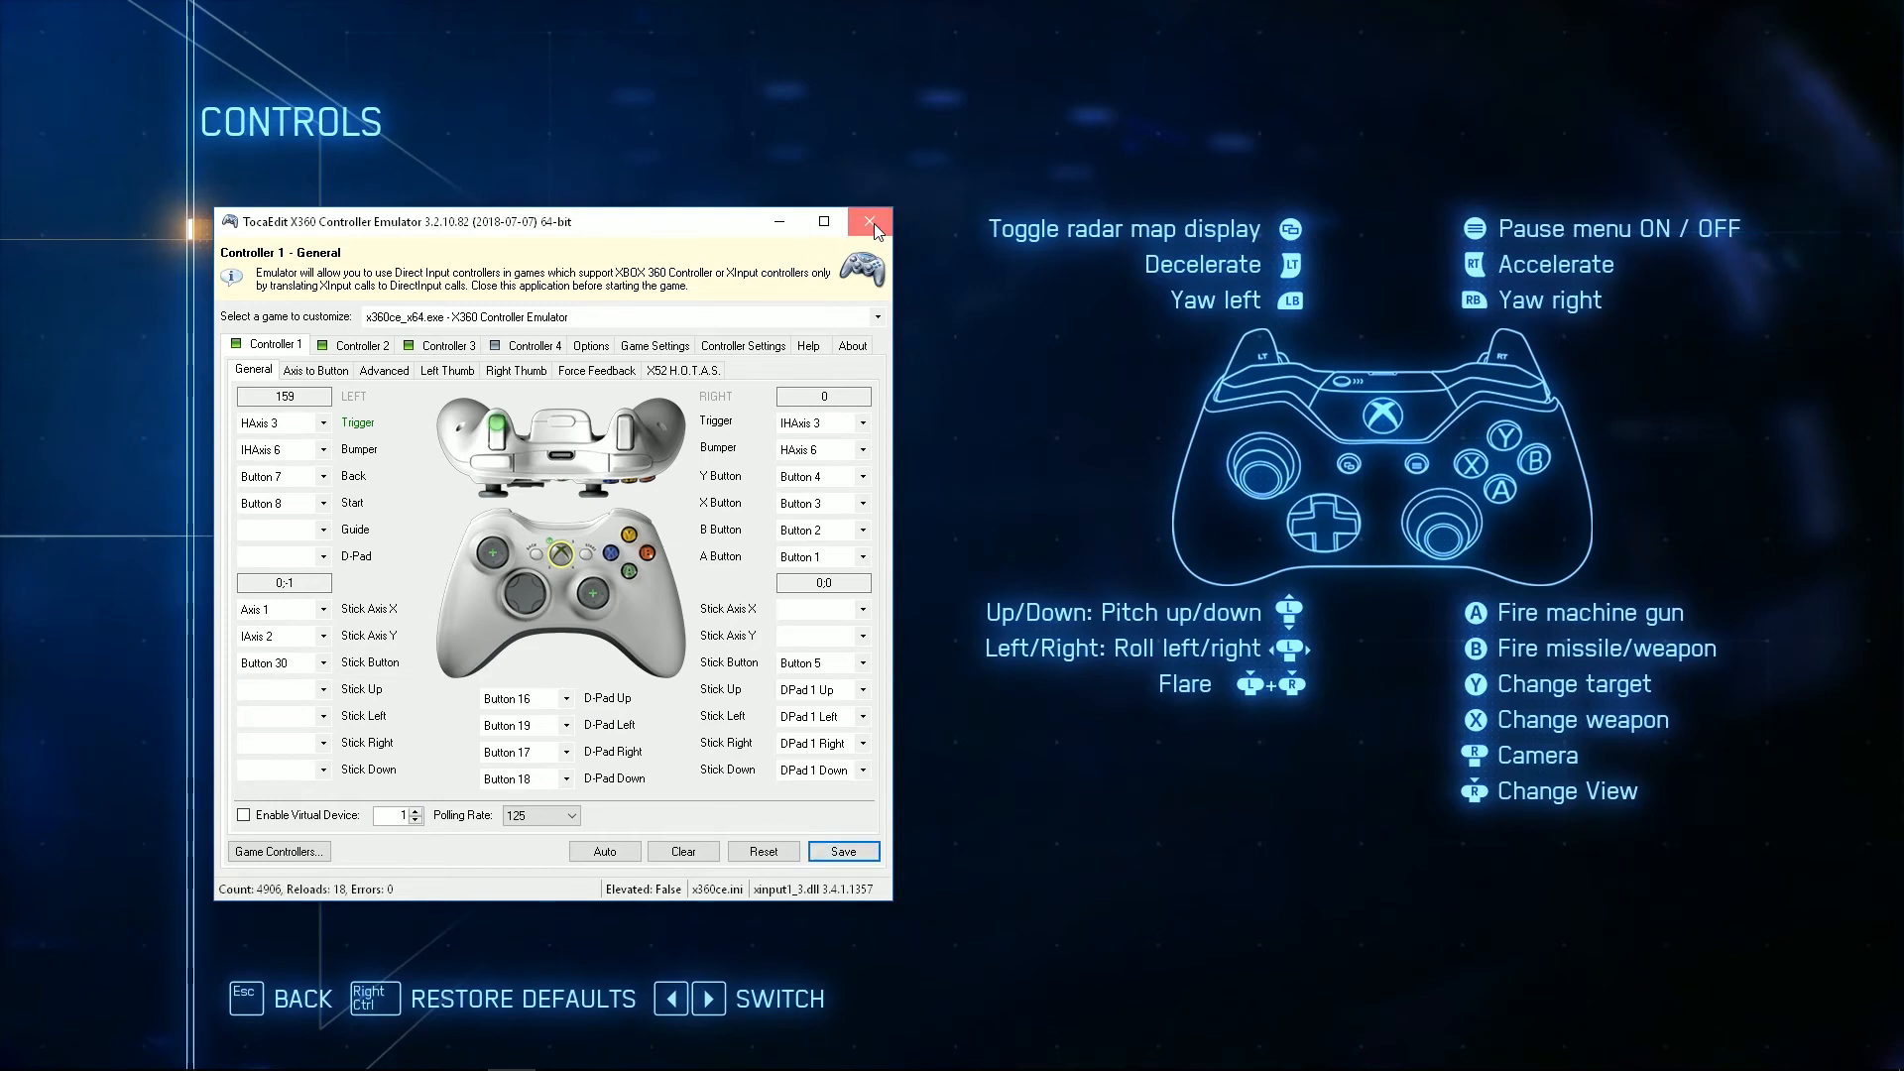
Step: Close the x360ce emulator window
left_click(871, 221)
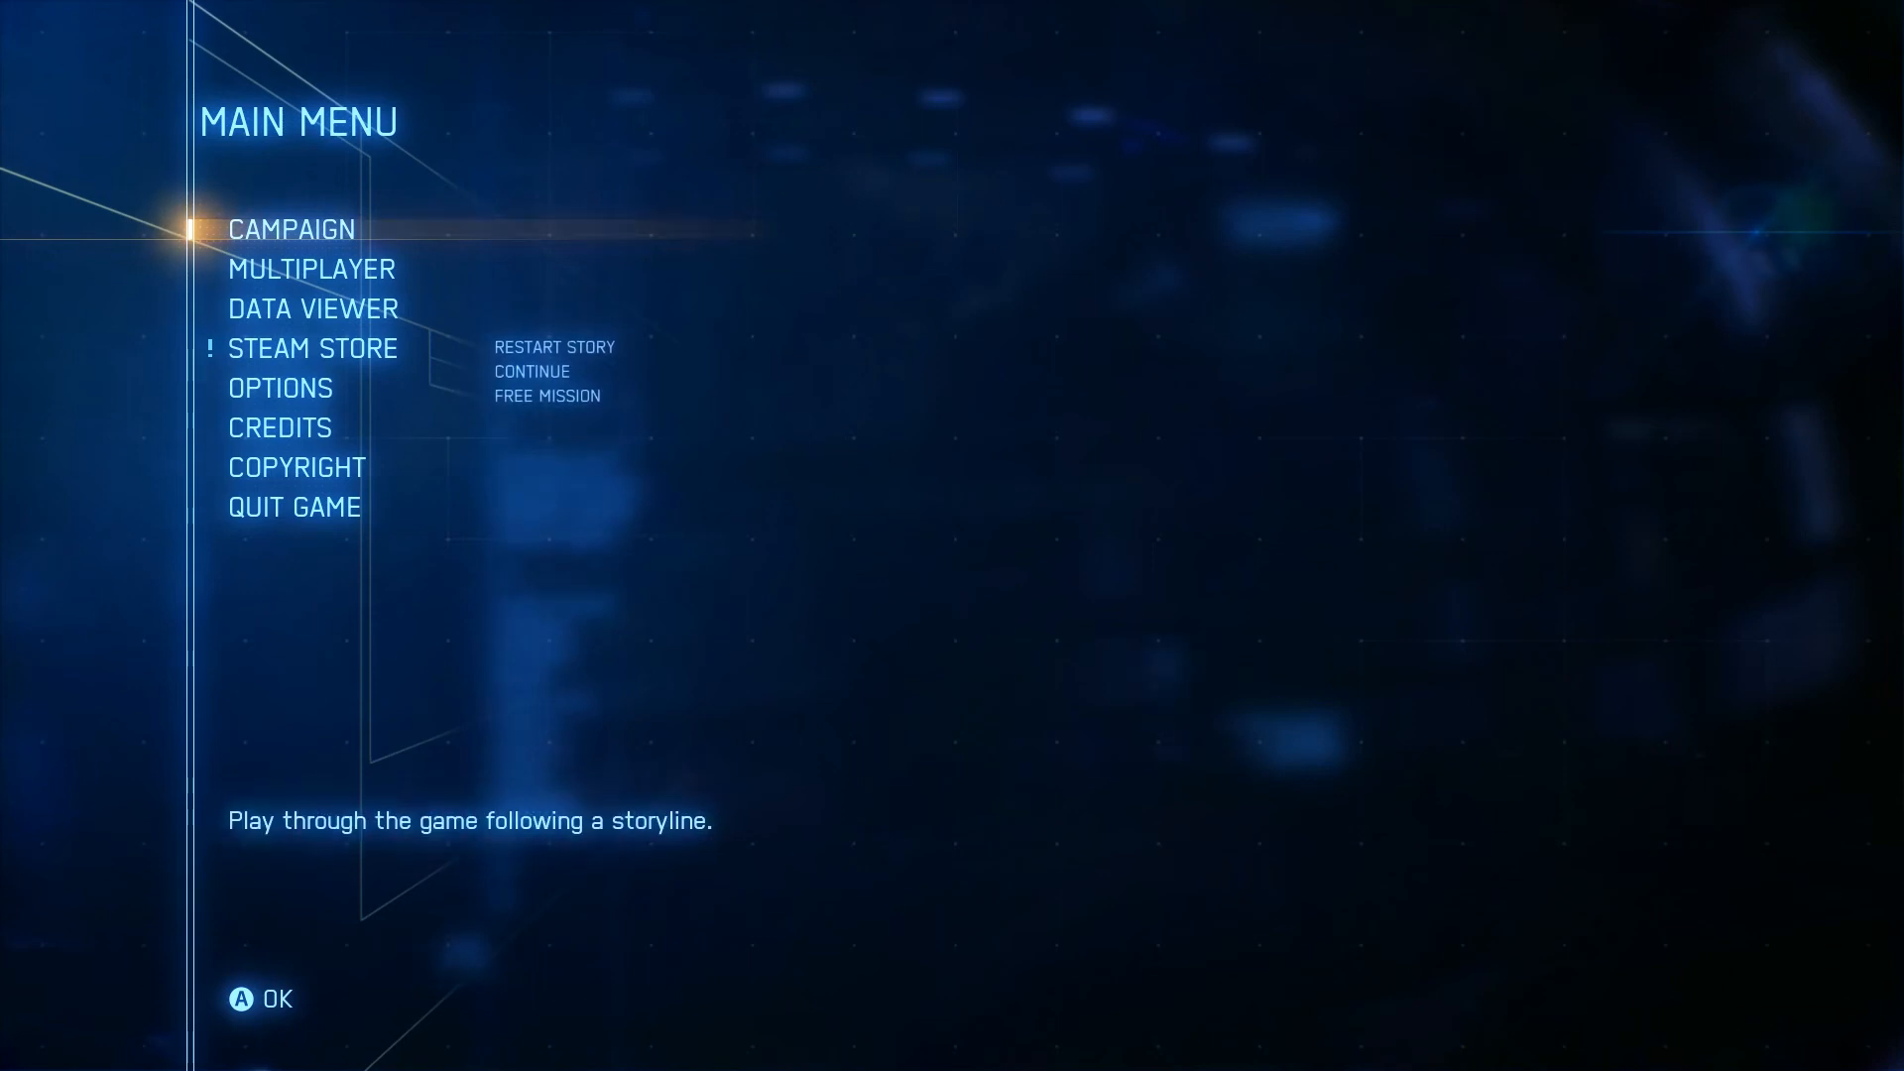
Step: Sortie the F-14D in Free Mission 01 Charge Assault
left_click(291, 228)
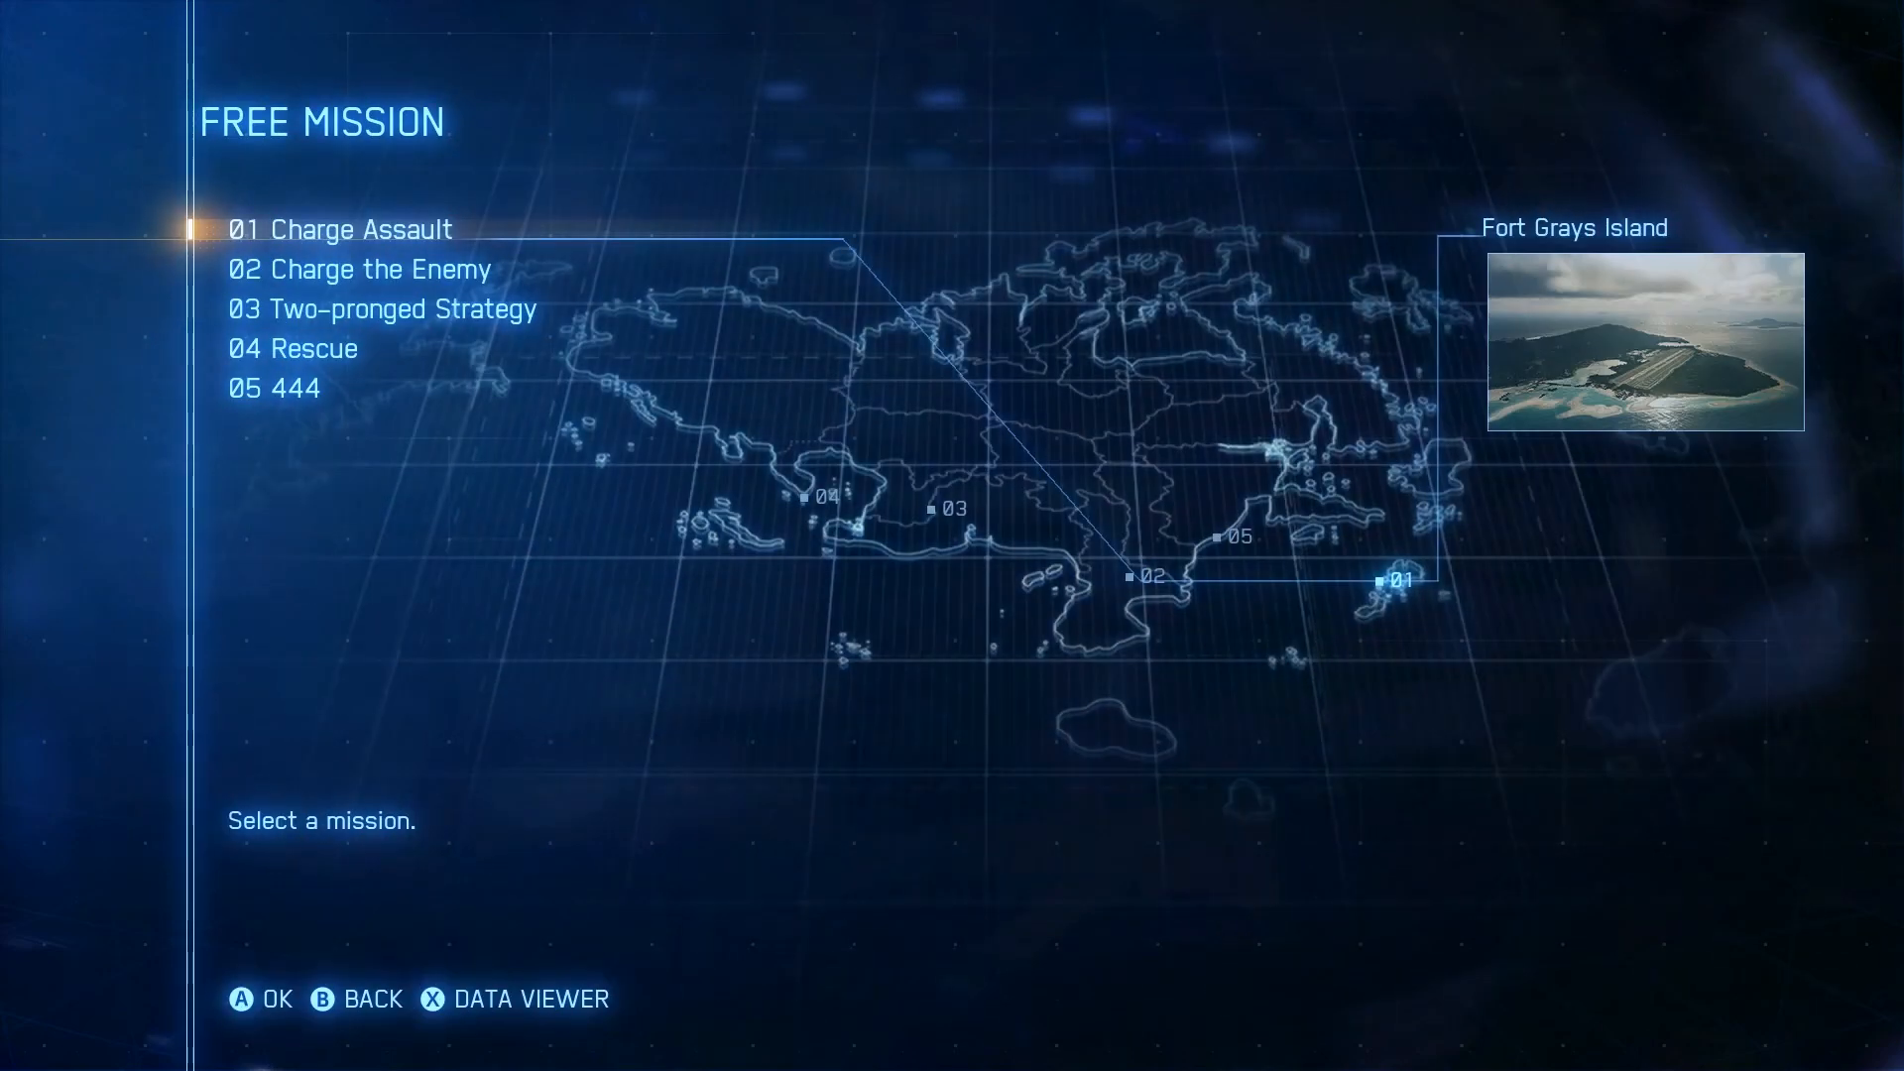
left_click(345, 229)
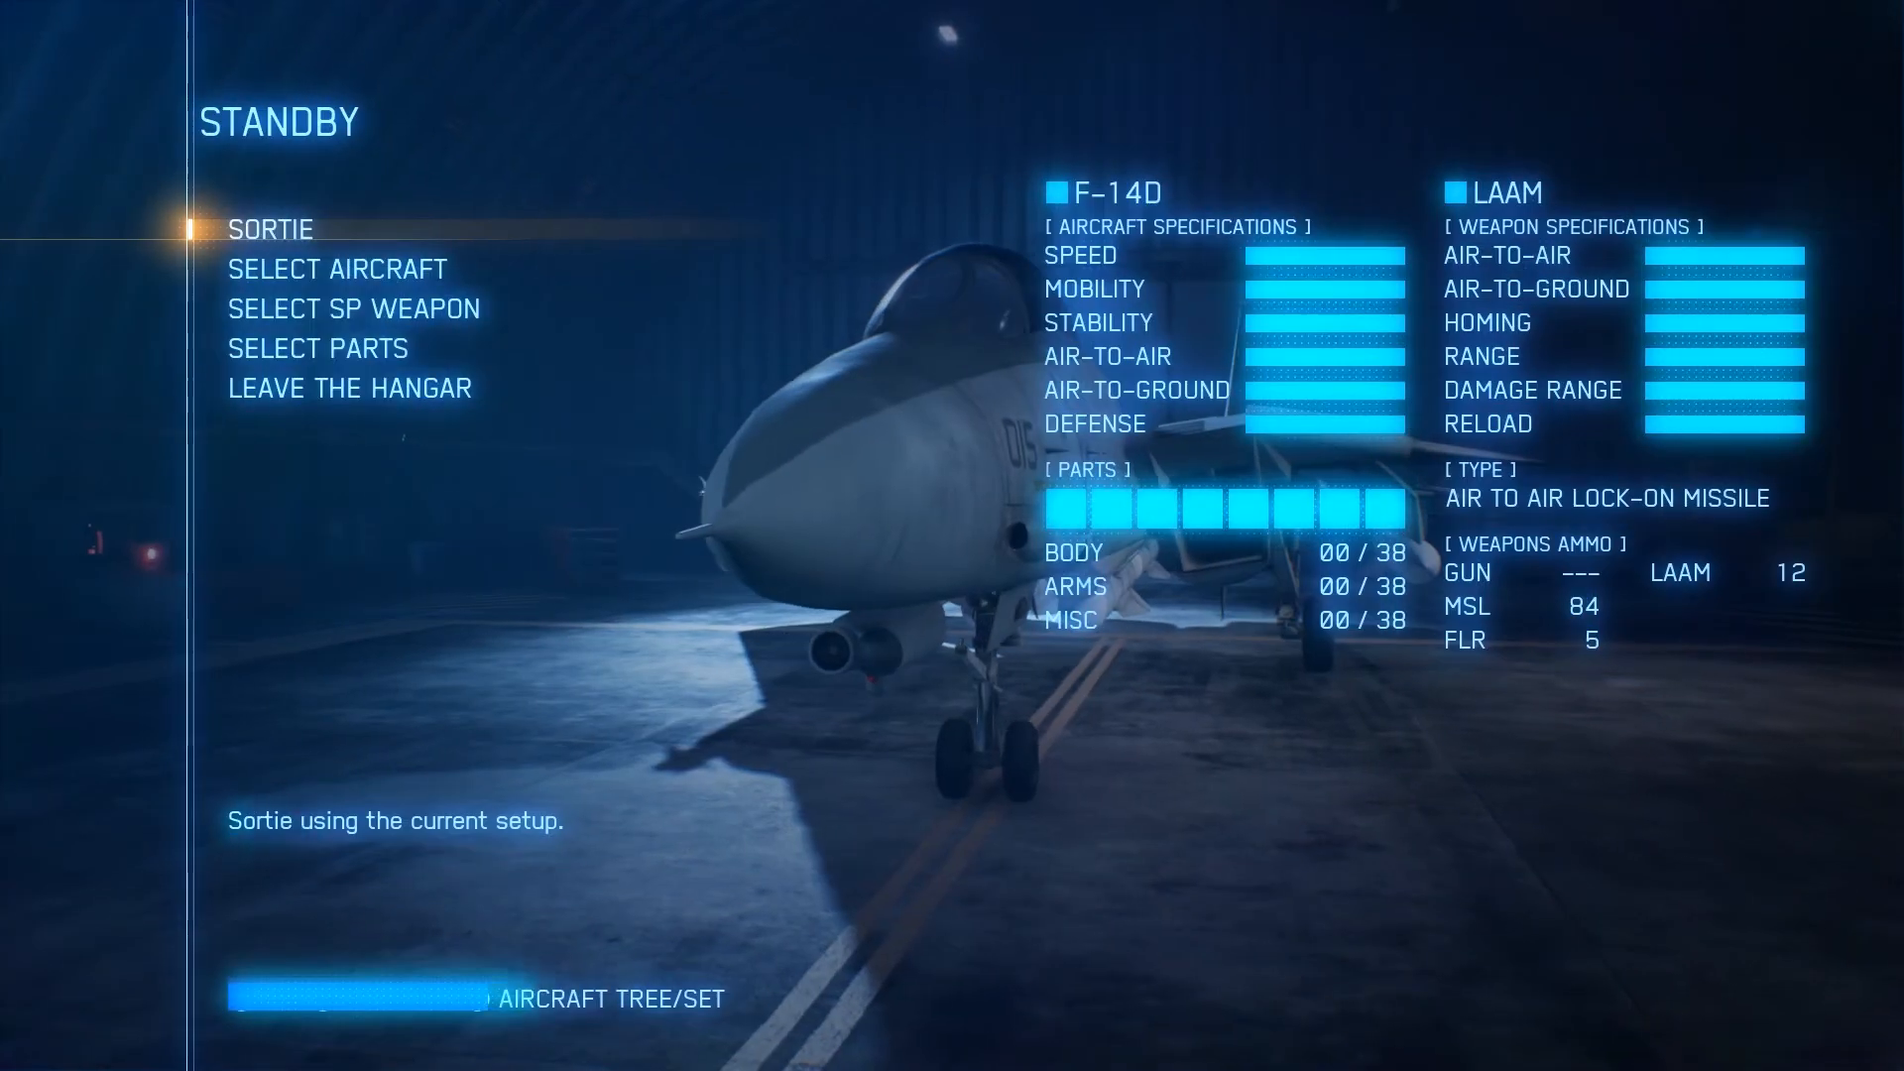
left_click(270, 229)
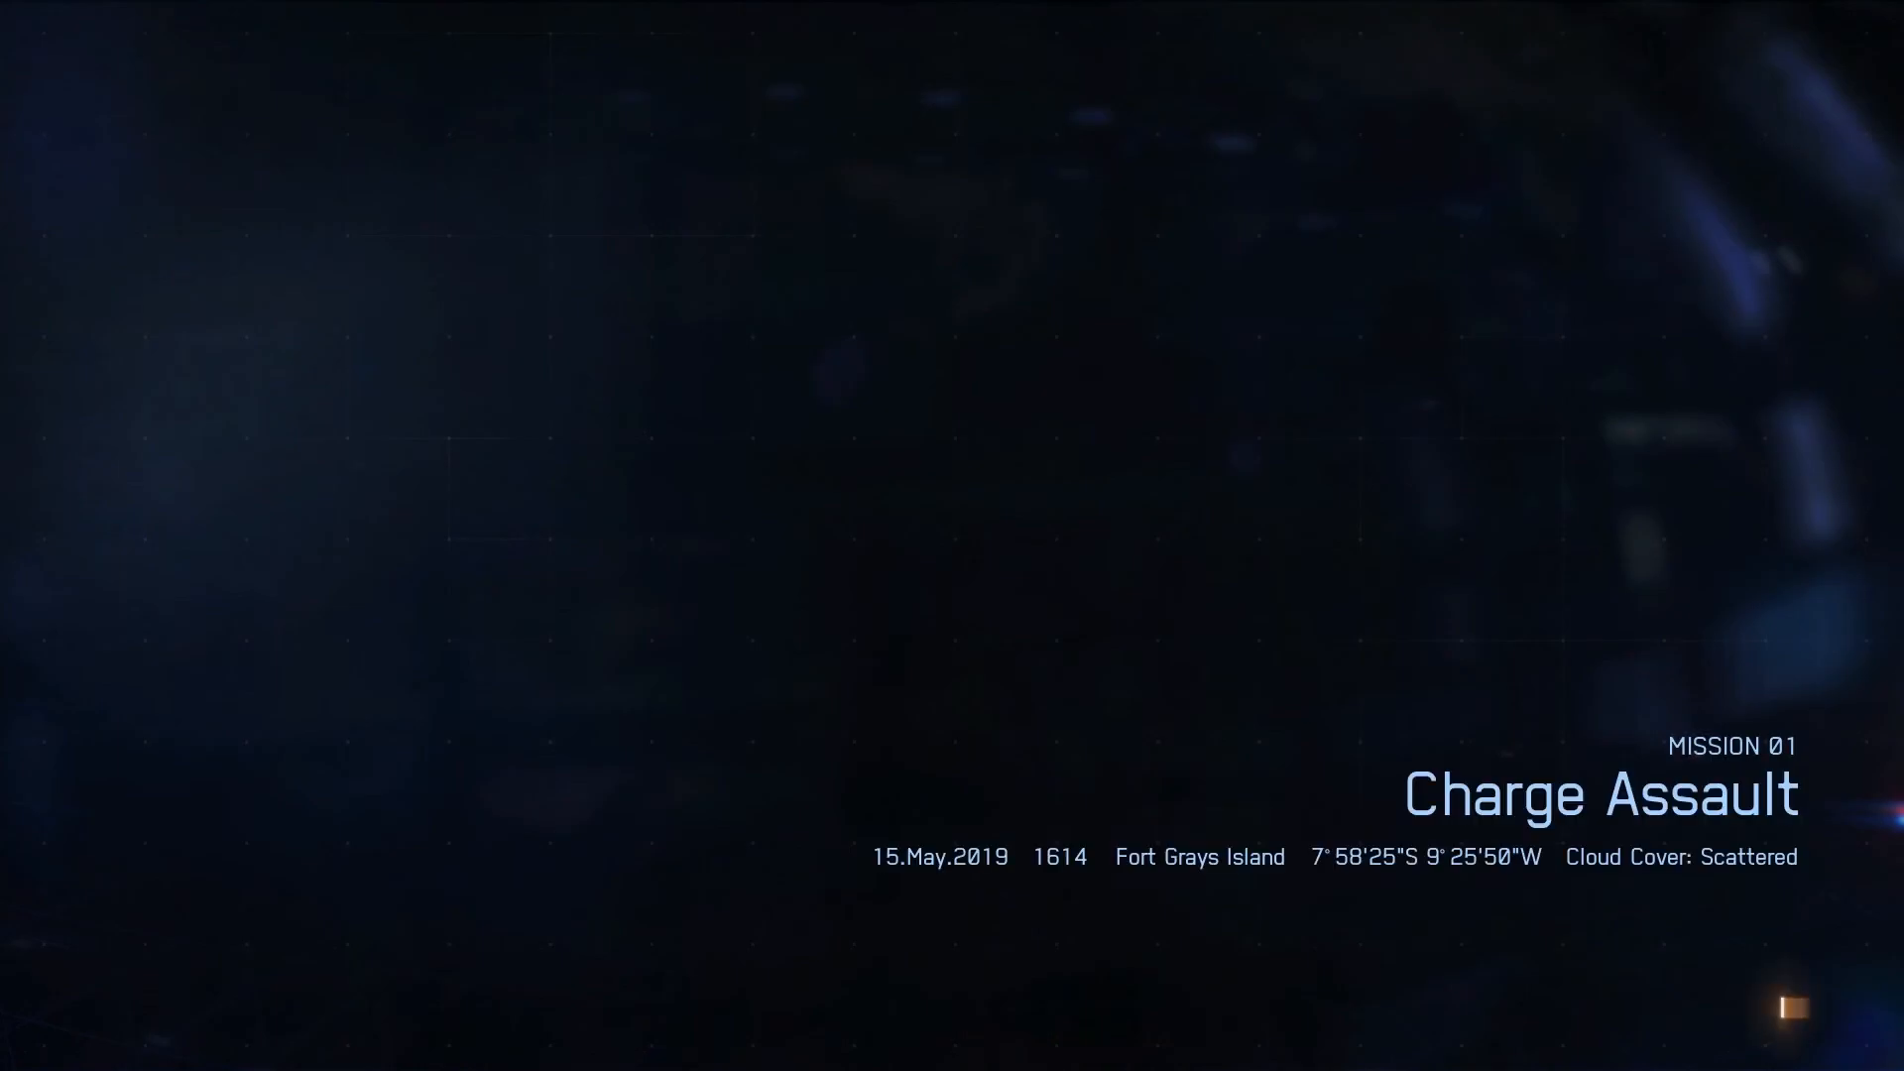